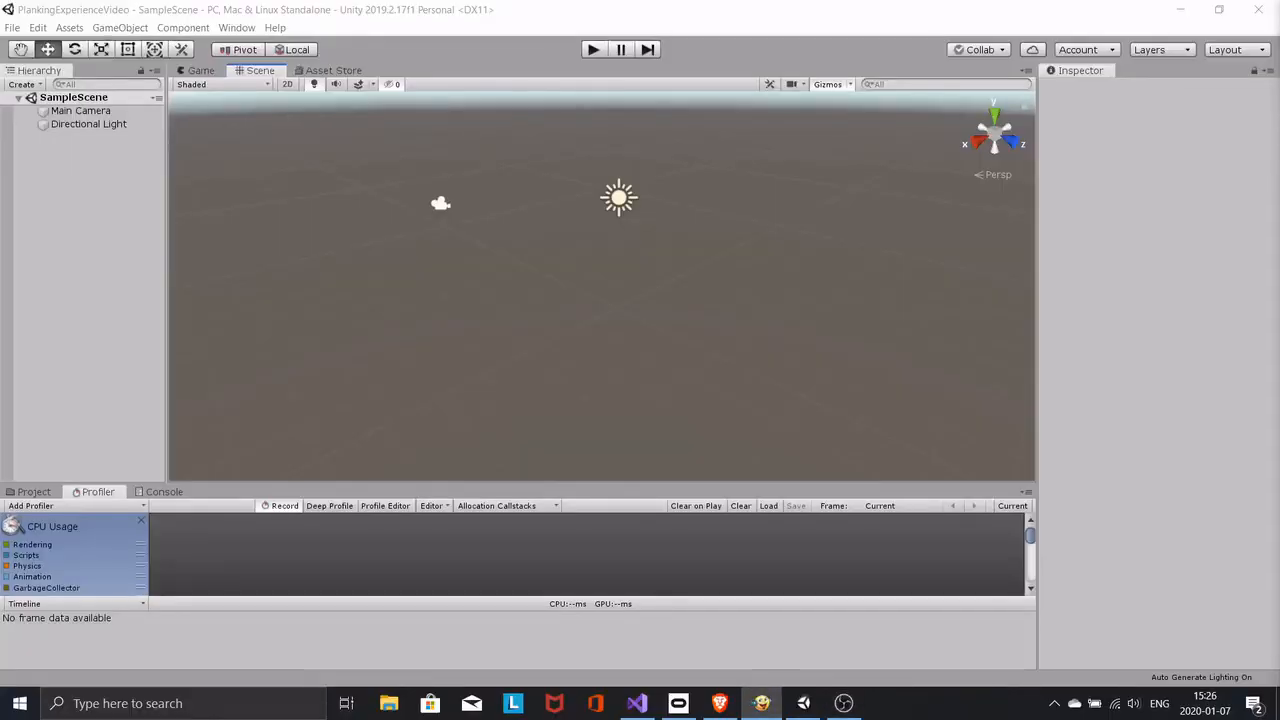
- Import the Oculus Integration and White City packages from the Asset Store, then view the project folders
click(333, 69)
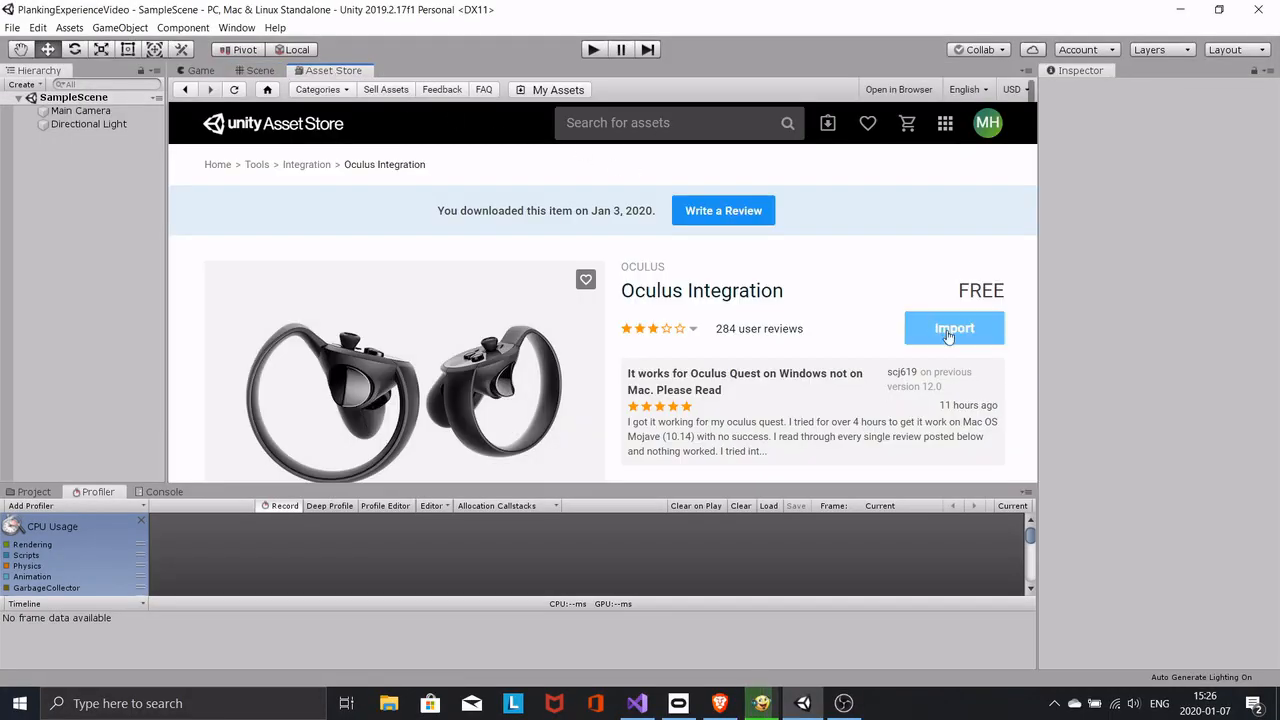
click(954, 328)
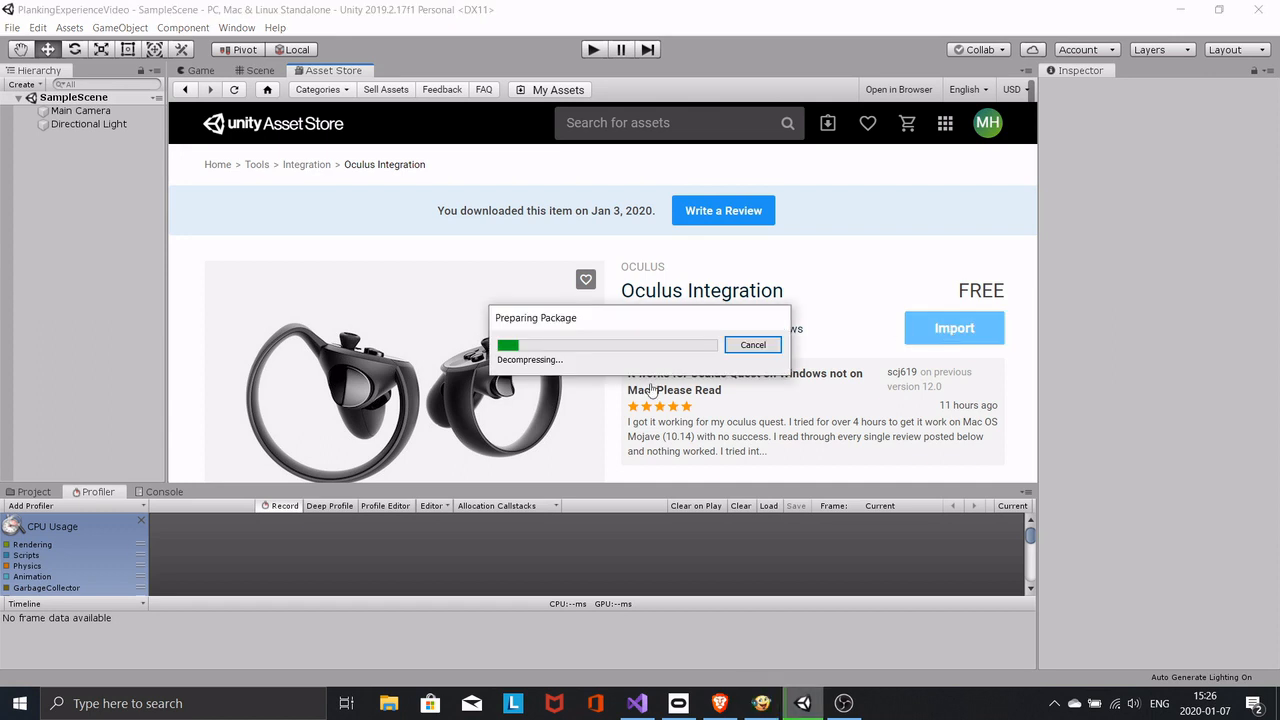
mouse_move(650, 390)
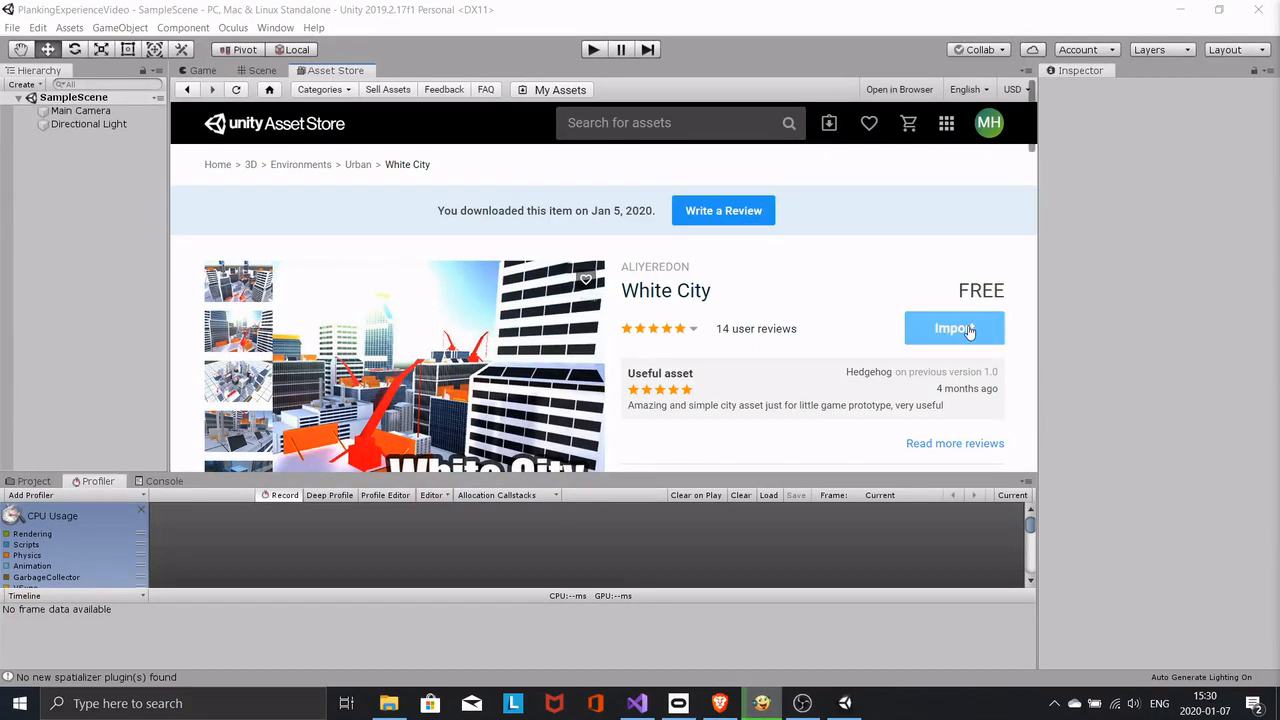
click(954, 328)
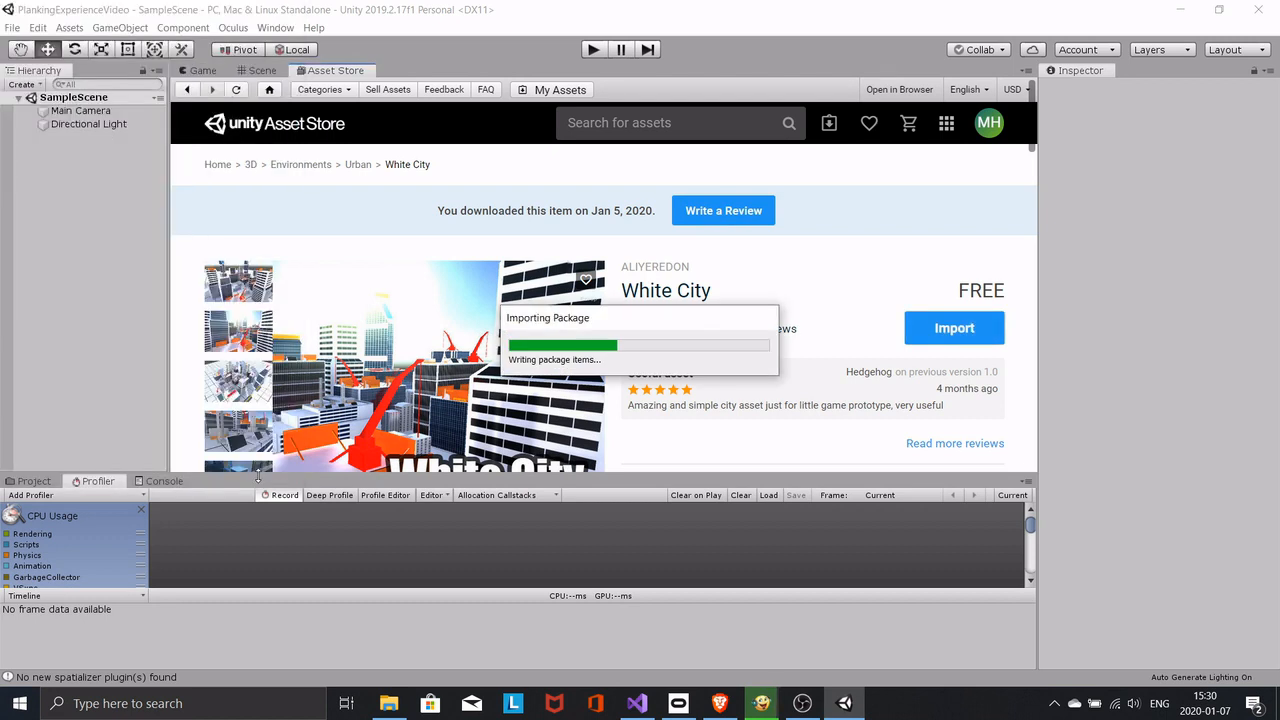
click(33, 480)
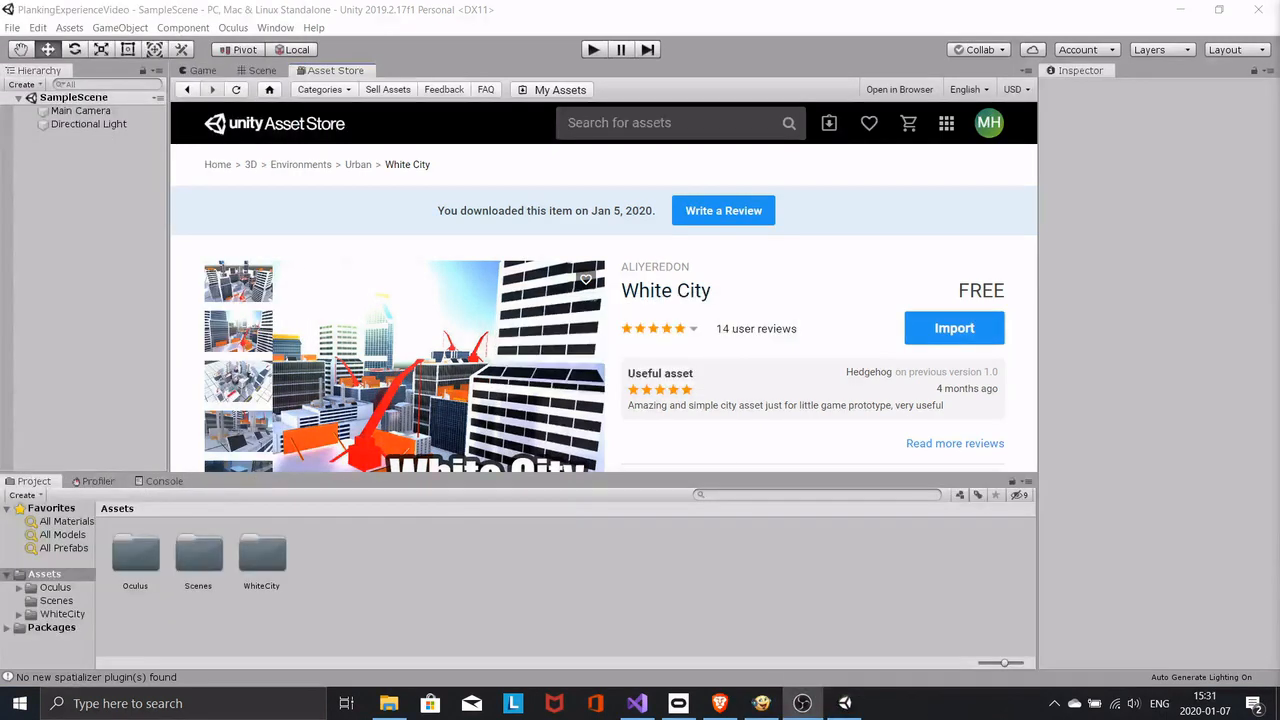
- Add a 3D Plane to the scene and set its X, Y and Z scale to 100
click(262, 70)
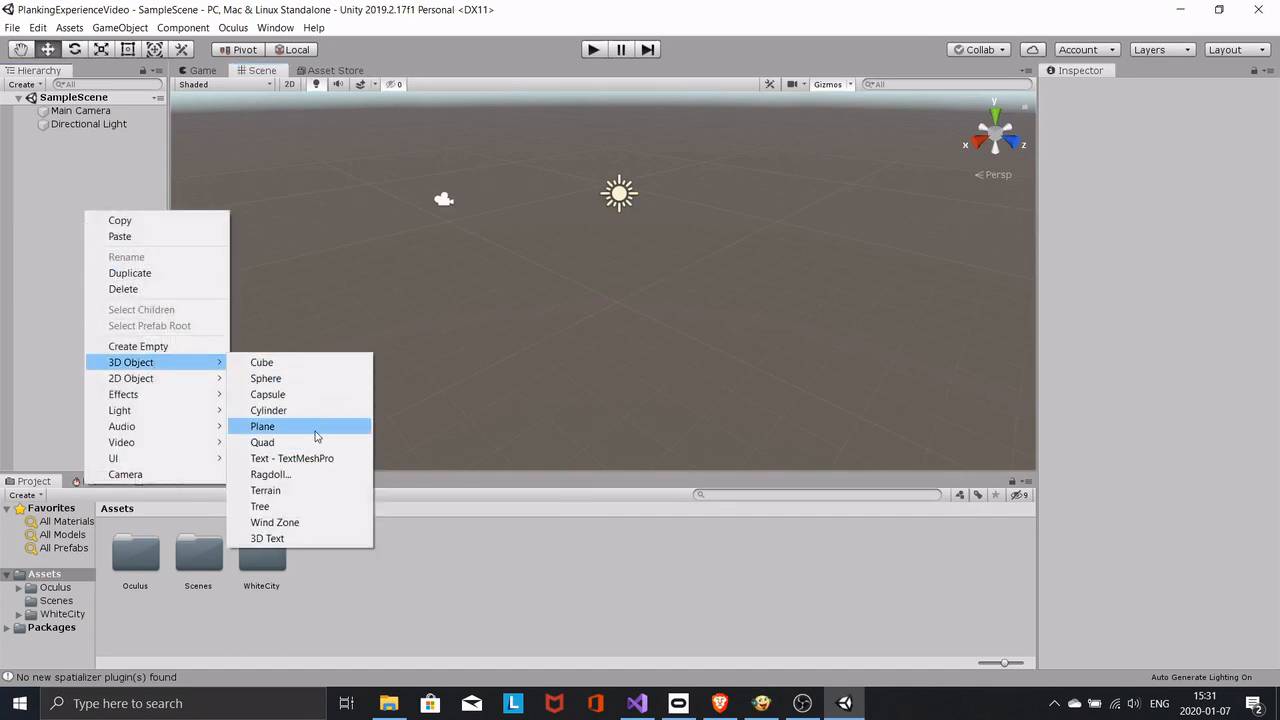
click(262, 426)
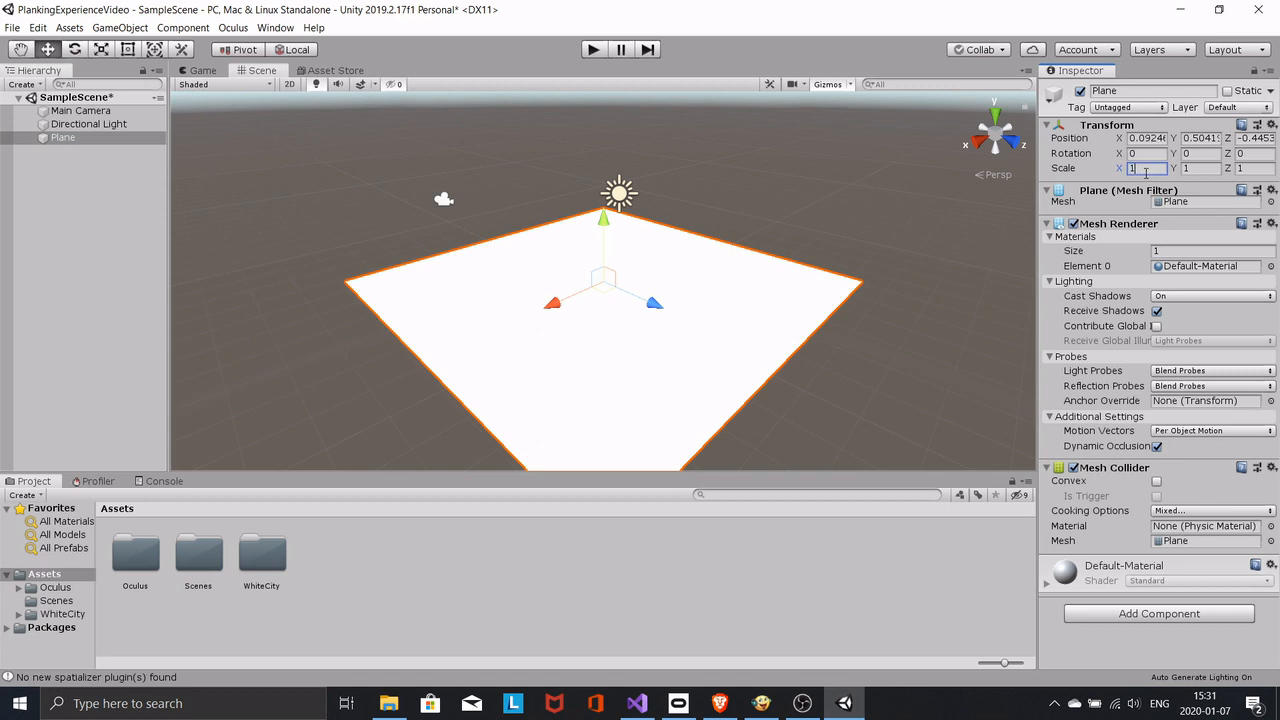
text(199)
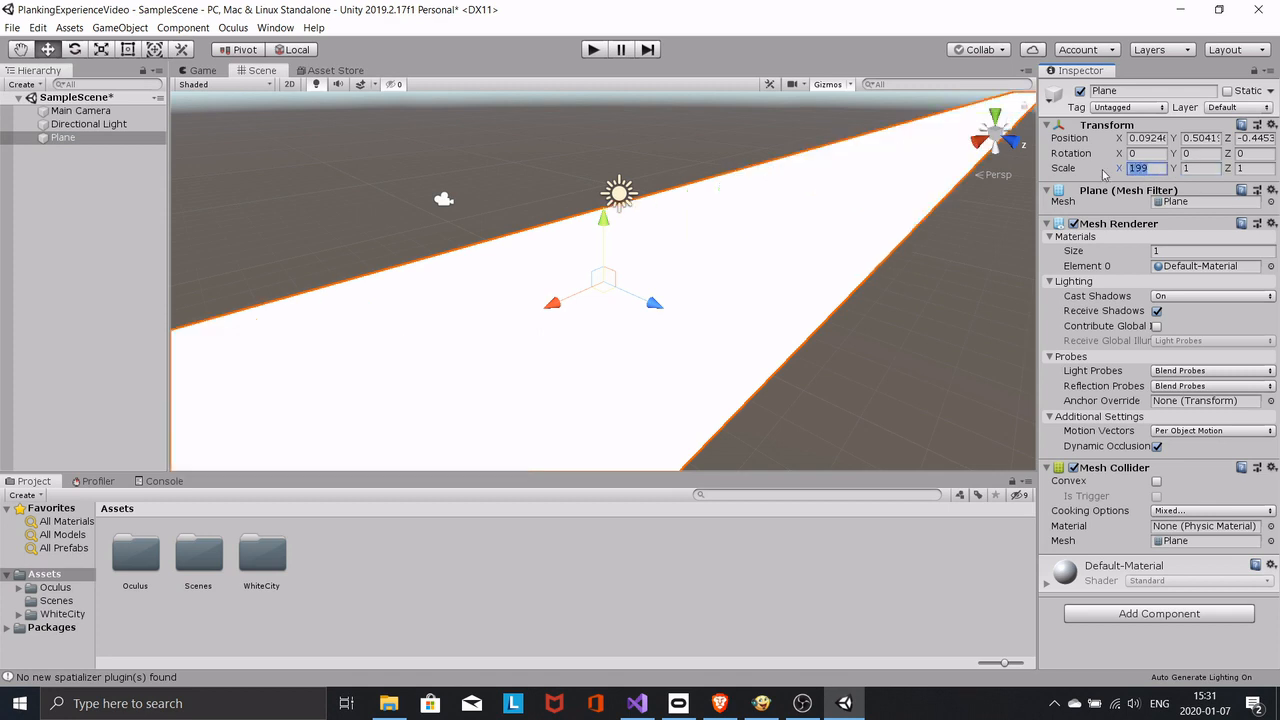
text(100)
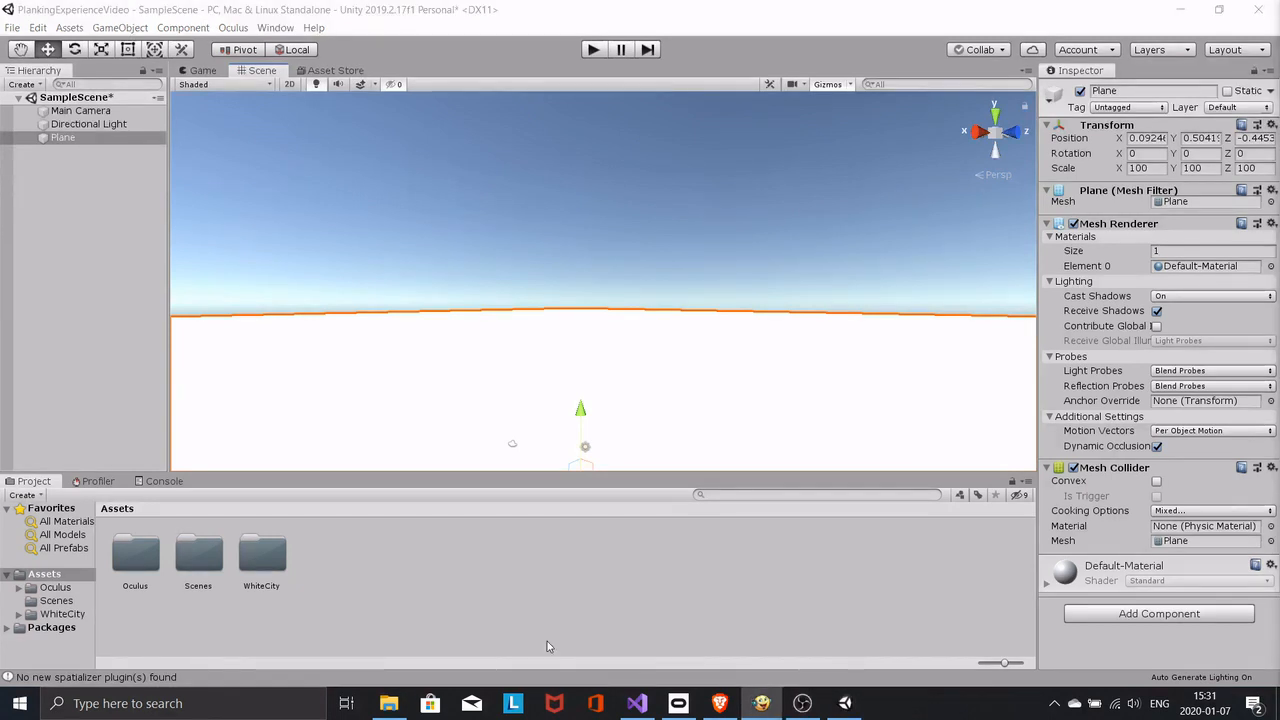
- Drag White City building prefab 10 into the scene and add a child Cube to form the plank
double_click(261, 553)
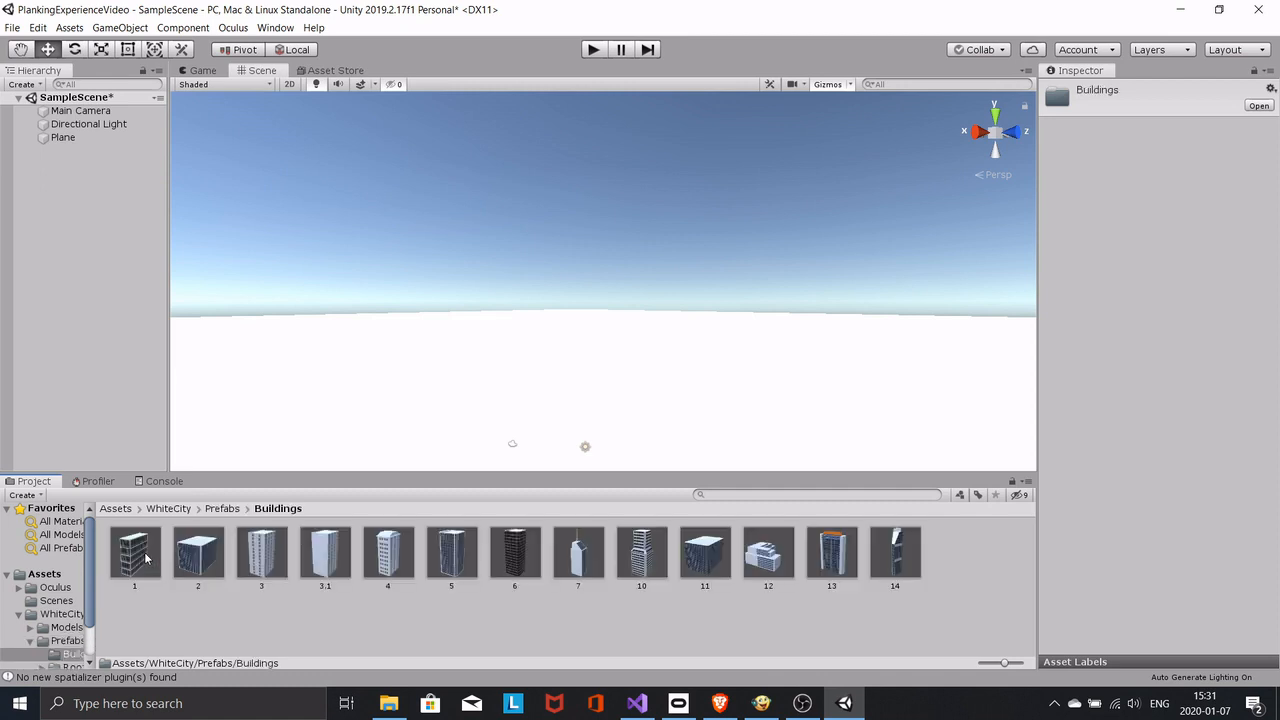
mouse_move(641, 555)
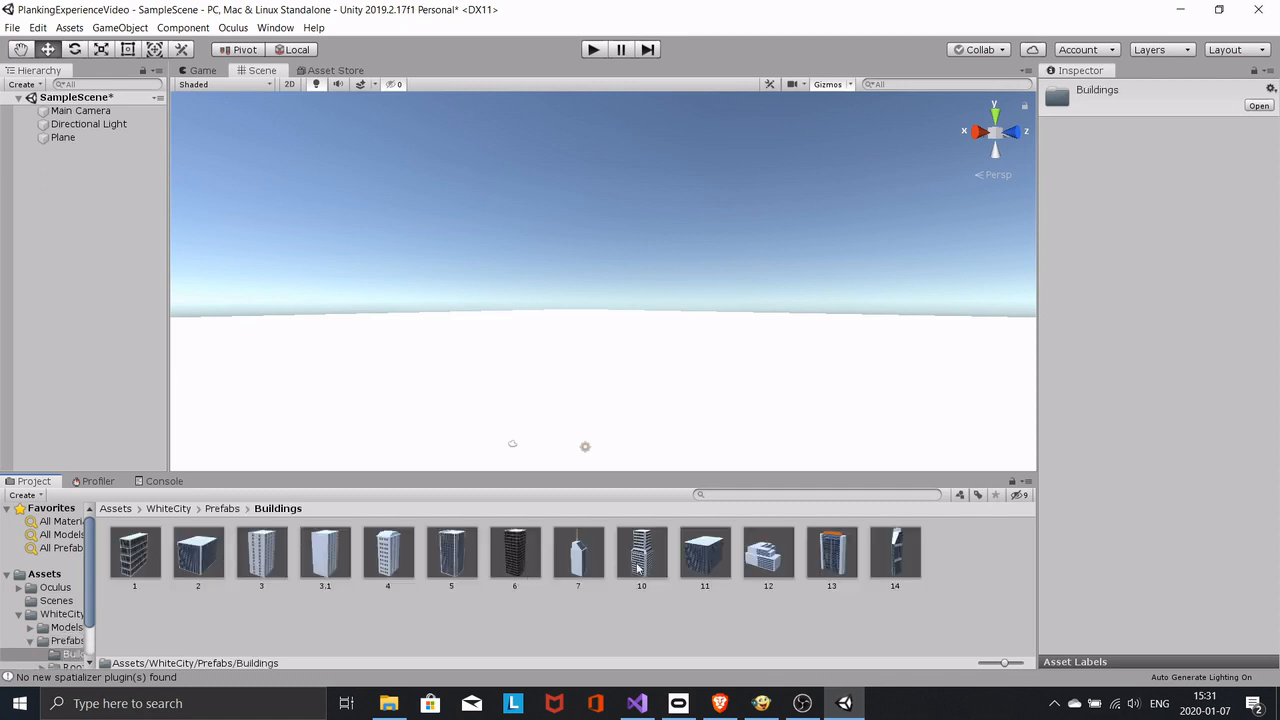
drag(641, 552, 630, 300)
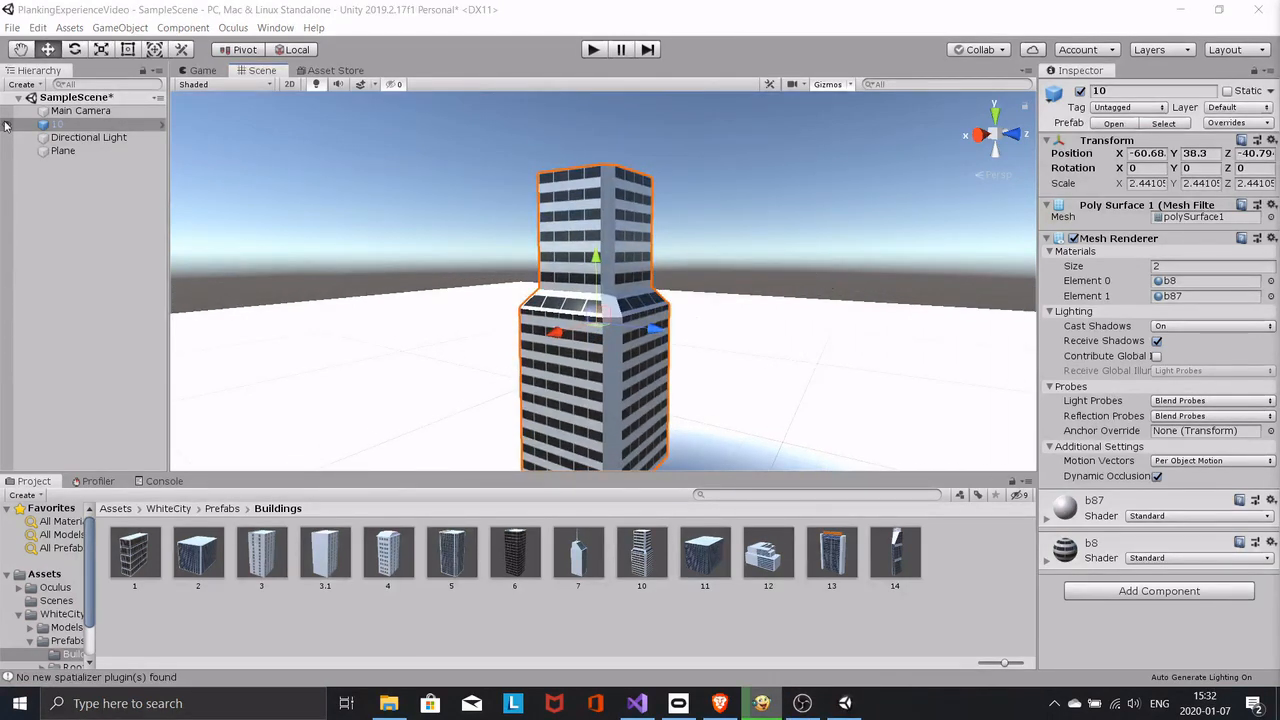
right_click(55, 123)
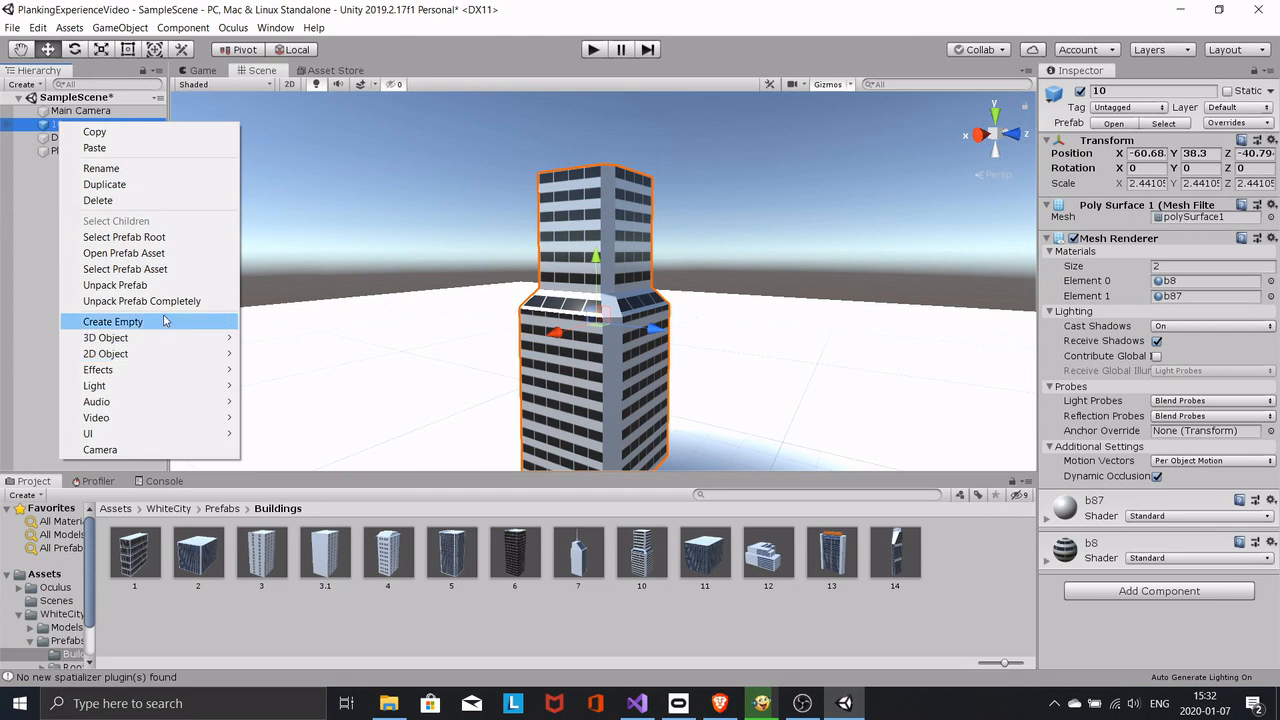
click(105, 337)
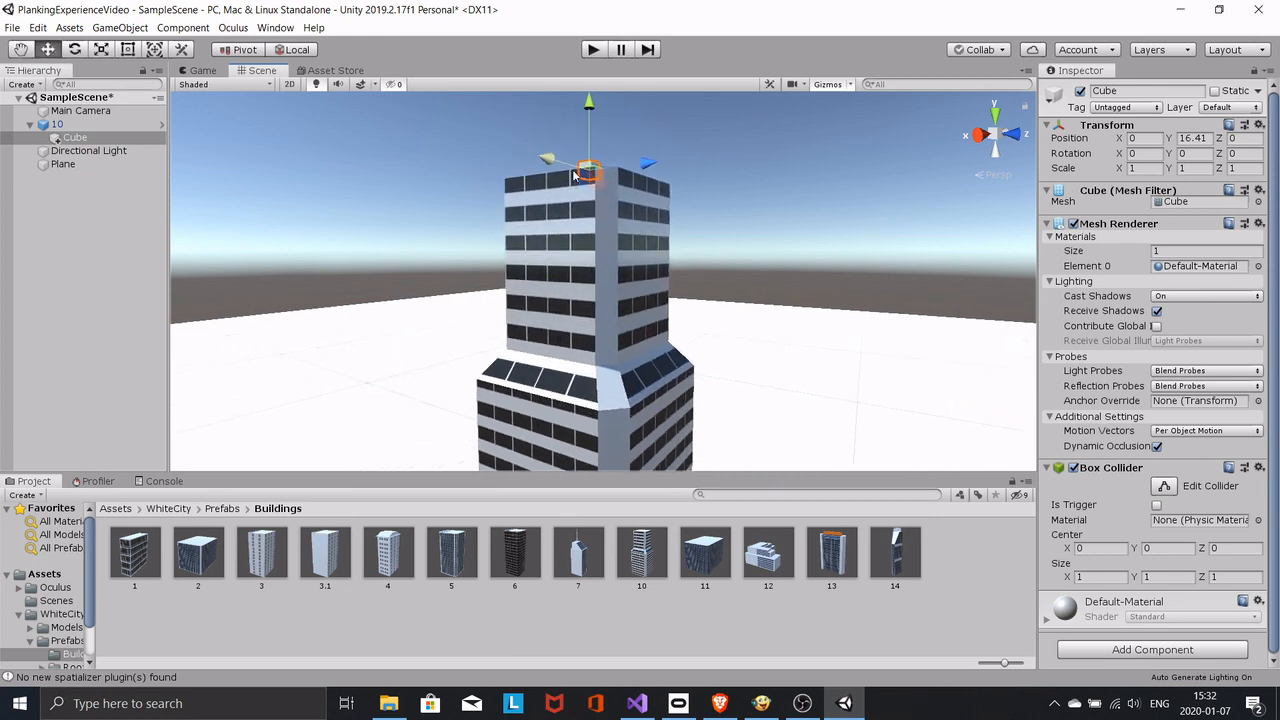
scroll(down, 3)
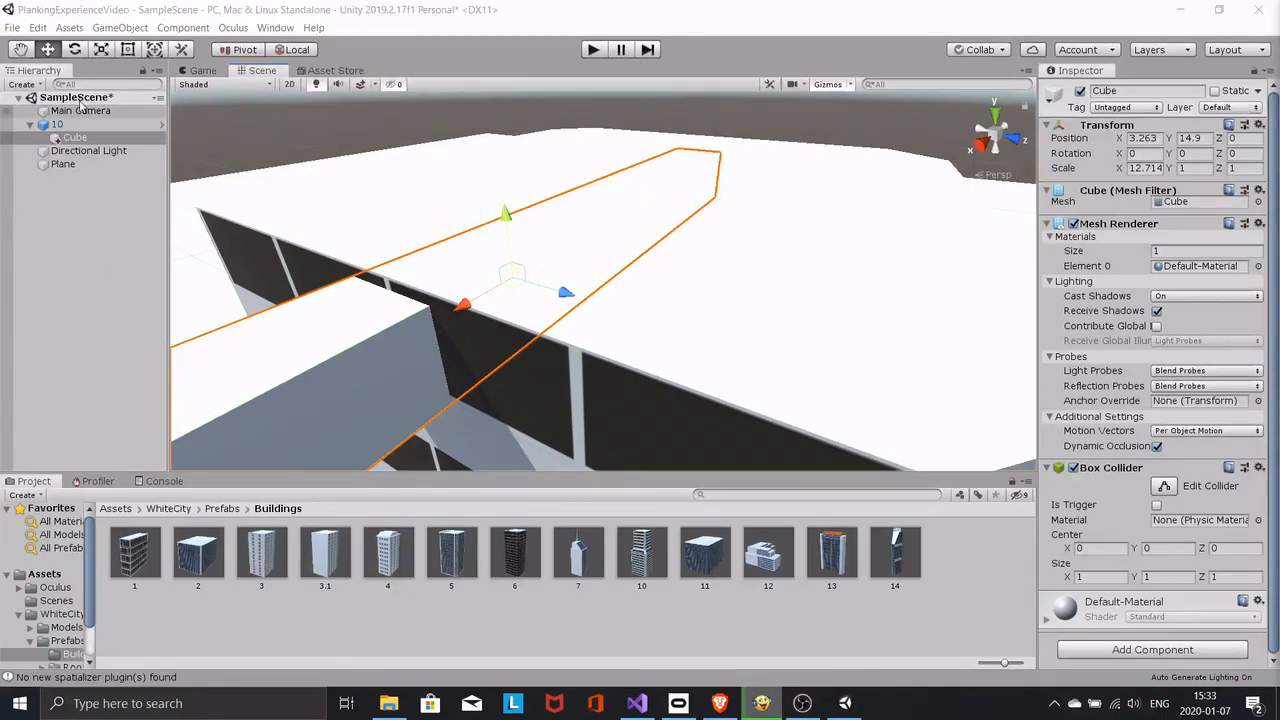
- Place OVRPlayerController on the plank and set OVRCameraRig's Tracking Origin Type to Floor Level
click(56, 202)
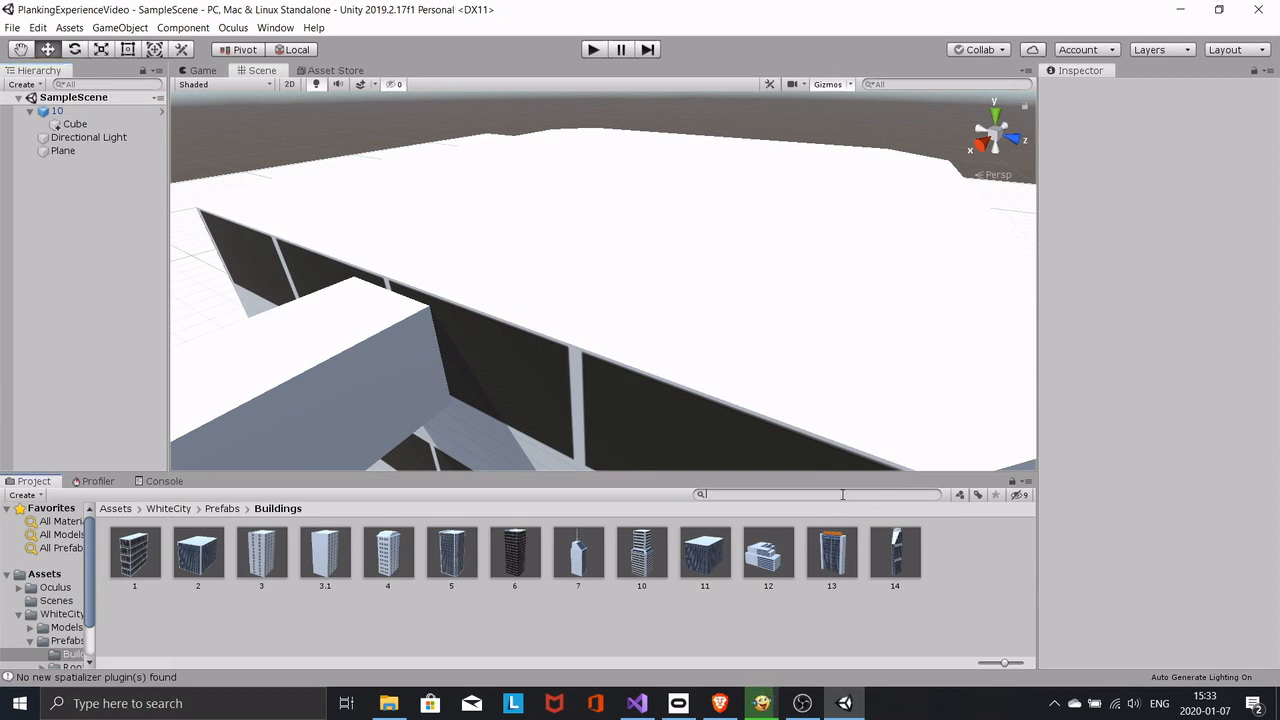
text(ovr 30a)
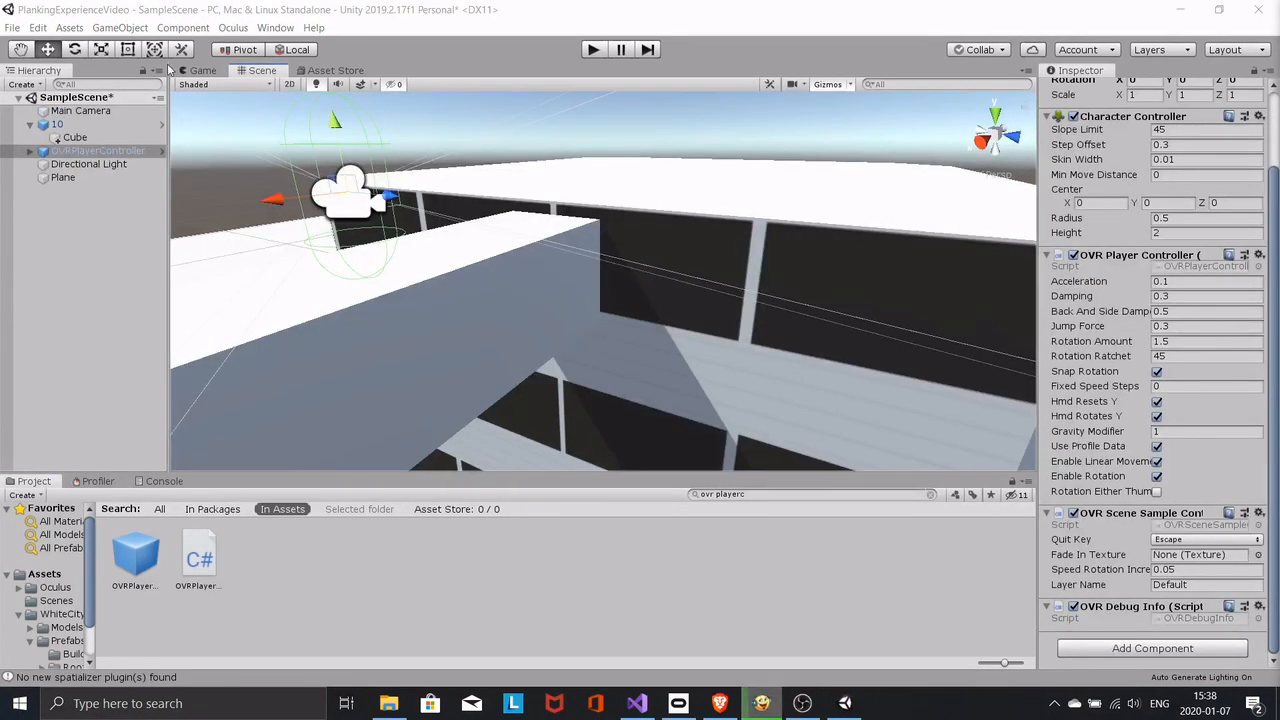
click(37, 150)
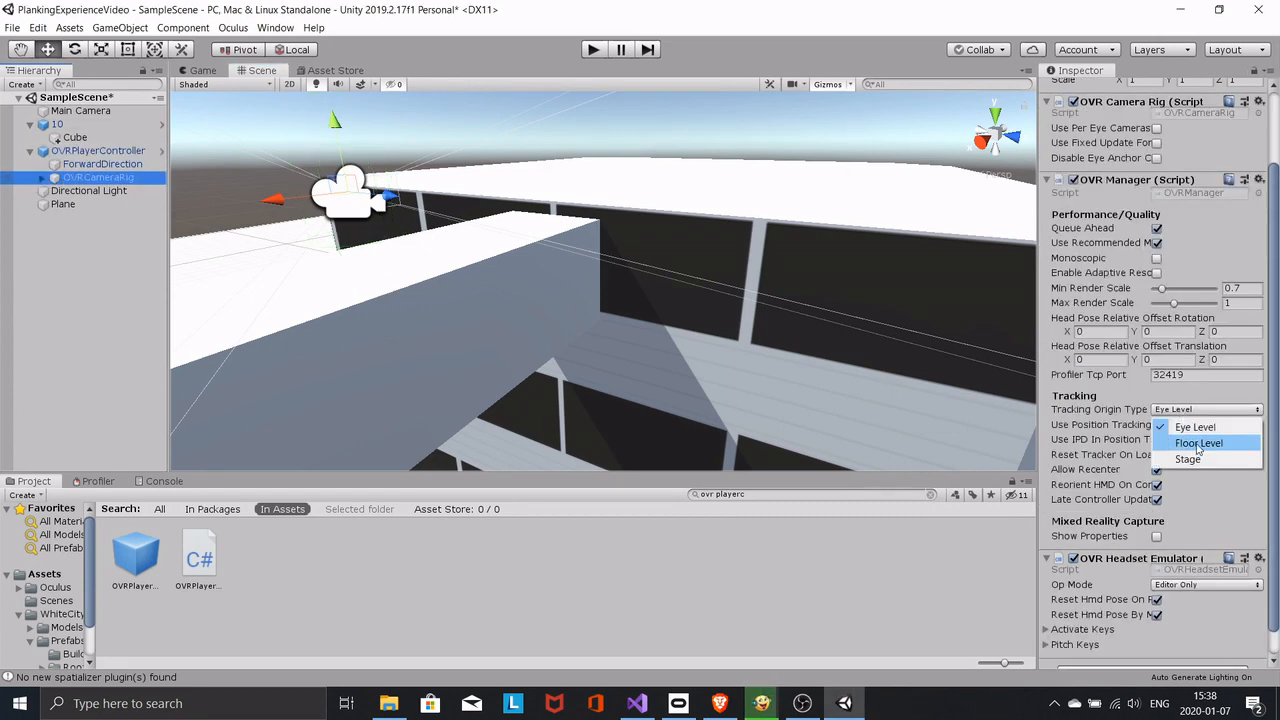
click(1195, 444)
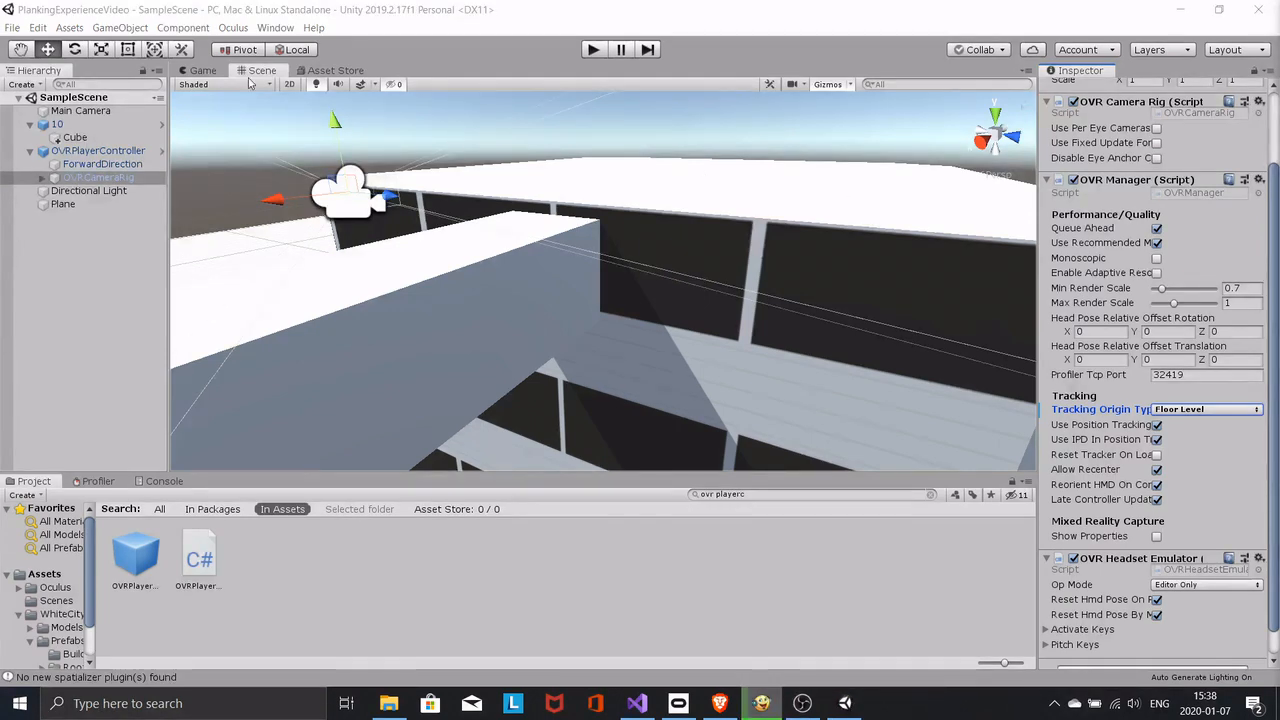
click(99, 150)
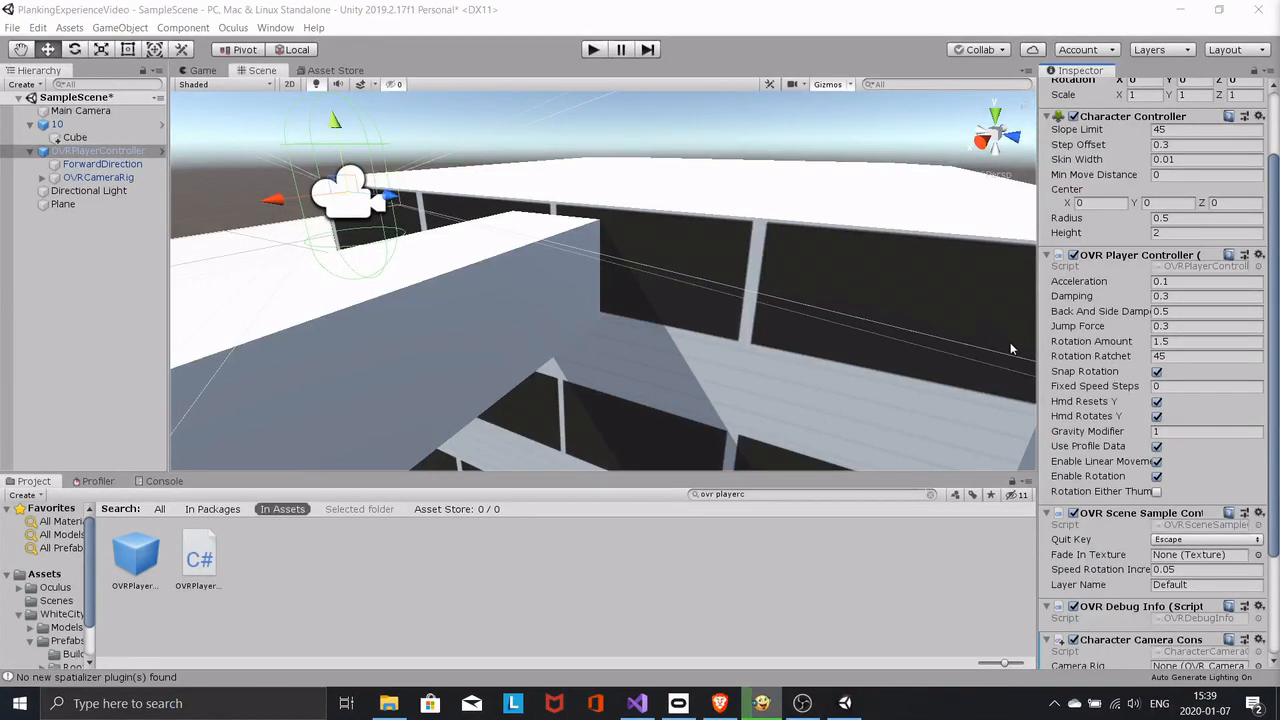
scroll(down, 3)
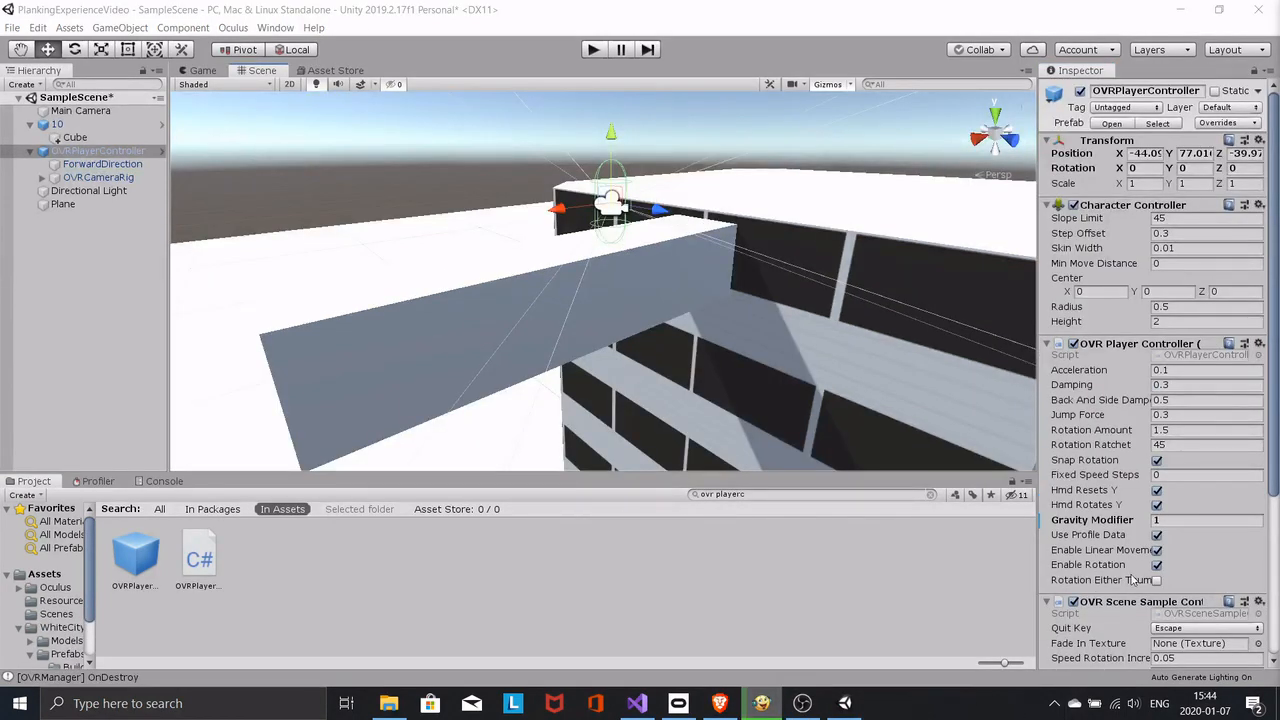
click(1205, 520)
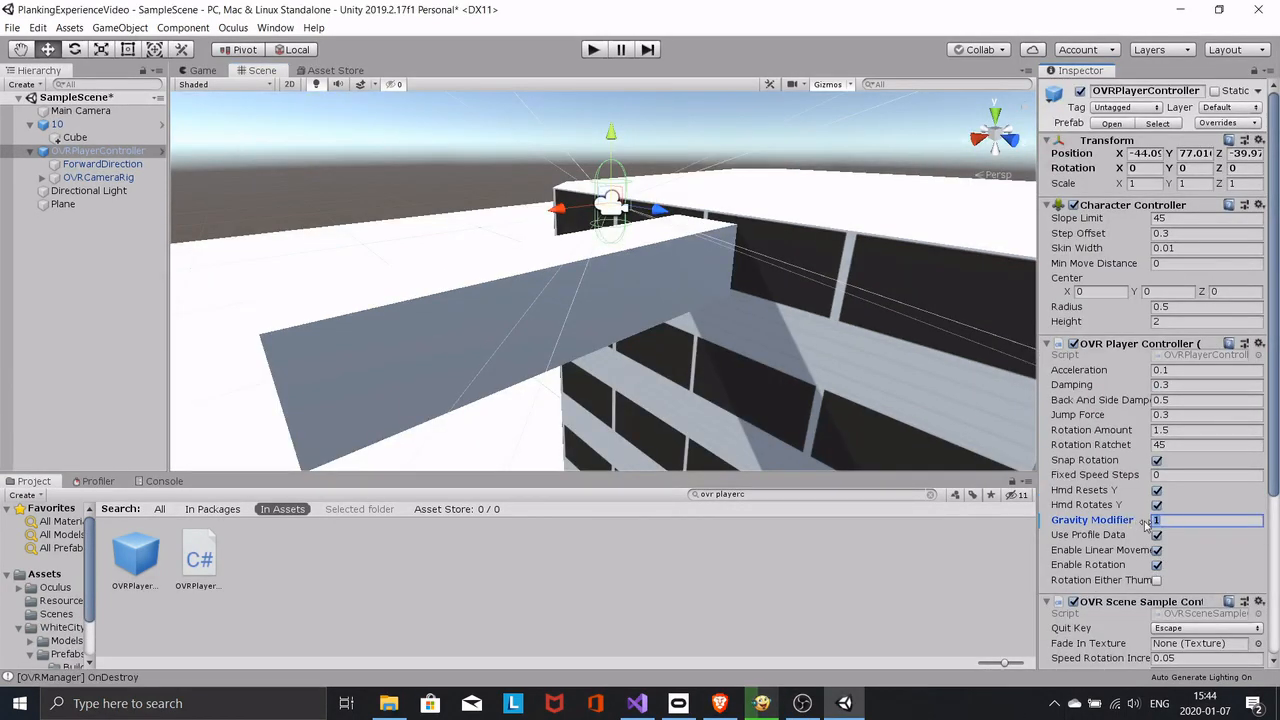
text(0)
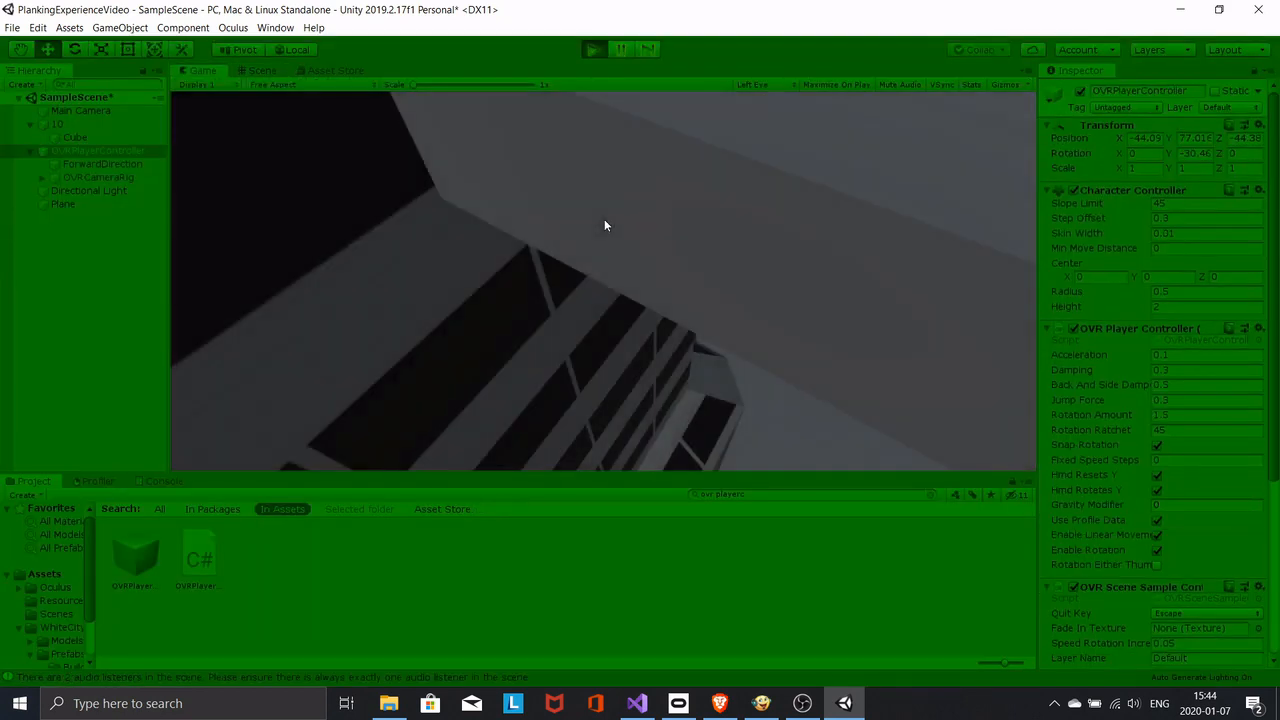
click(263, 70)
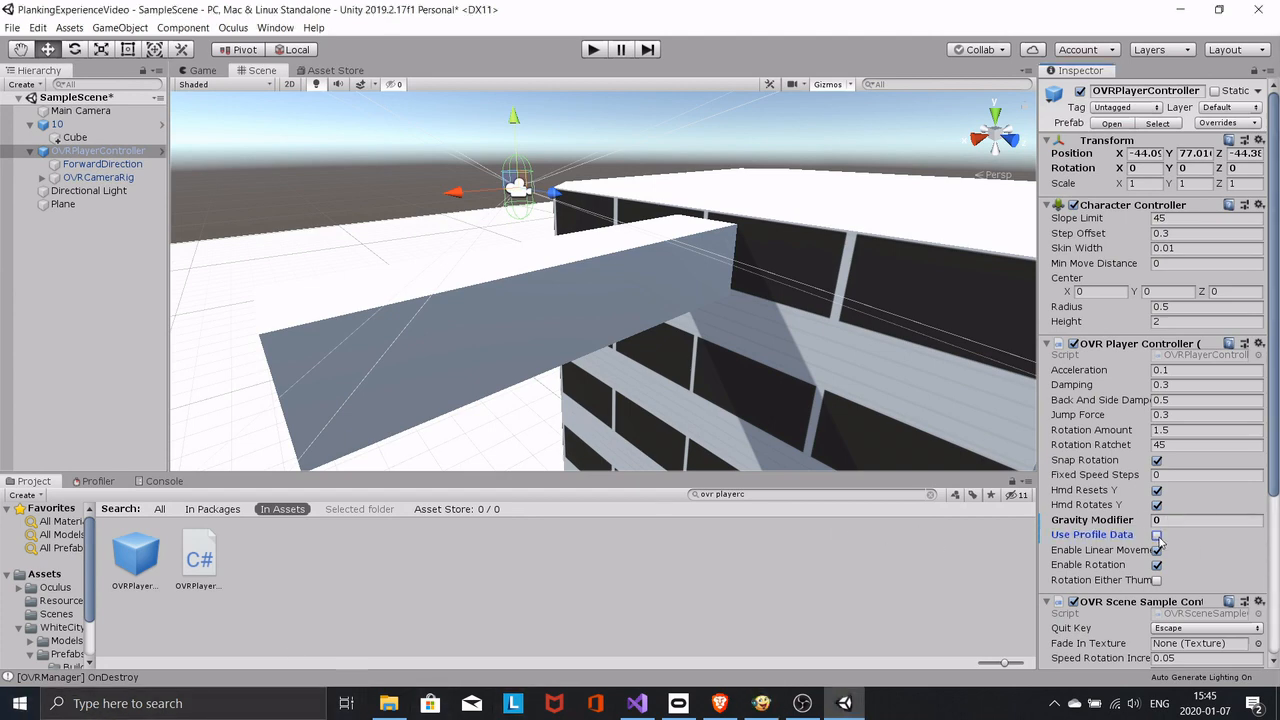
click(1195, 520)
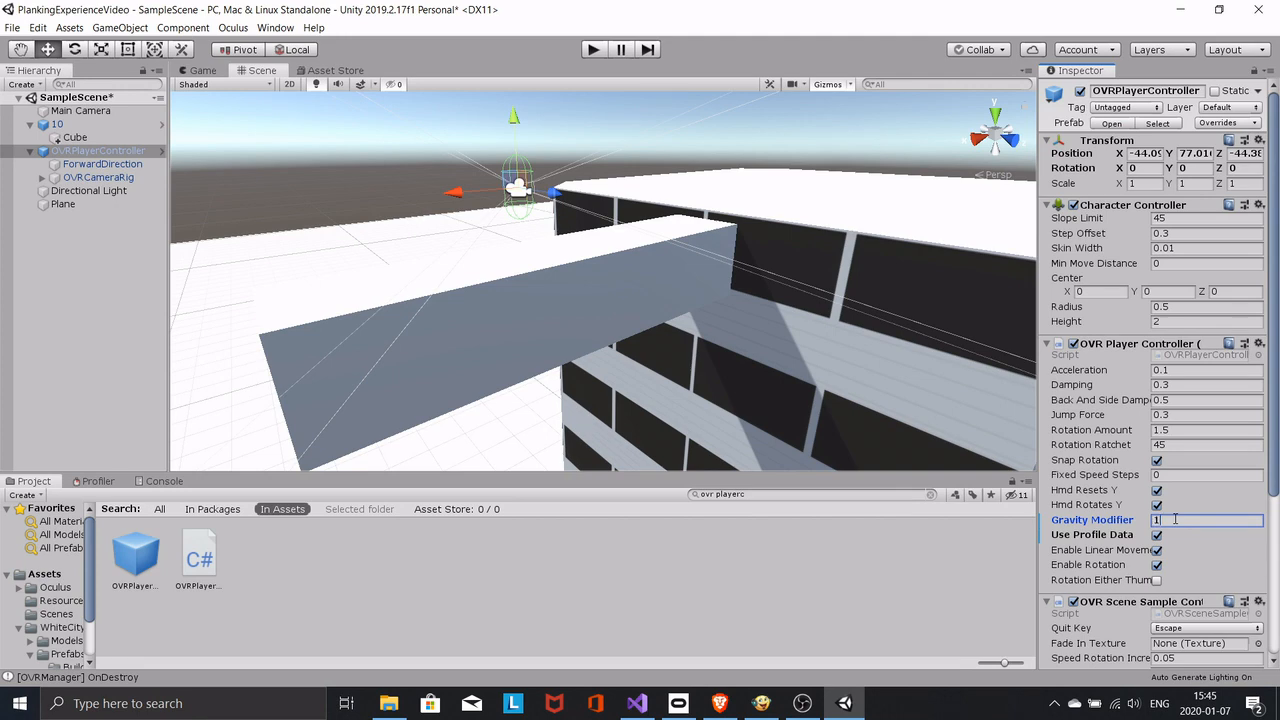
click(592, 49)
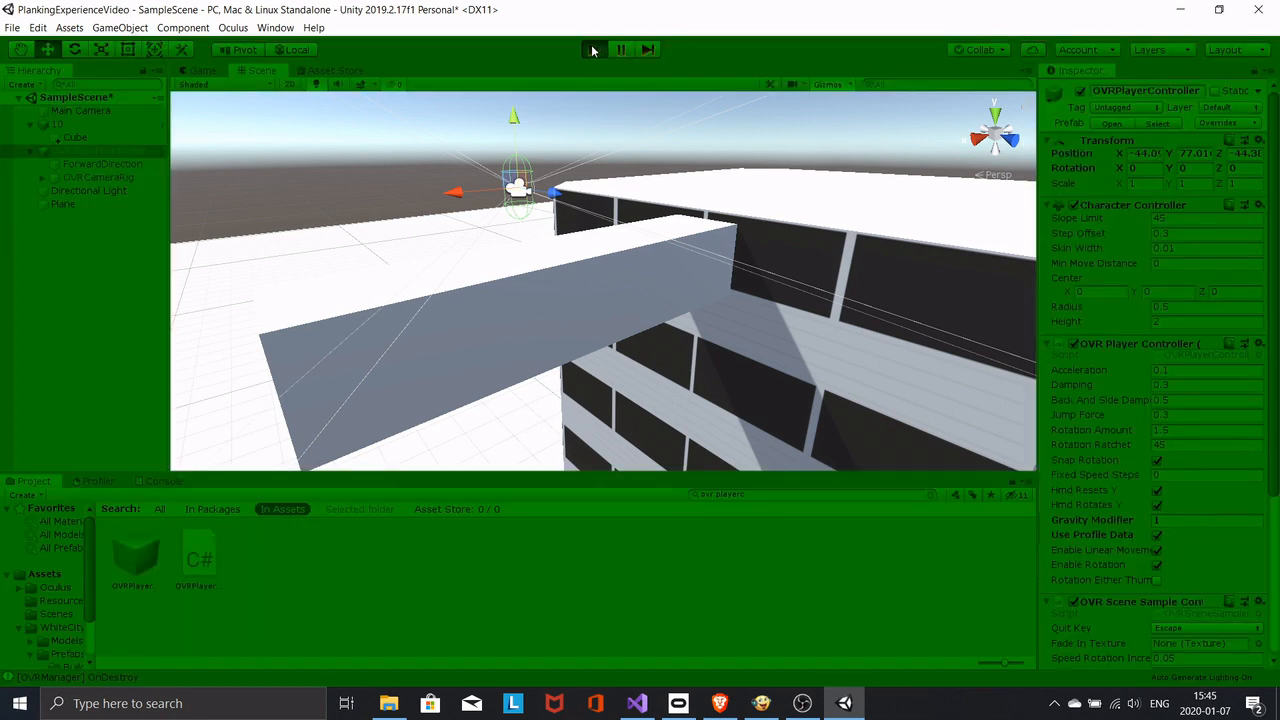
click(591, 49)
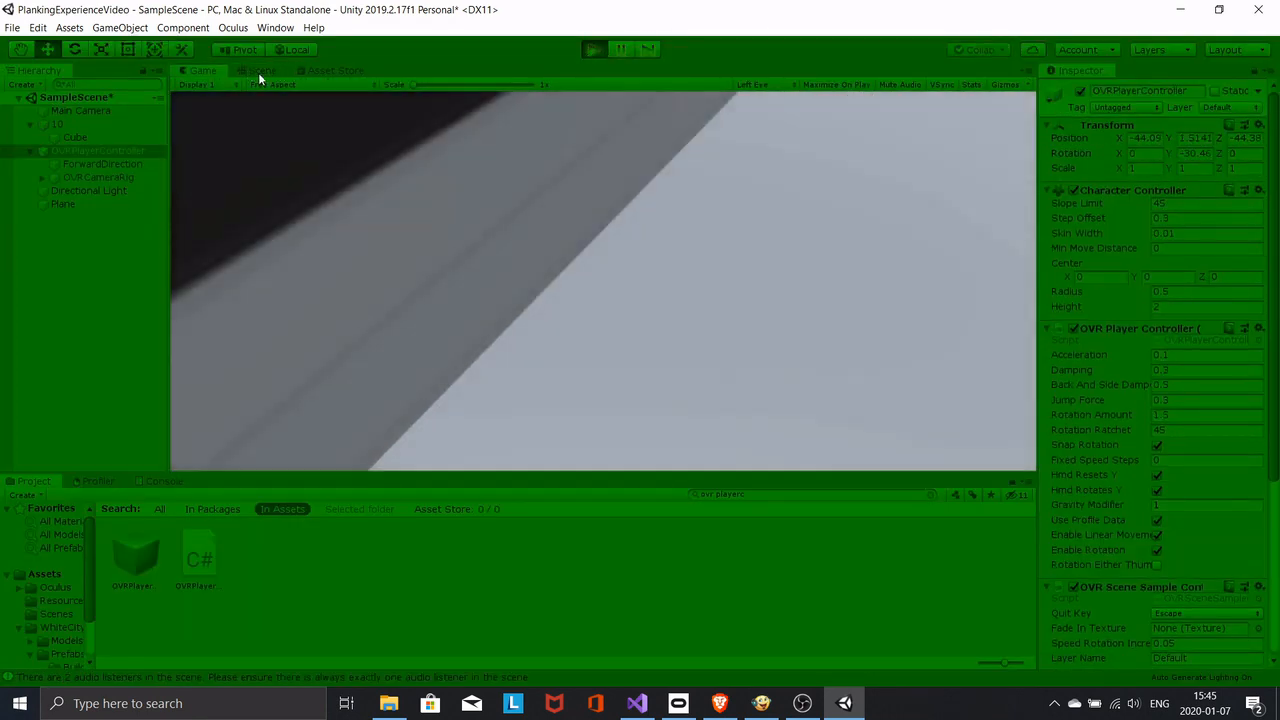
click(262, 70)
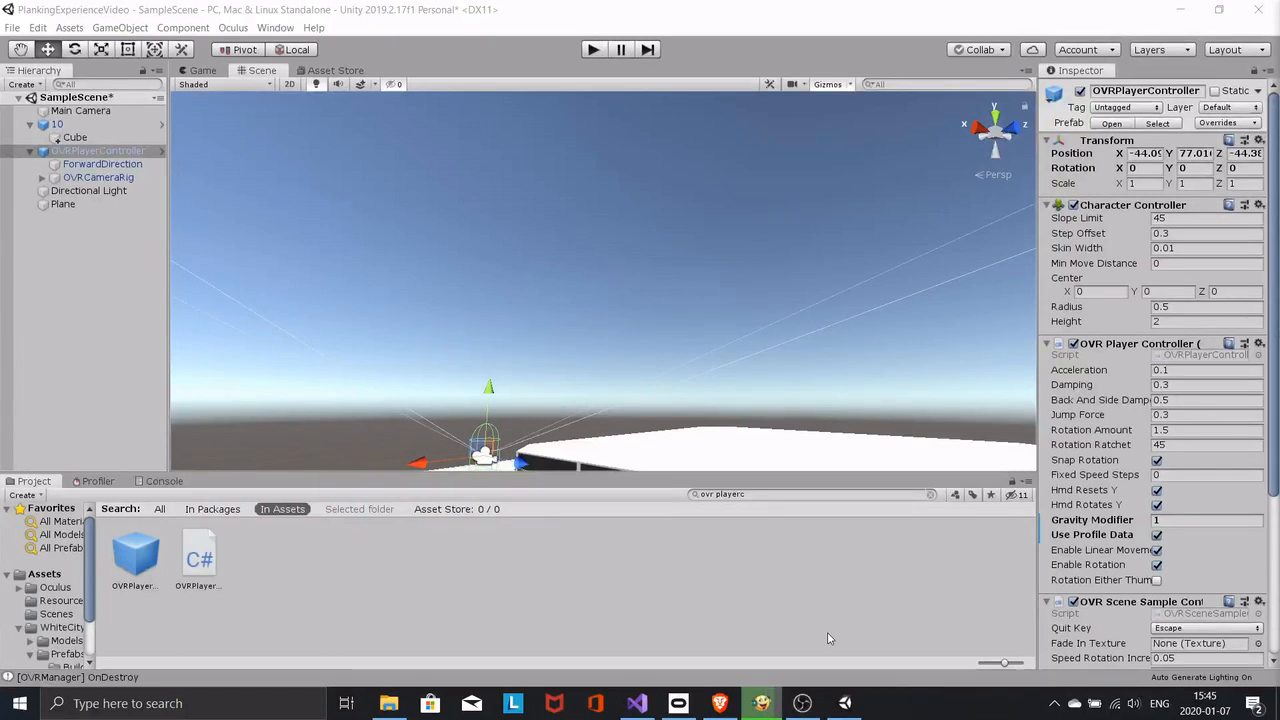
click(1205, 520)
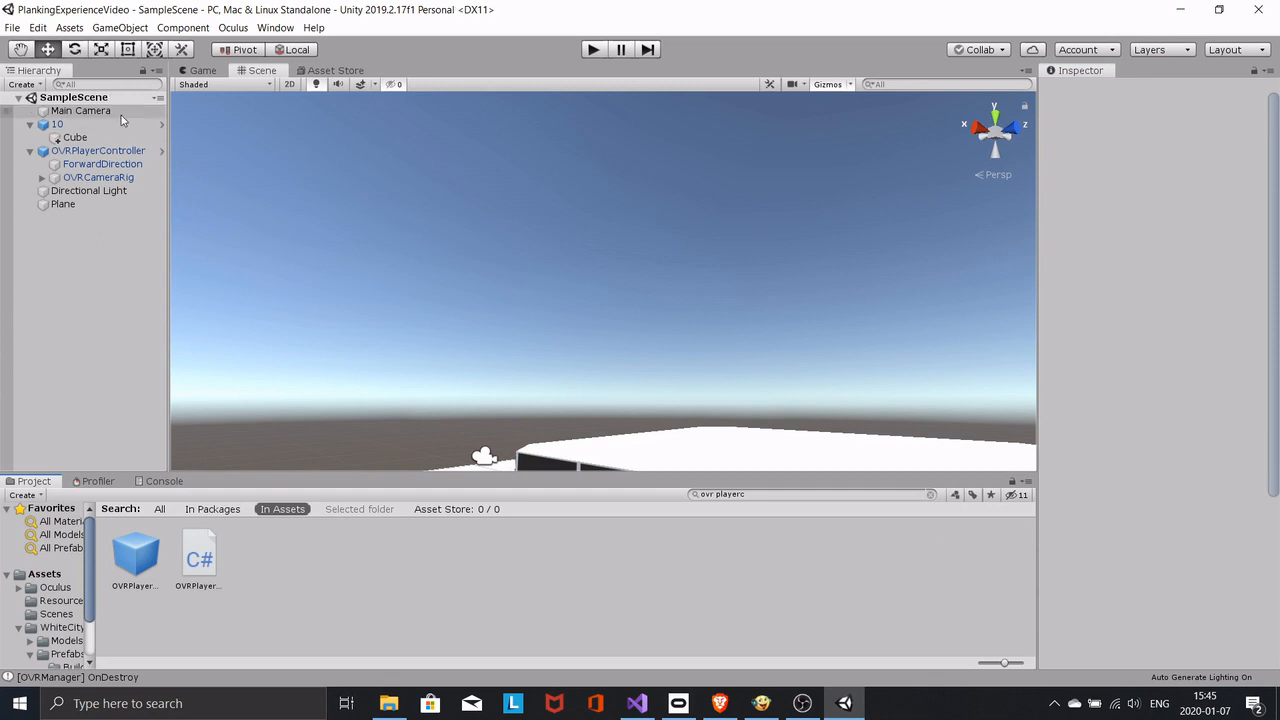
- Add a trigger Box Collider sized 0.37×2.39×0.55 to OVRPlayerController
click(99, 150)
text(box)
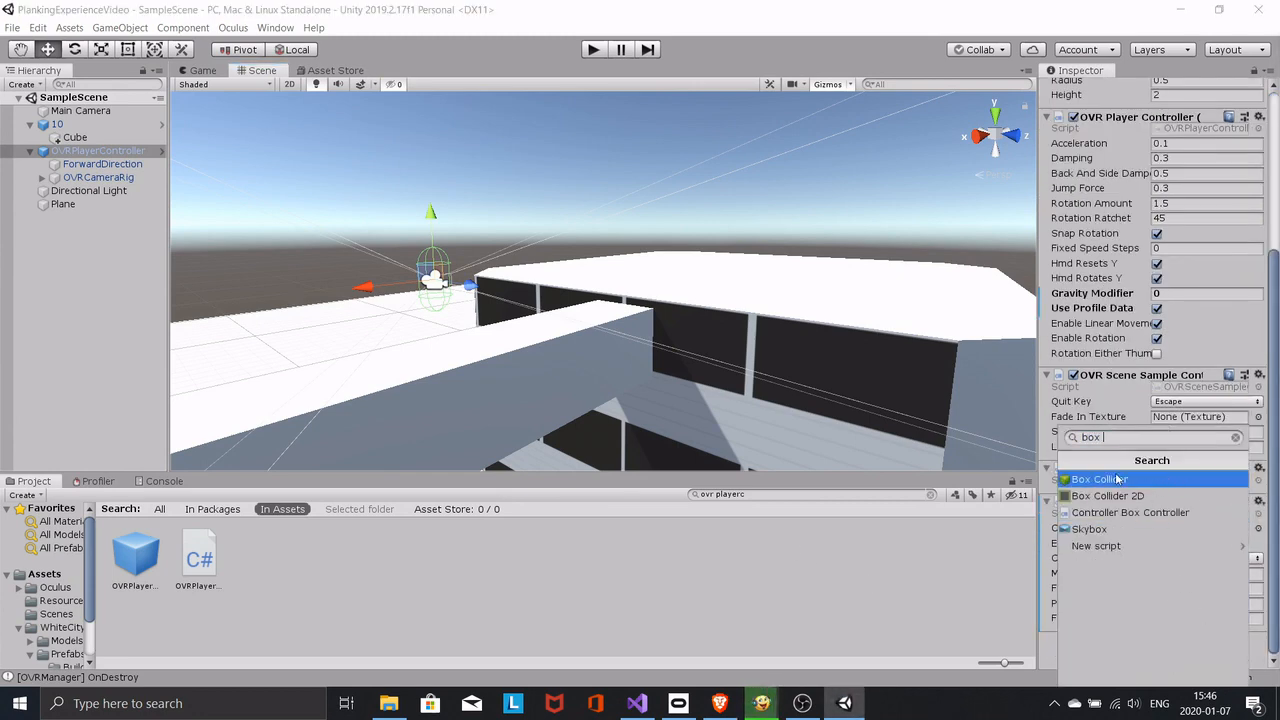
click(1098, 478)
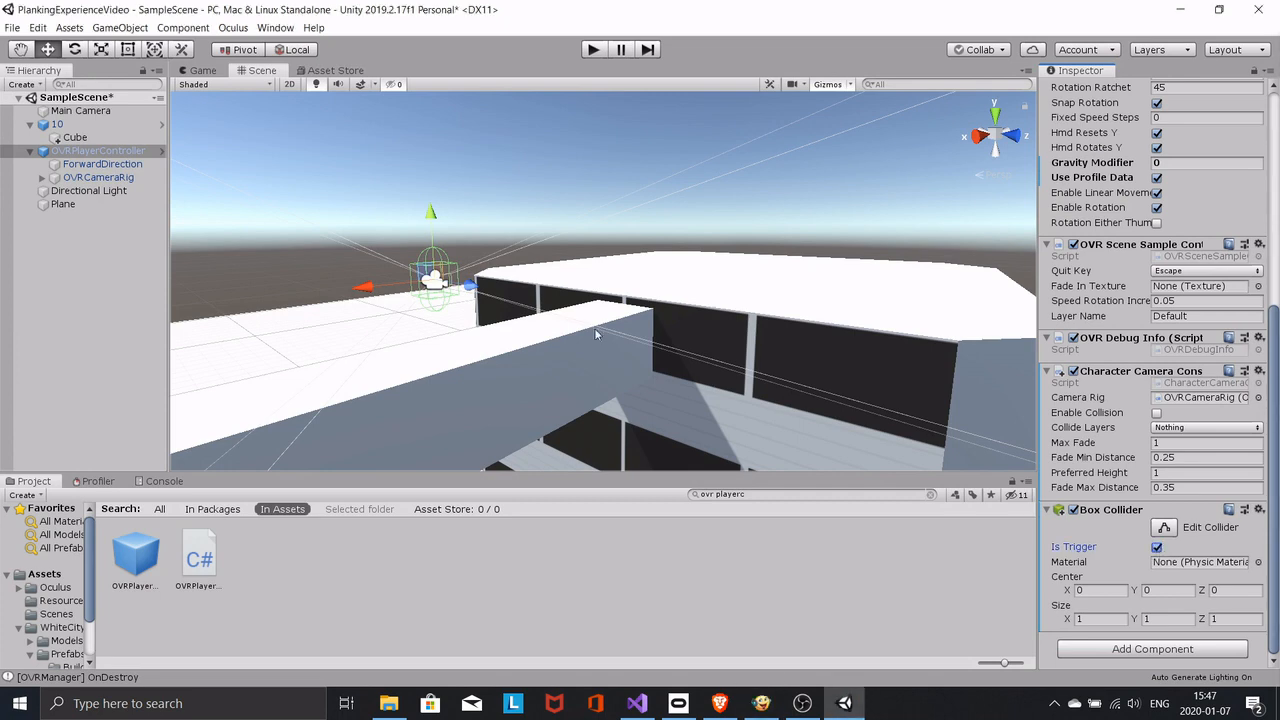
drag(595, 335, 275, 255)
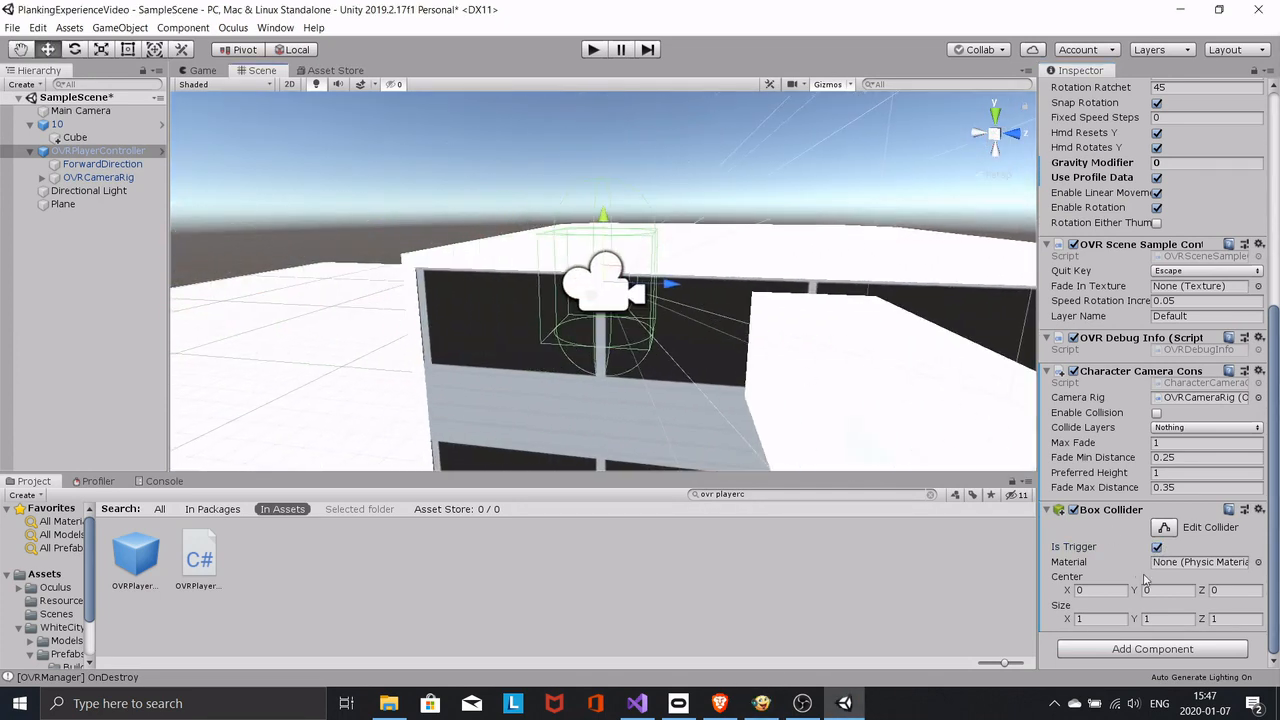
text(0.38)
text(0.55)
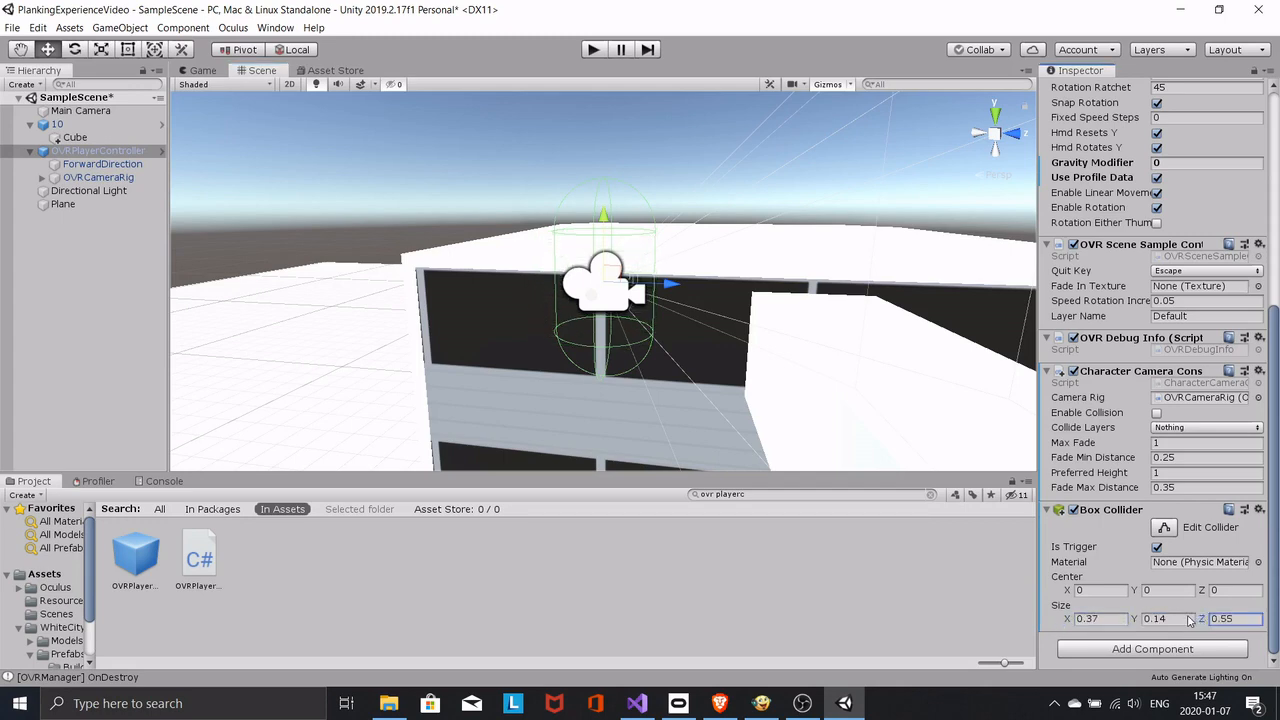
text(4.95)
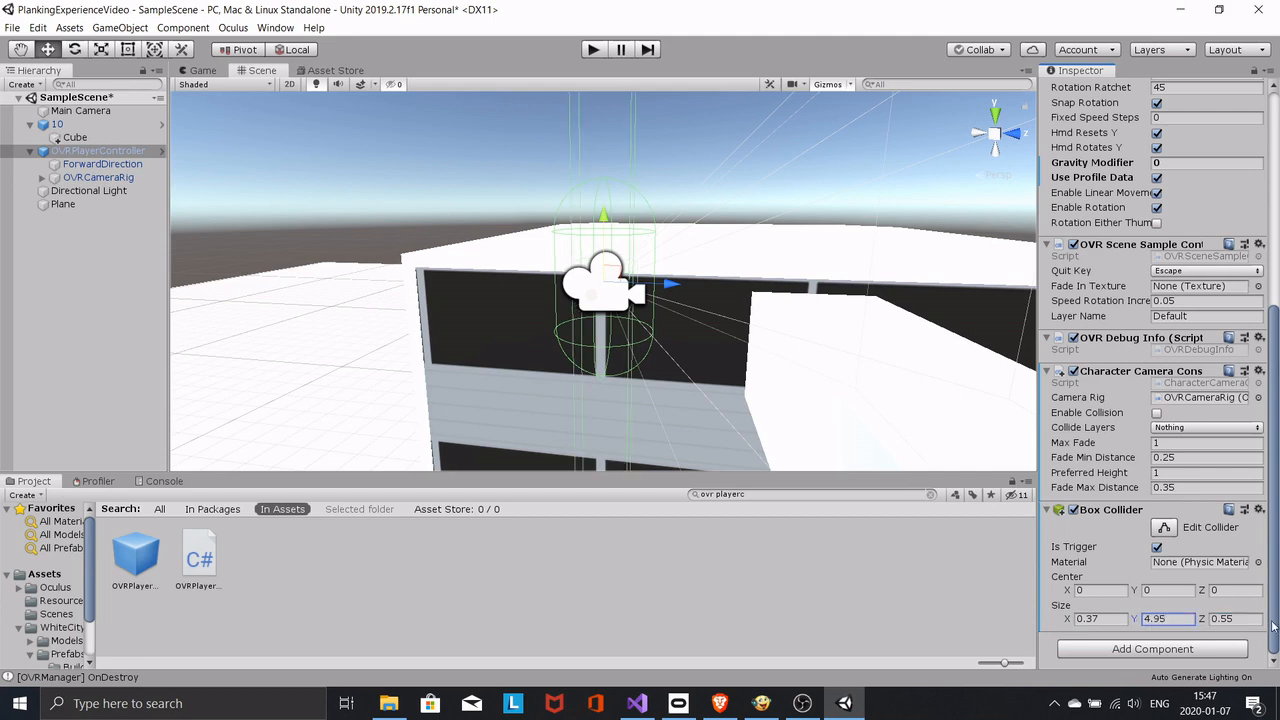
text(2.39)
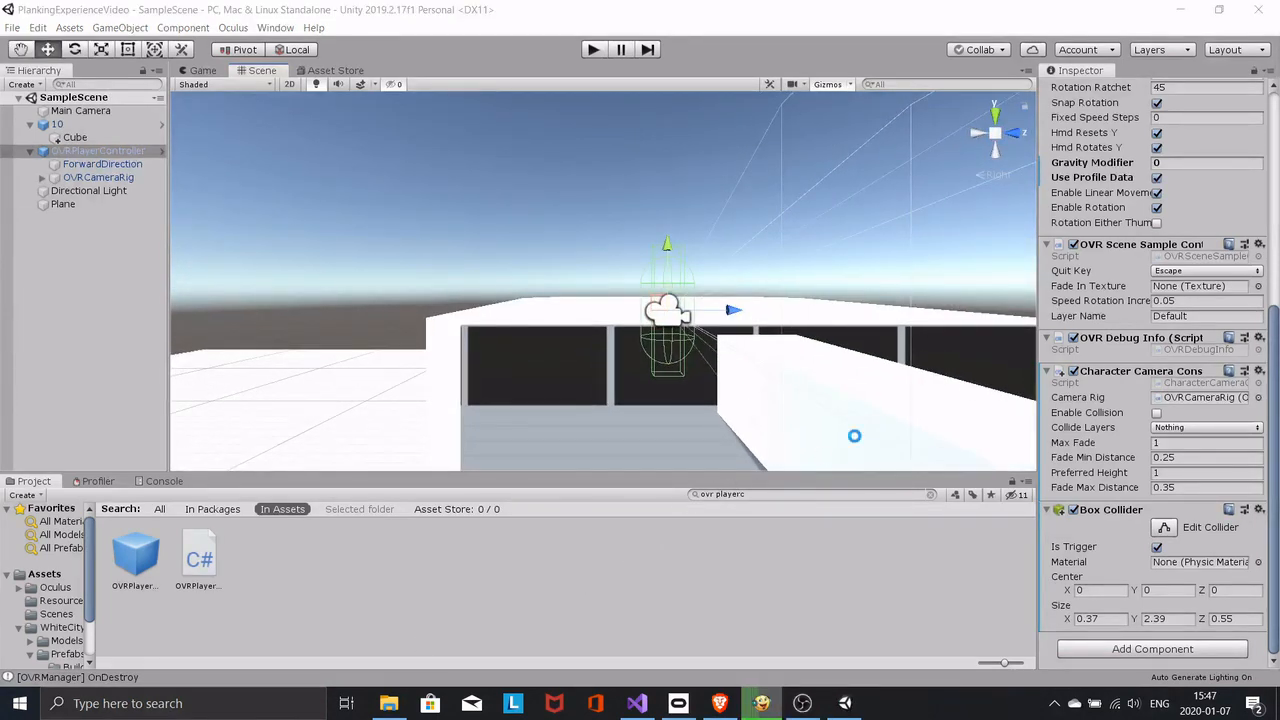
- Make the plank Cube's collider a trigger and attach a new 'Fall' script to the player controller
click(72, 137)
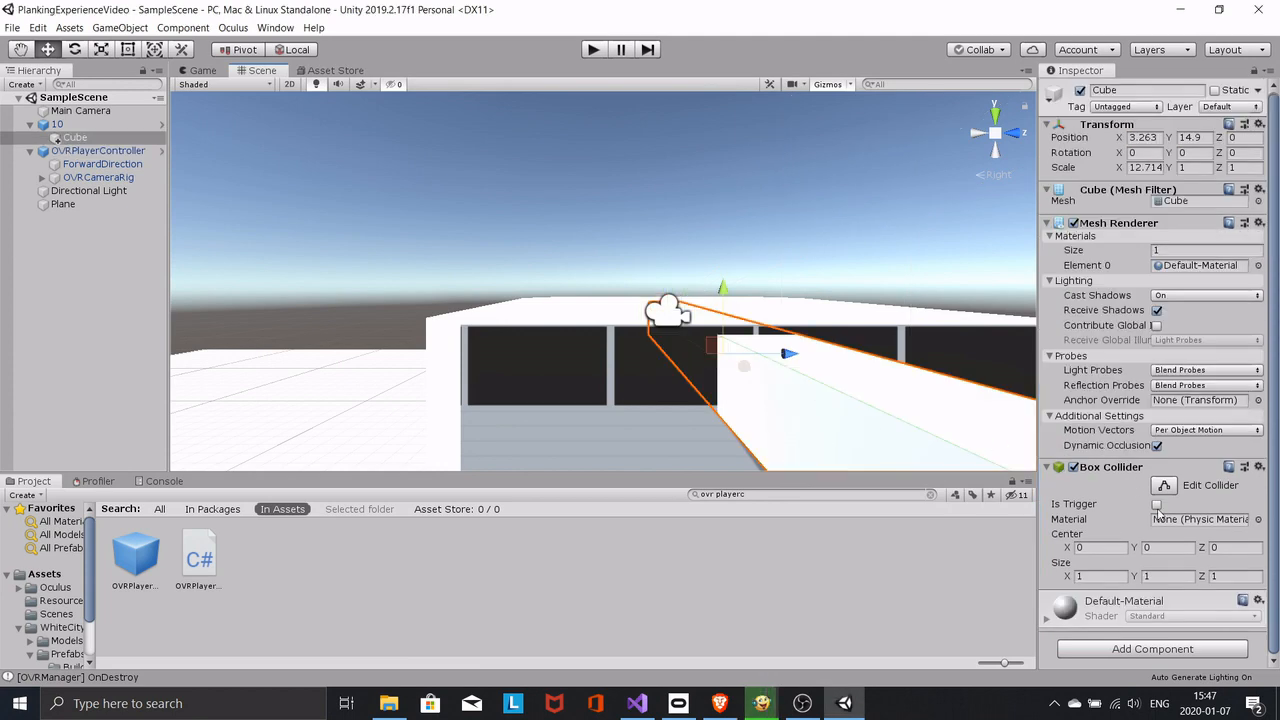
click(1155, 504)
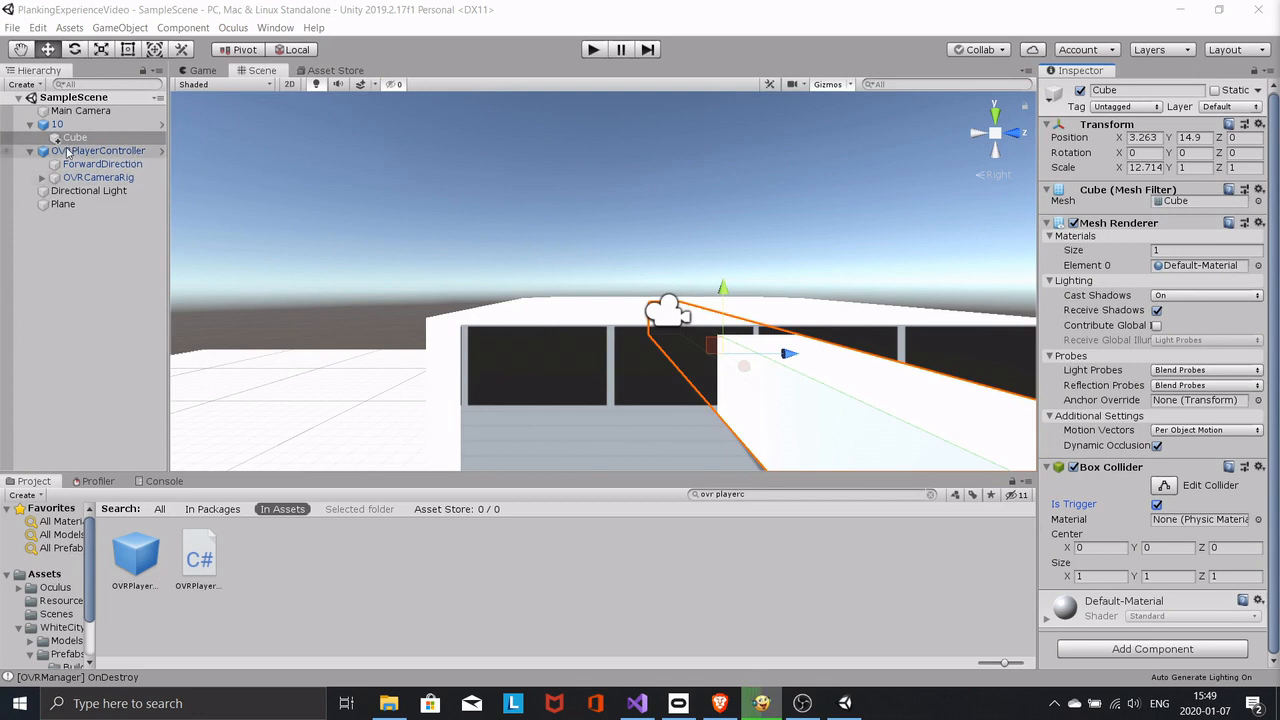
click(98, 150)
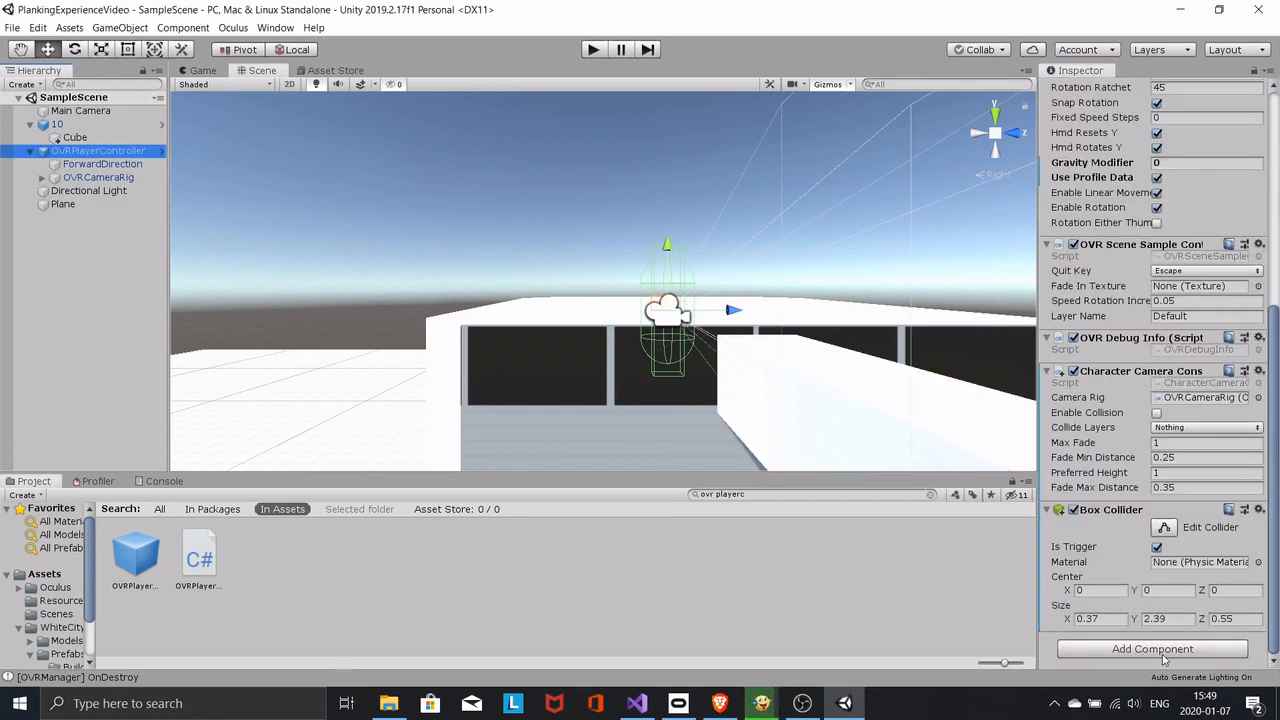
click(1151, 649)
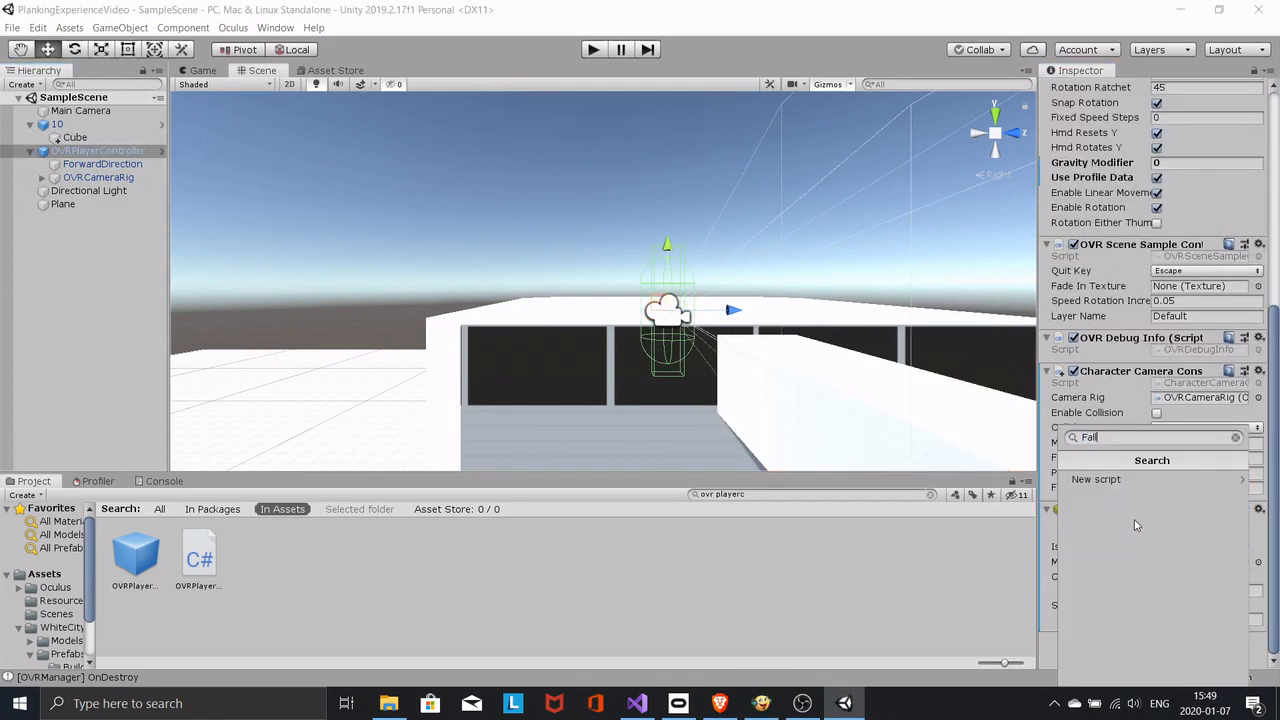
click(1096, 479)
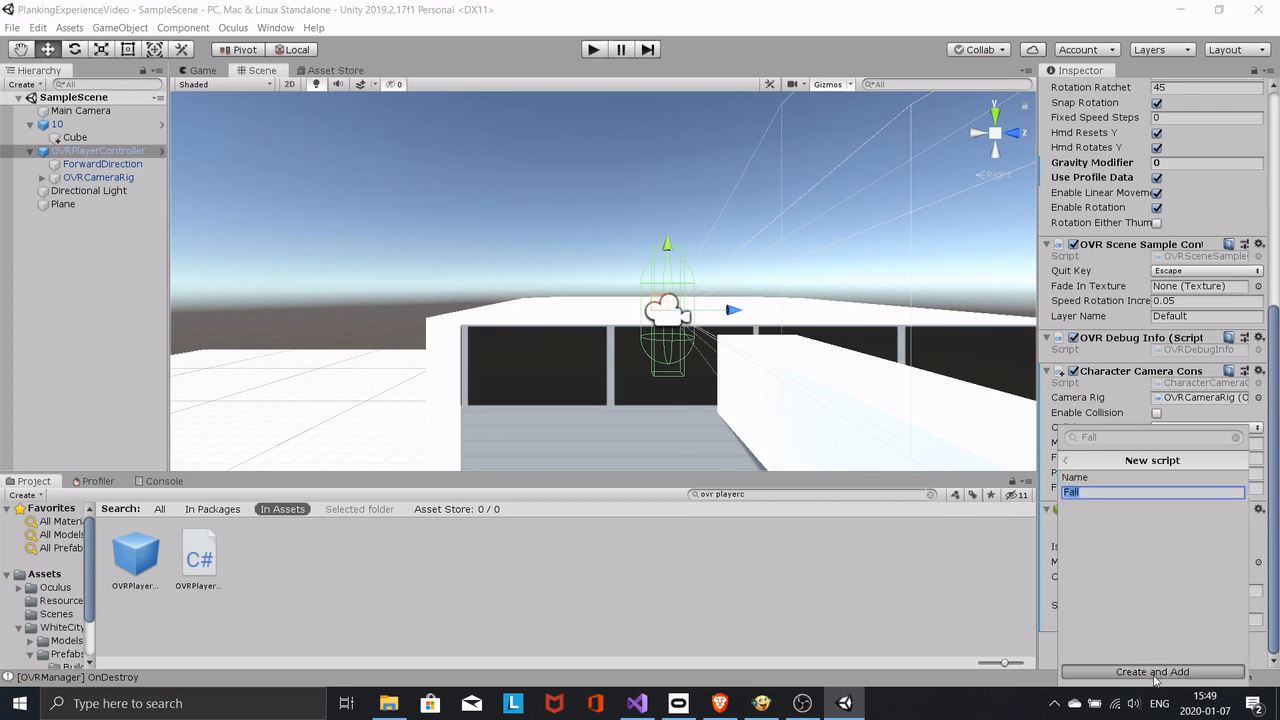
click(1155, 672)
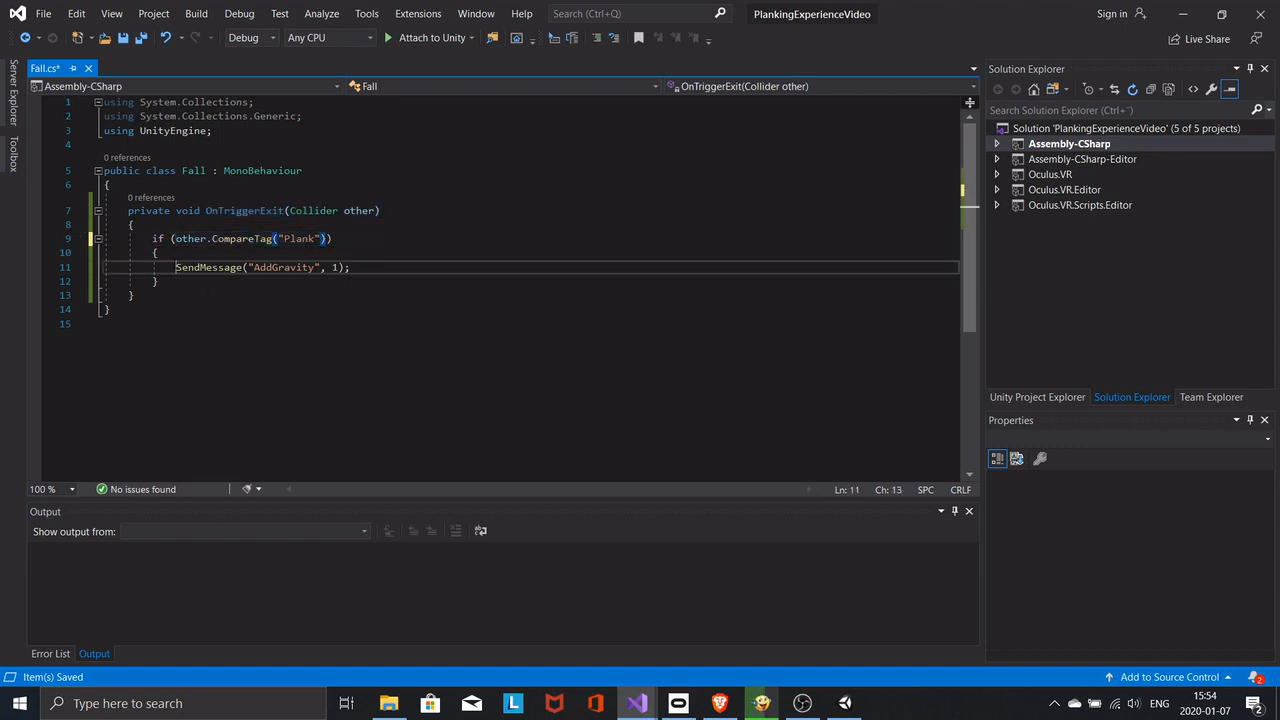
- Write OnTriggerExit in Fall.cs calling SendMessage("AddGravity", 1) for Plank-tagged objects
triple_click(250, 267)
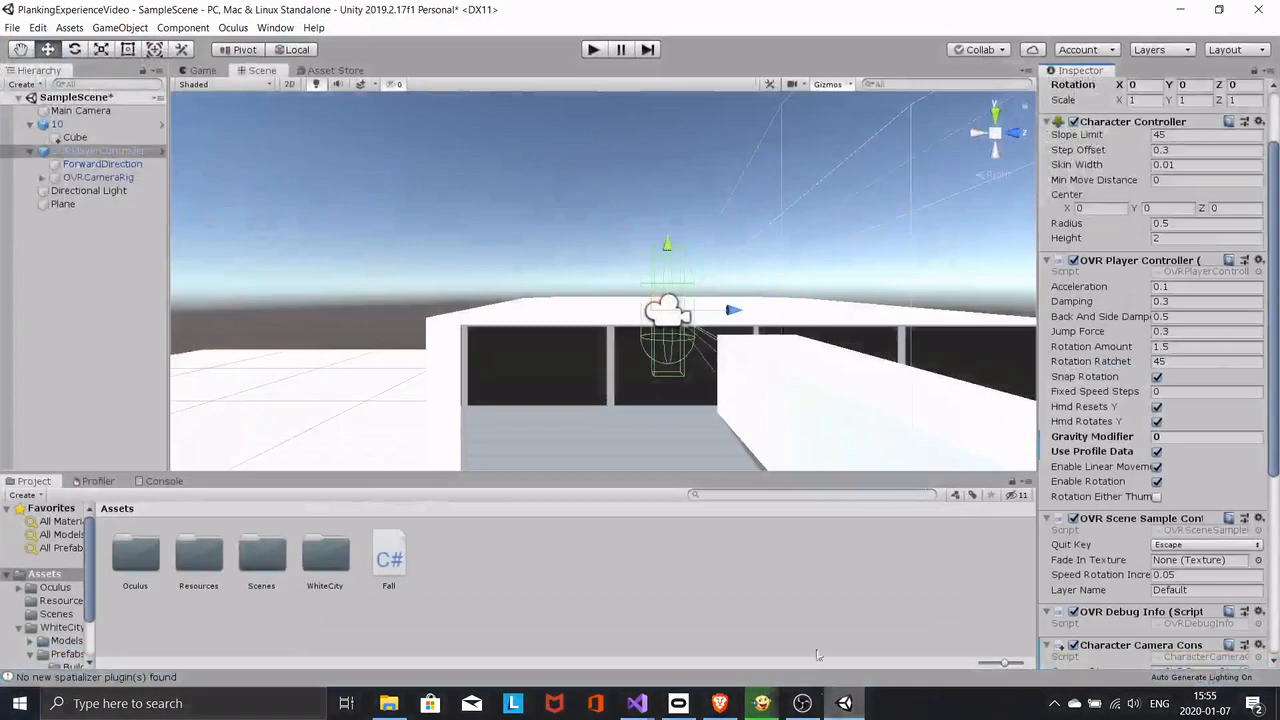
- Add a new 'Plank' tag and assign it to the plank Cube
click(75, 137)
text(Pla)
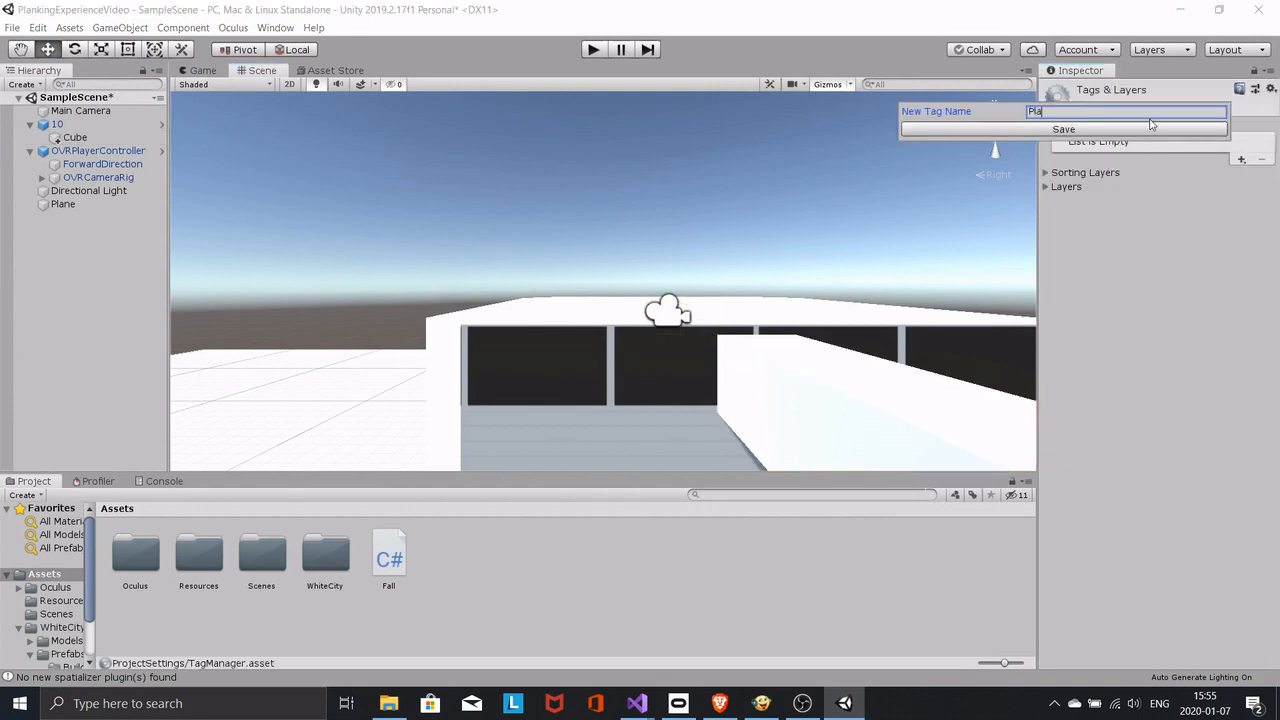
click(1063, 128)
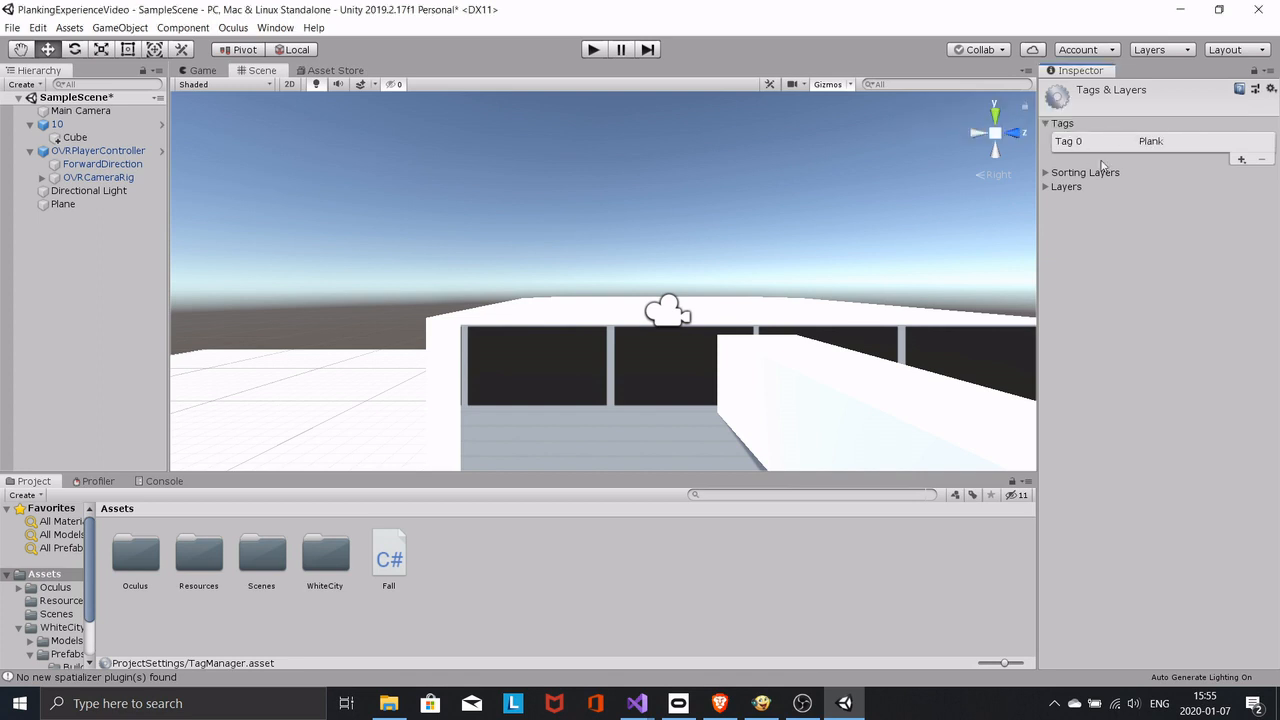
mouse_move(962, 187)
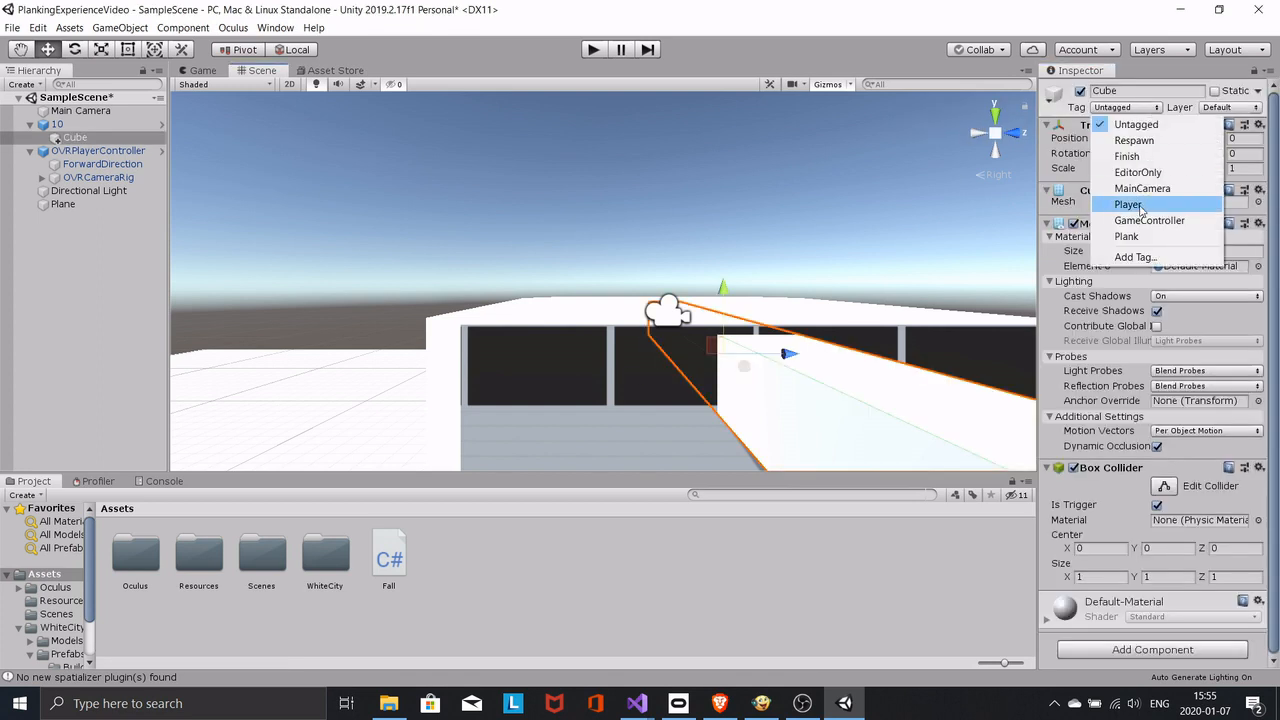
click(1127, 236)
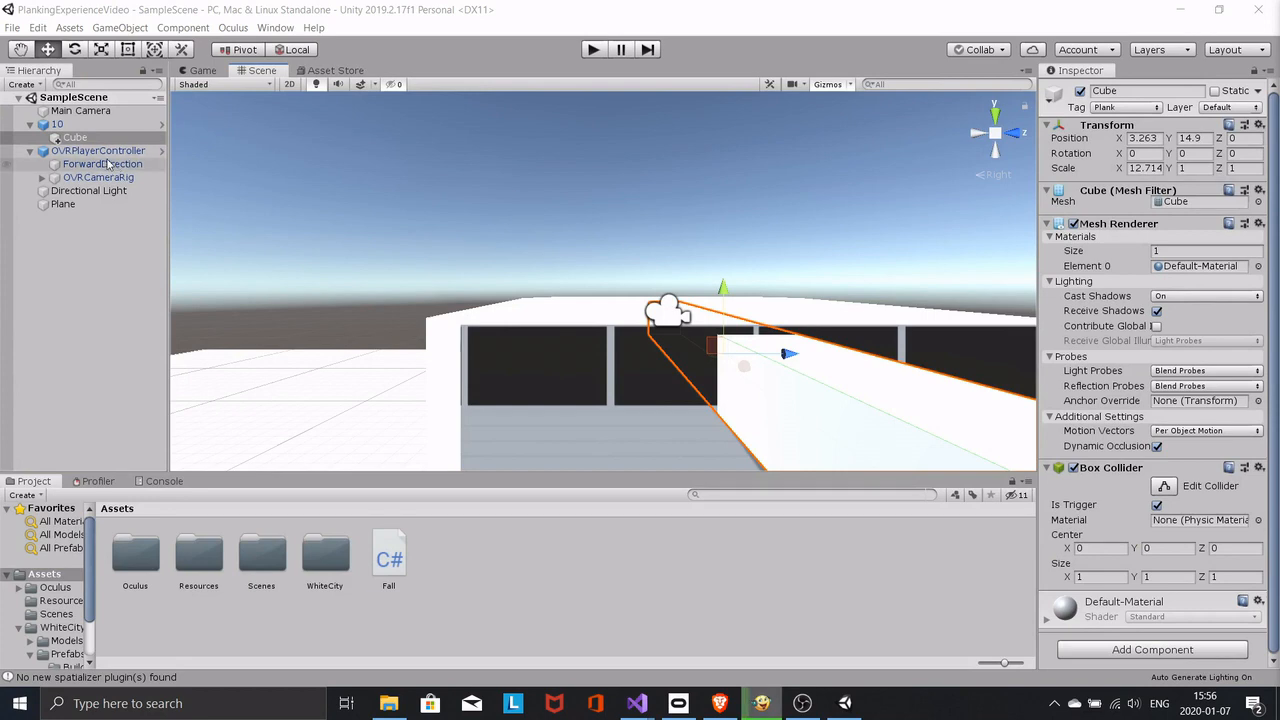
click(99, 151)
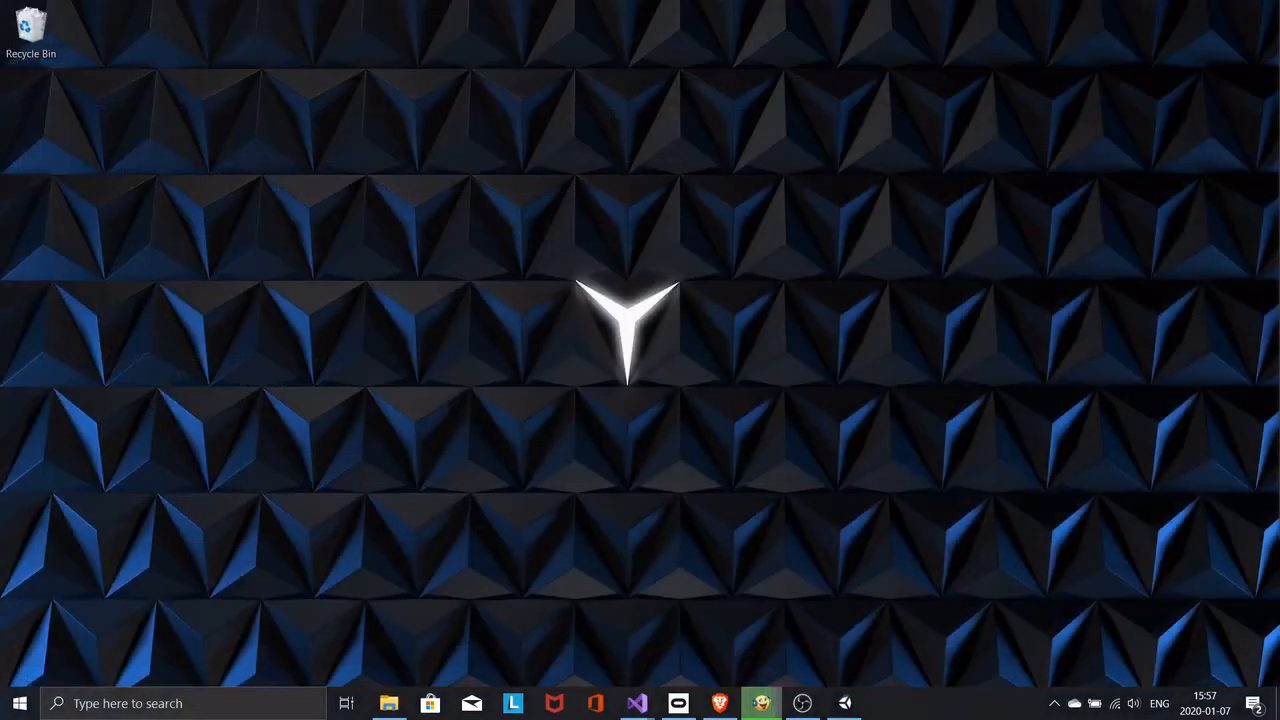
- Add public void AddGravity(int amount) setting GravityModifier = amount in OVRPlayerController.cs, and save
click(636, 703)
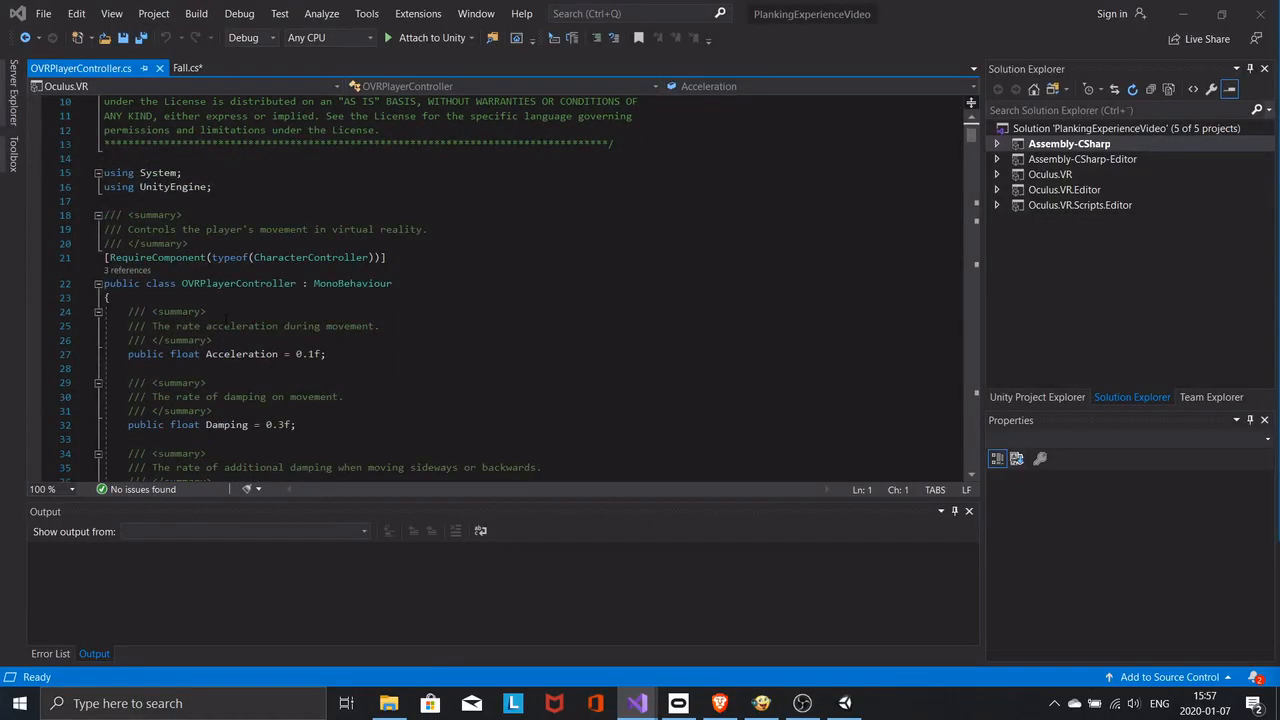
scroll(down, 3)
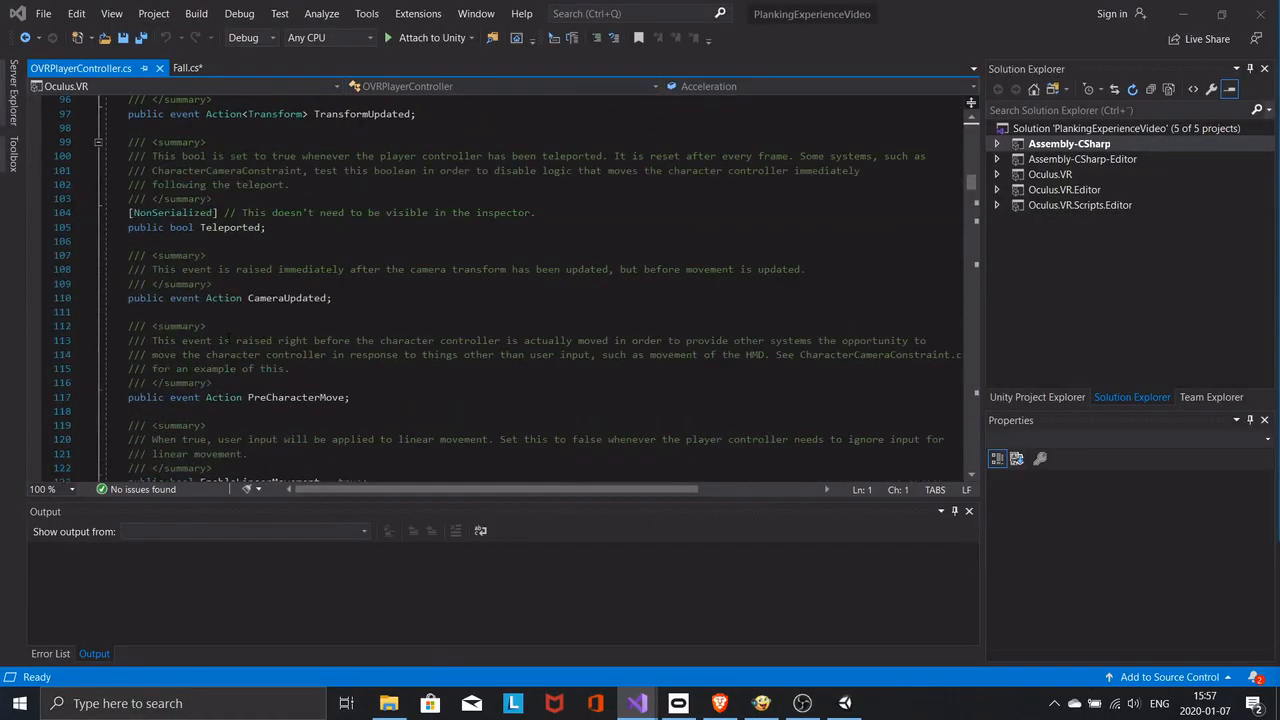
scroll(down, 3)
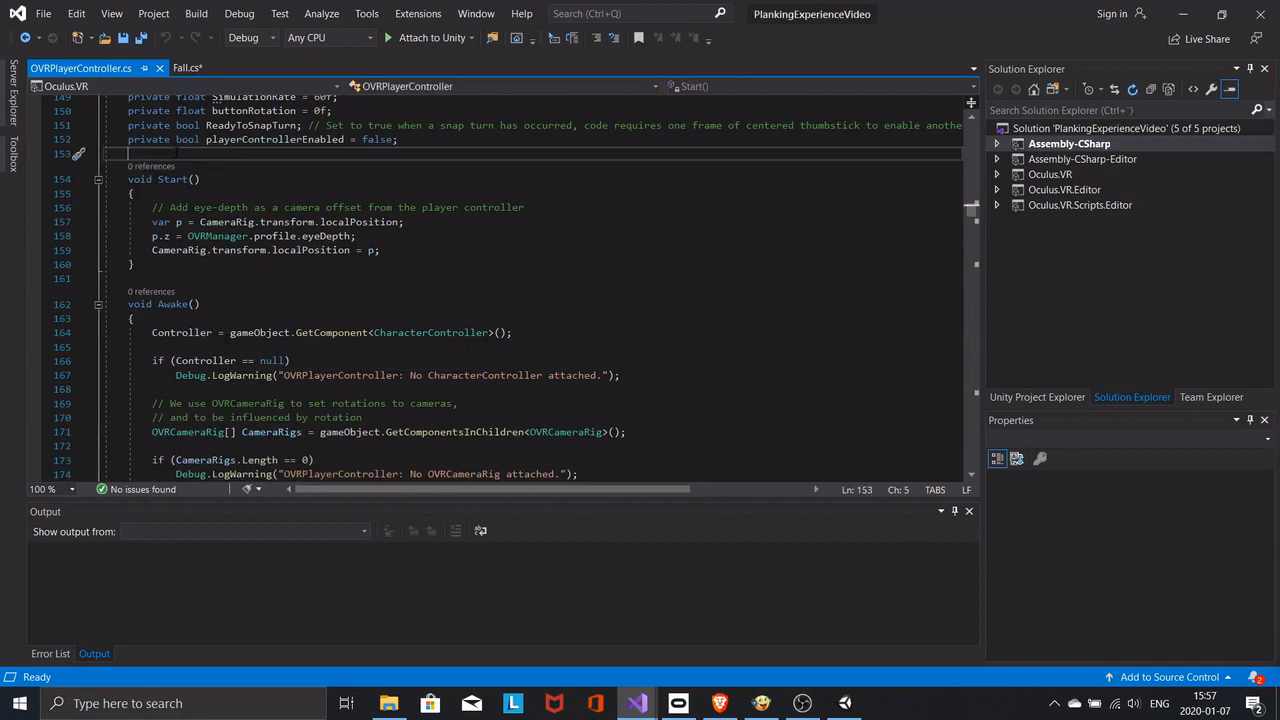
text(public void AddGravity(int amount)
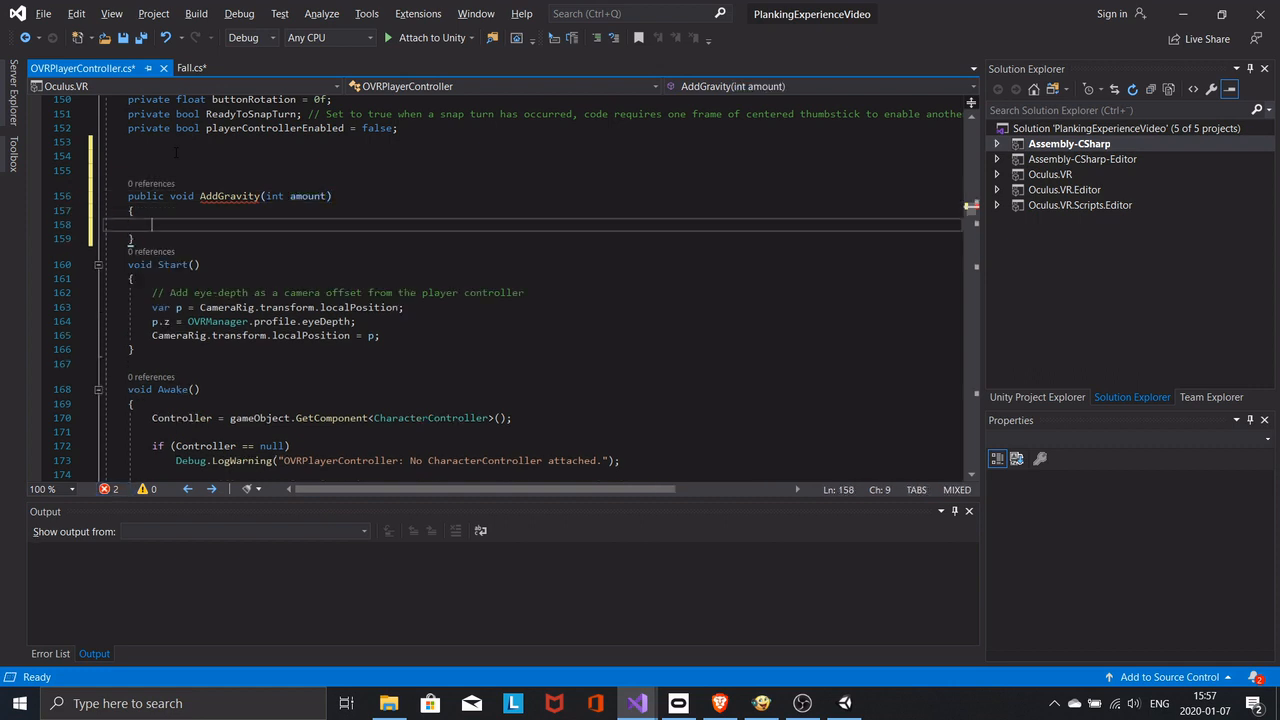
text(G)
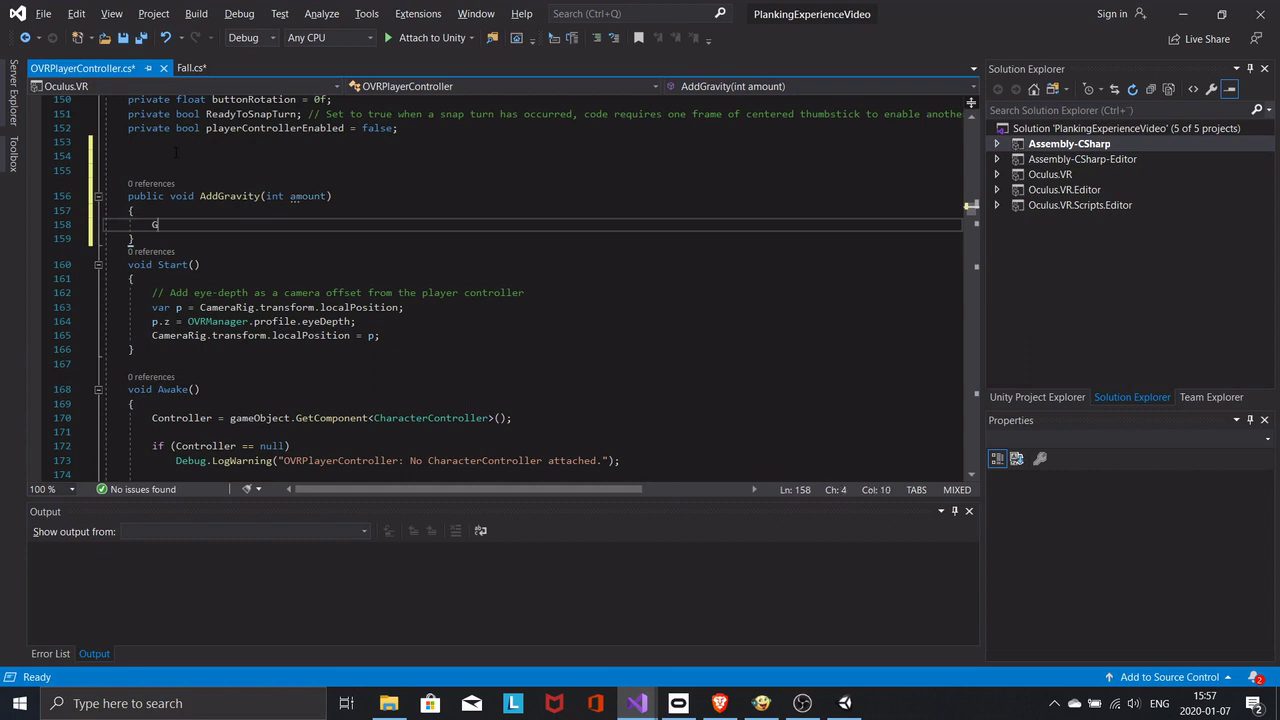
text(rava)
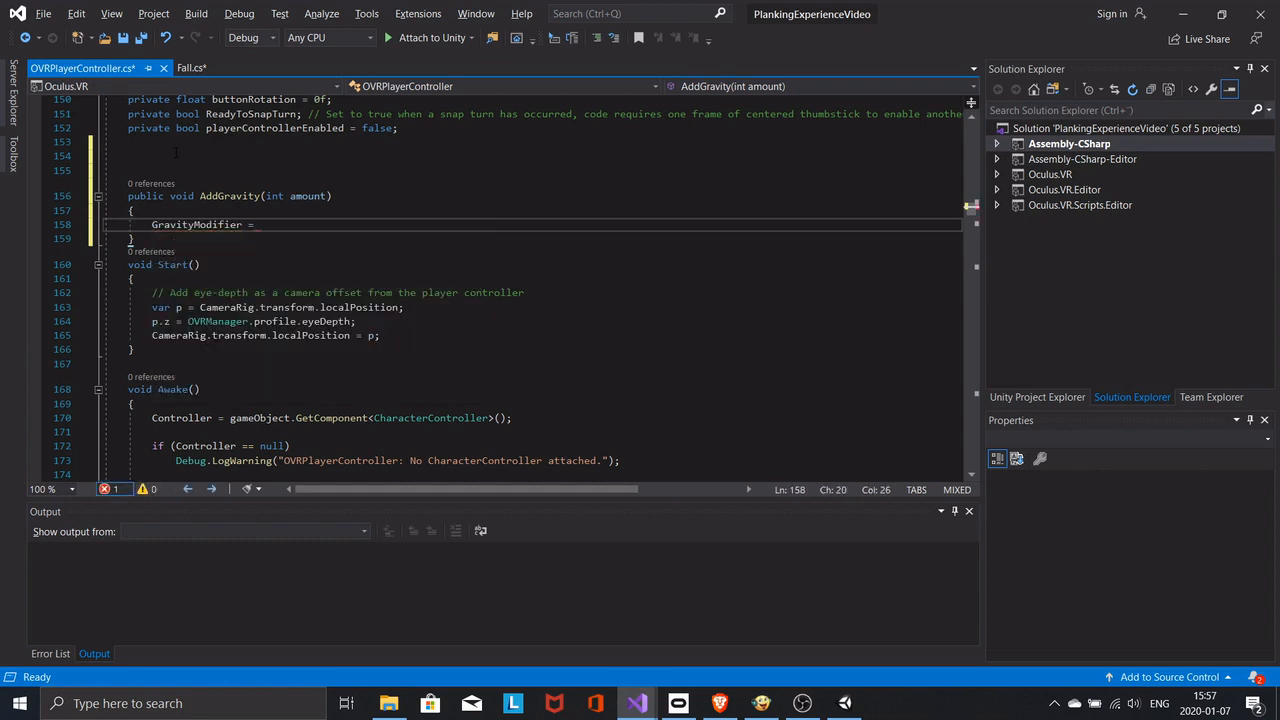
text(amount;)
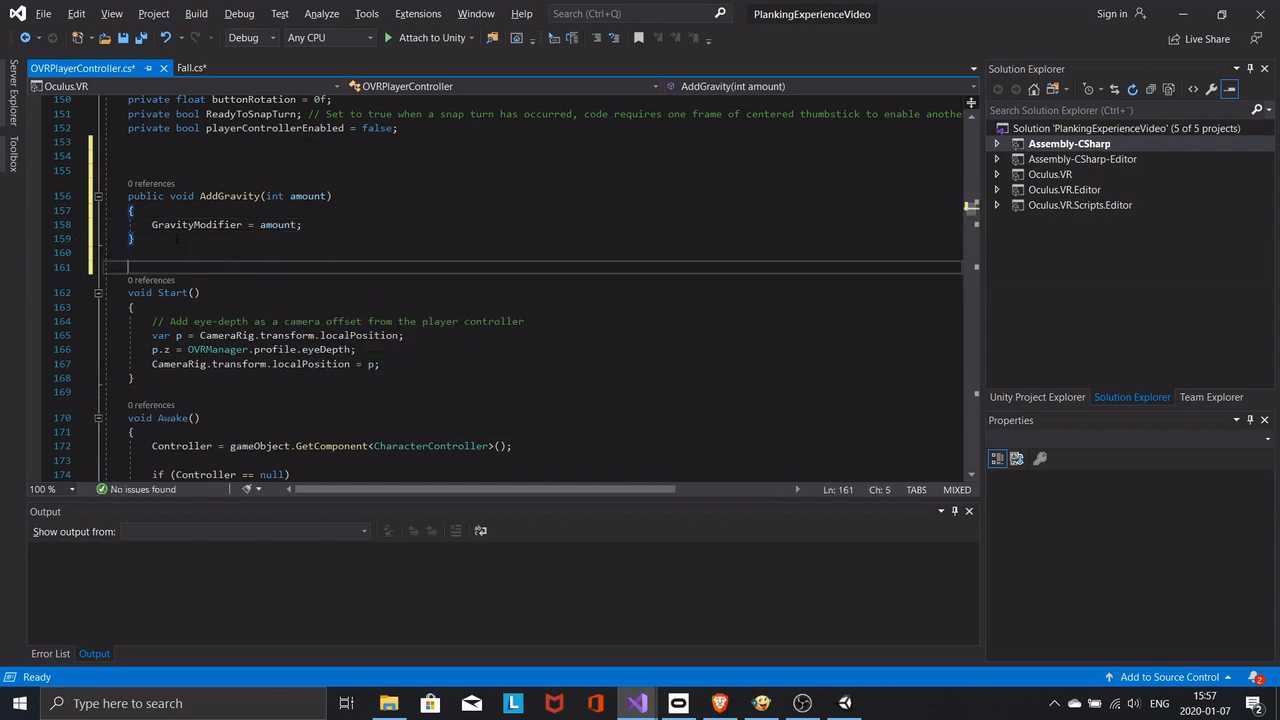
key(Ctrl+s)
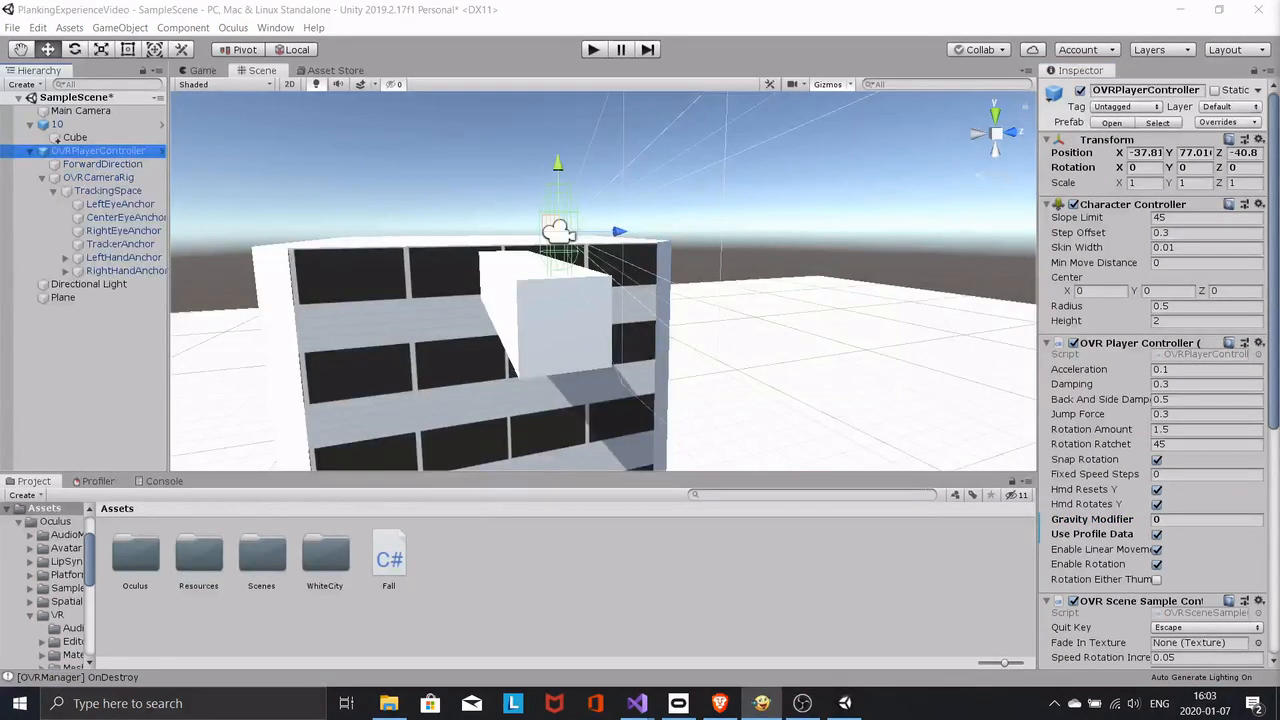
click(592, 49)
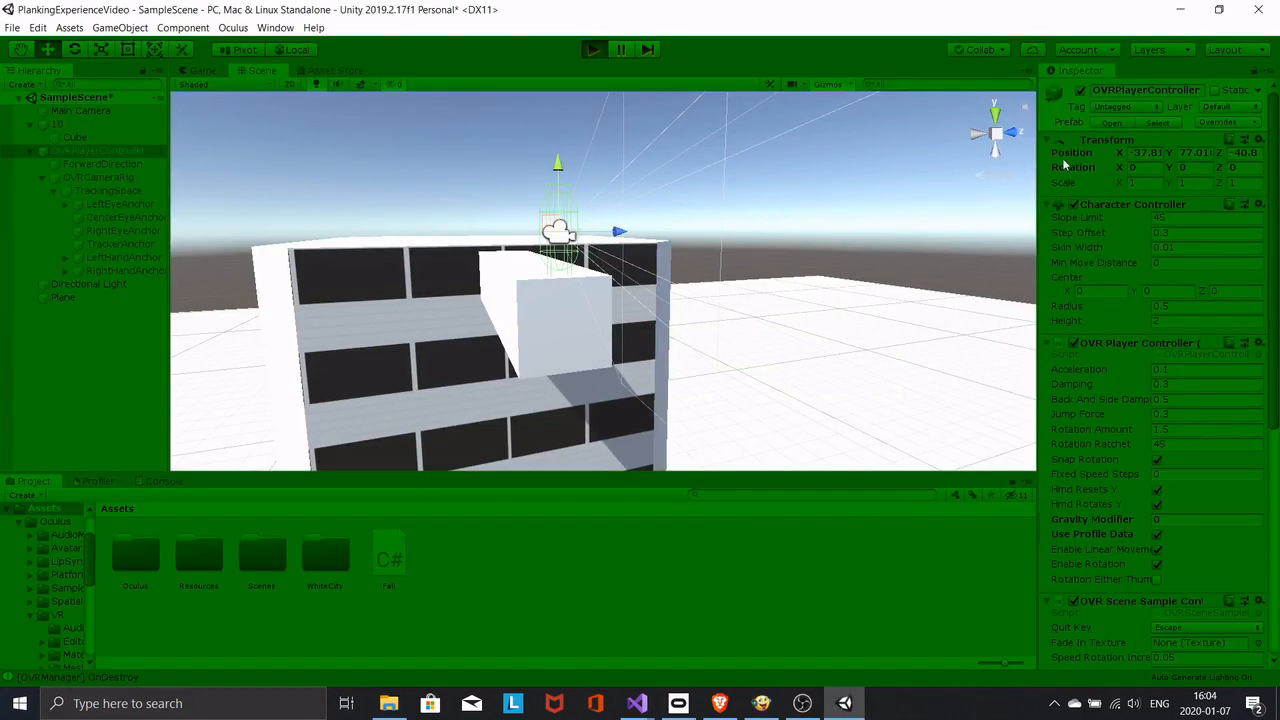
click(589, 47)
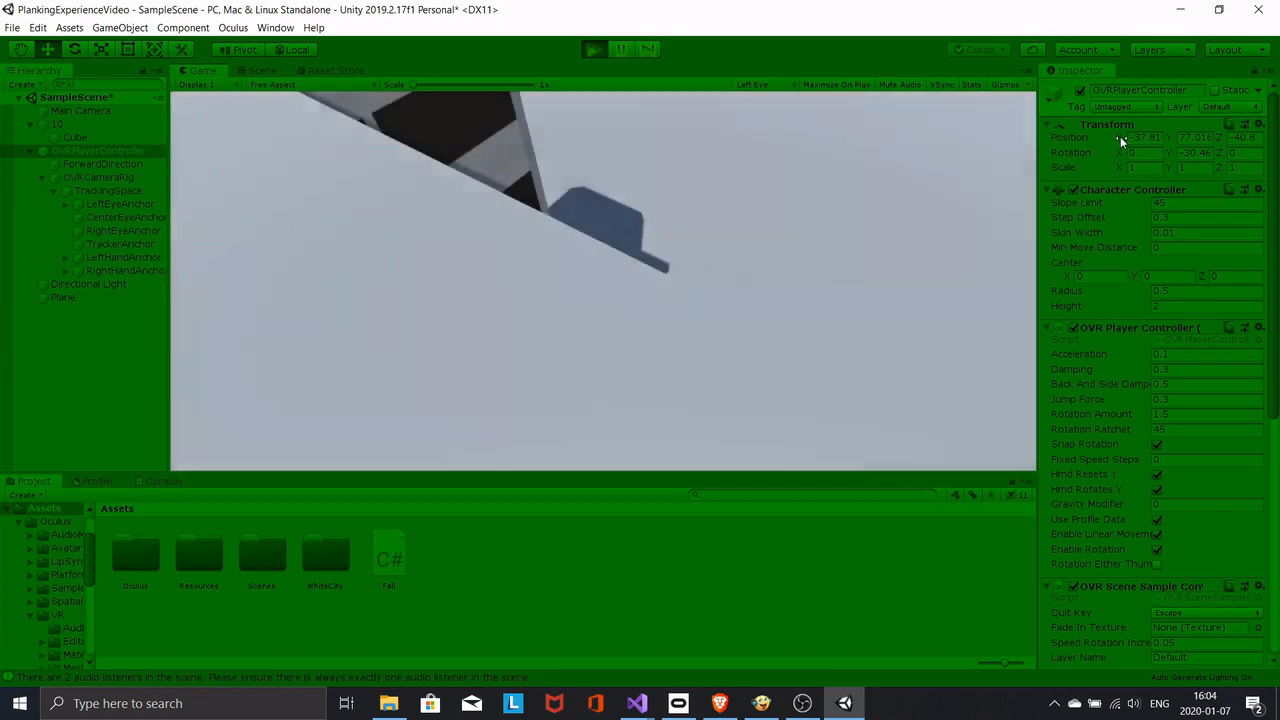
click(260, 70)
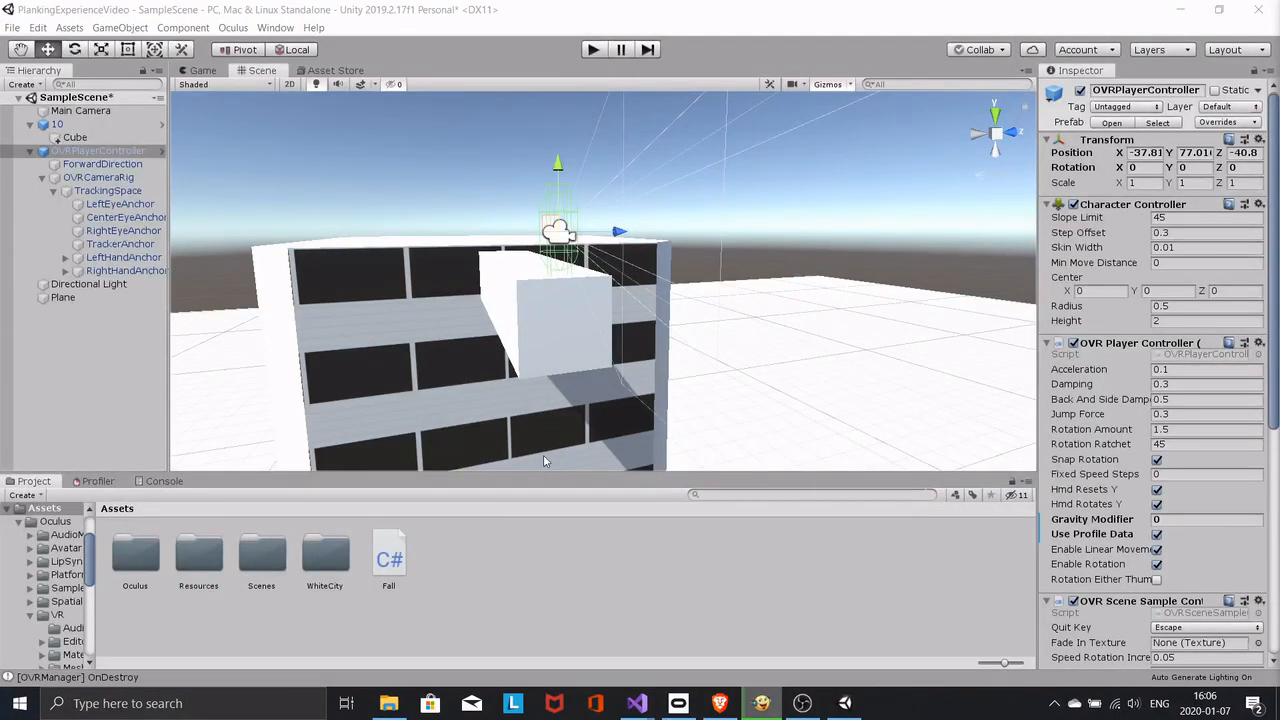
mouse_move(597, 294)
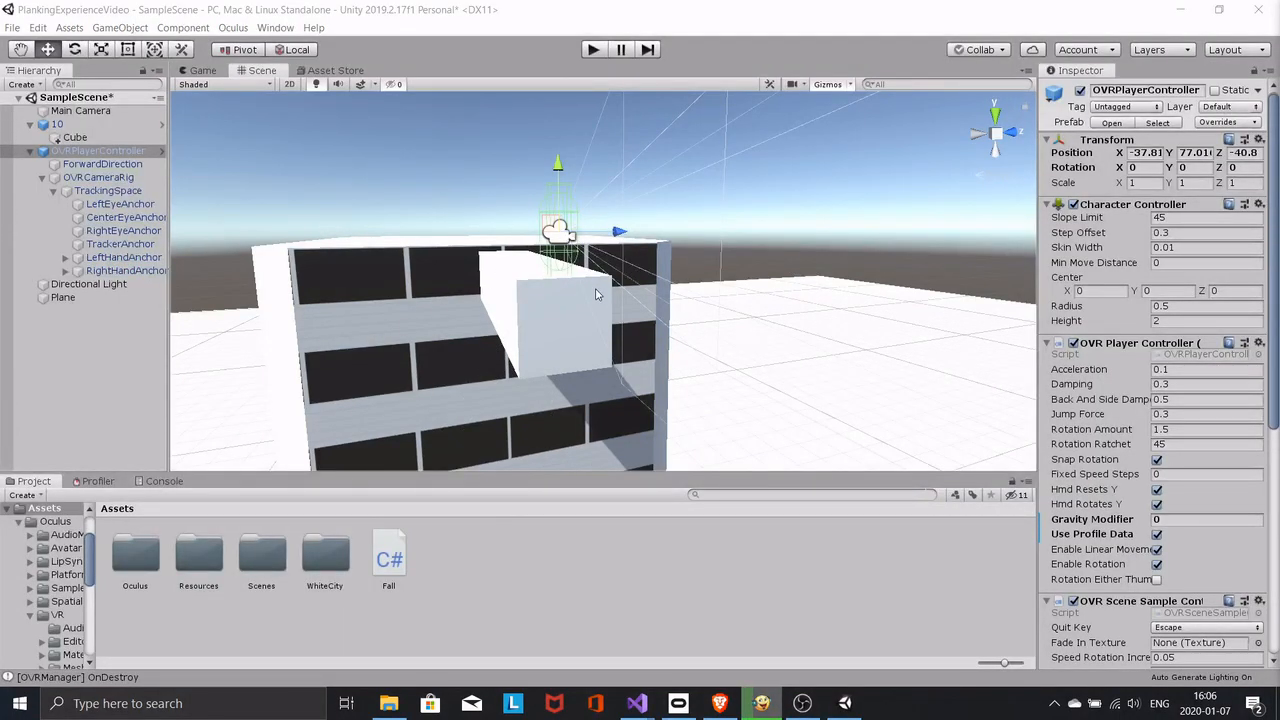
mouse_move(583, 312)
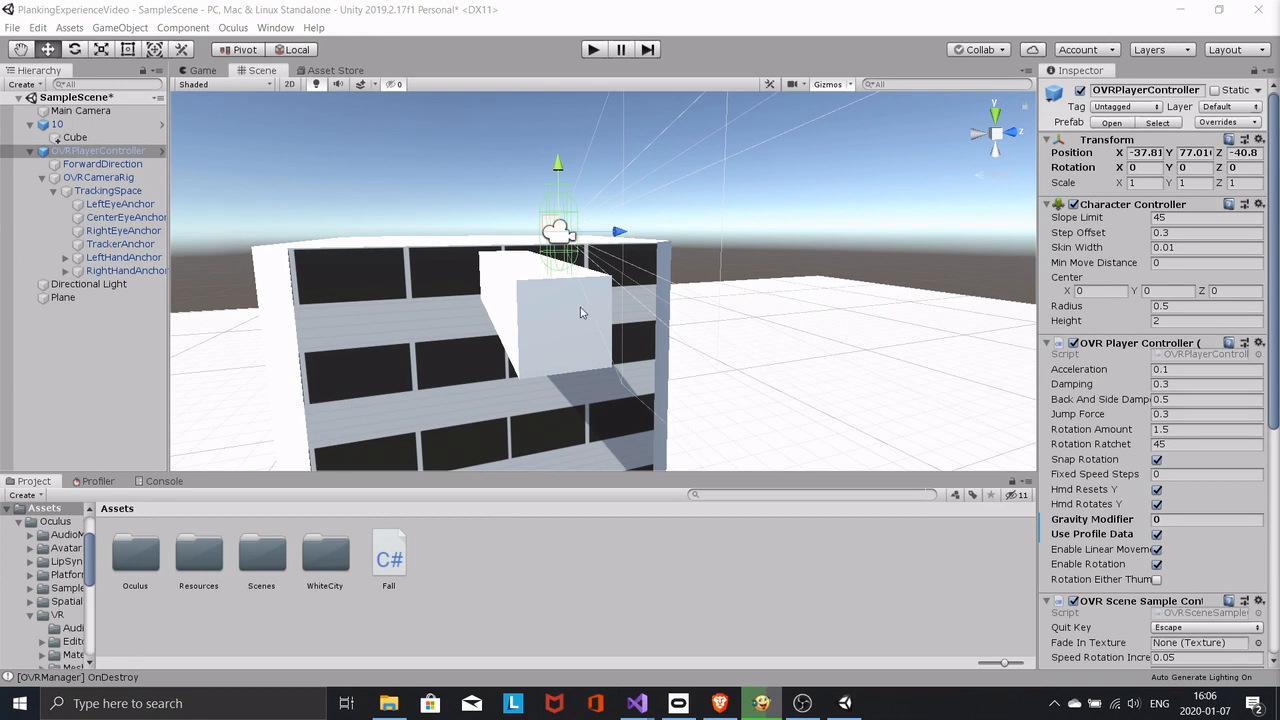
mouse_move(540, 380)
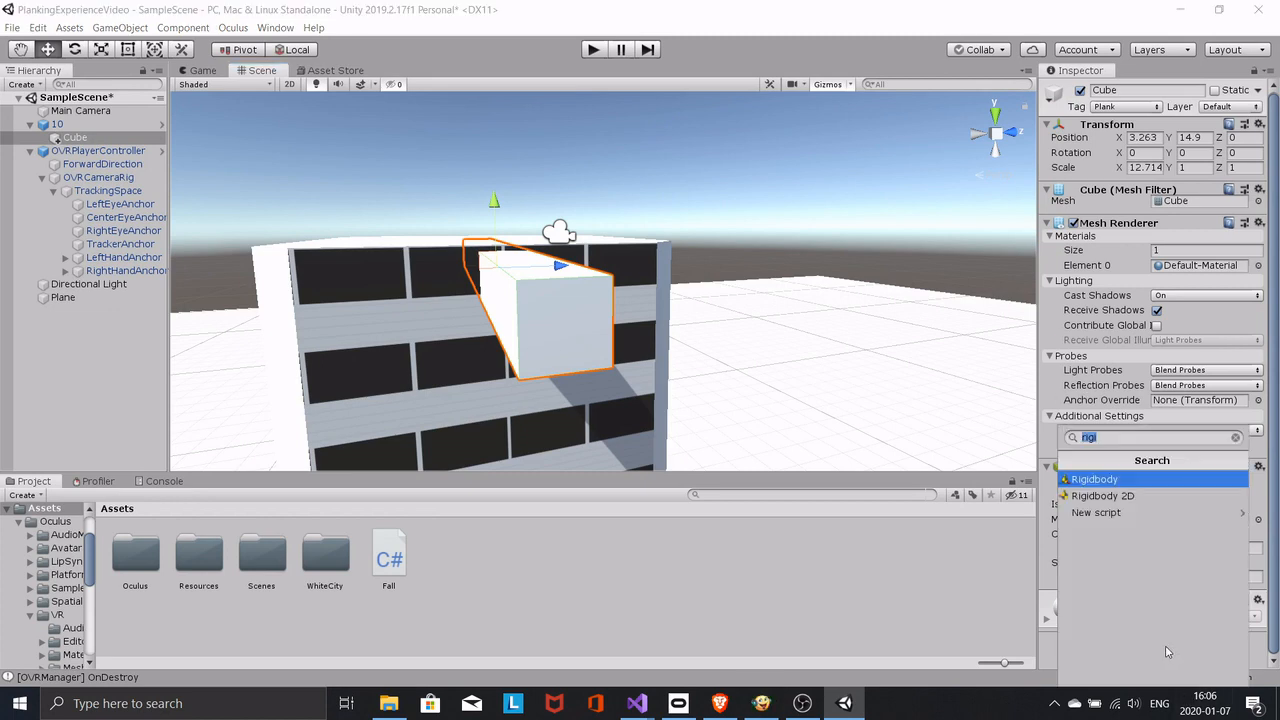
- Add a Rigidbody with Use Gravity unchecked to the plank Cube
click(1095, 479)
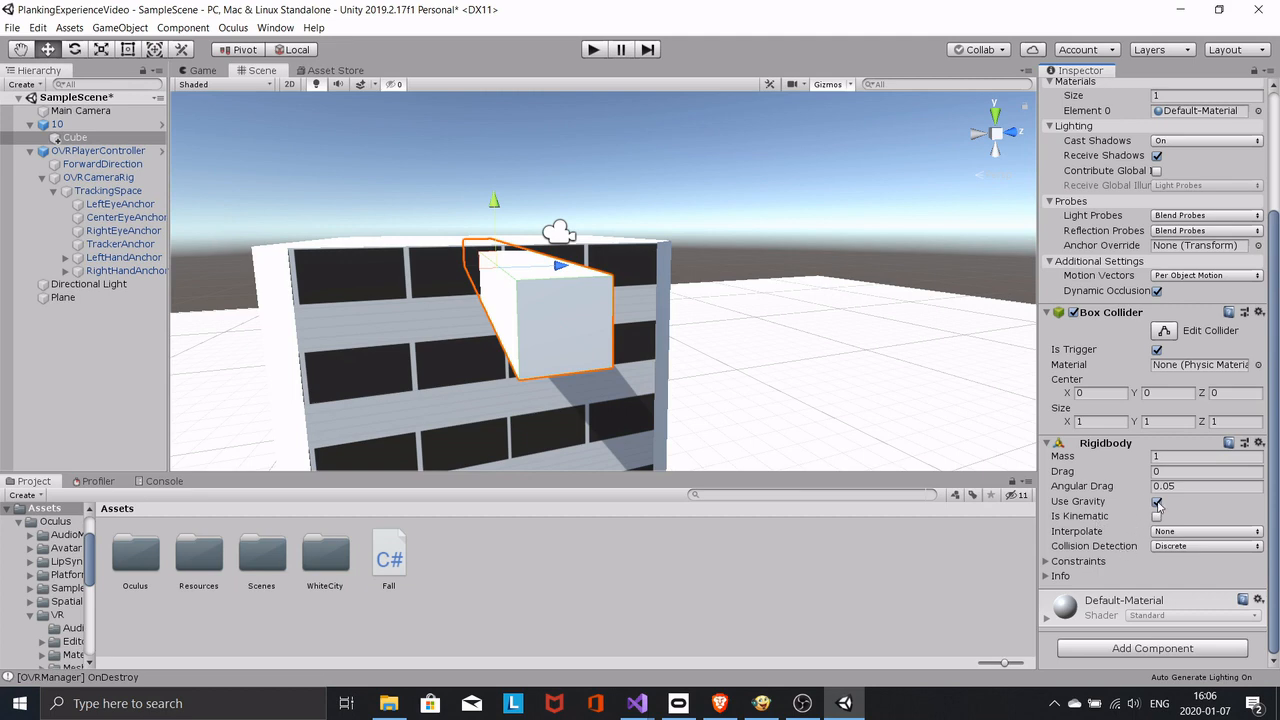
click(1157, 501)
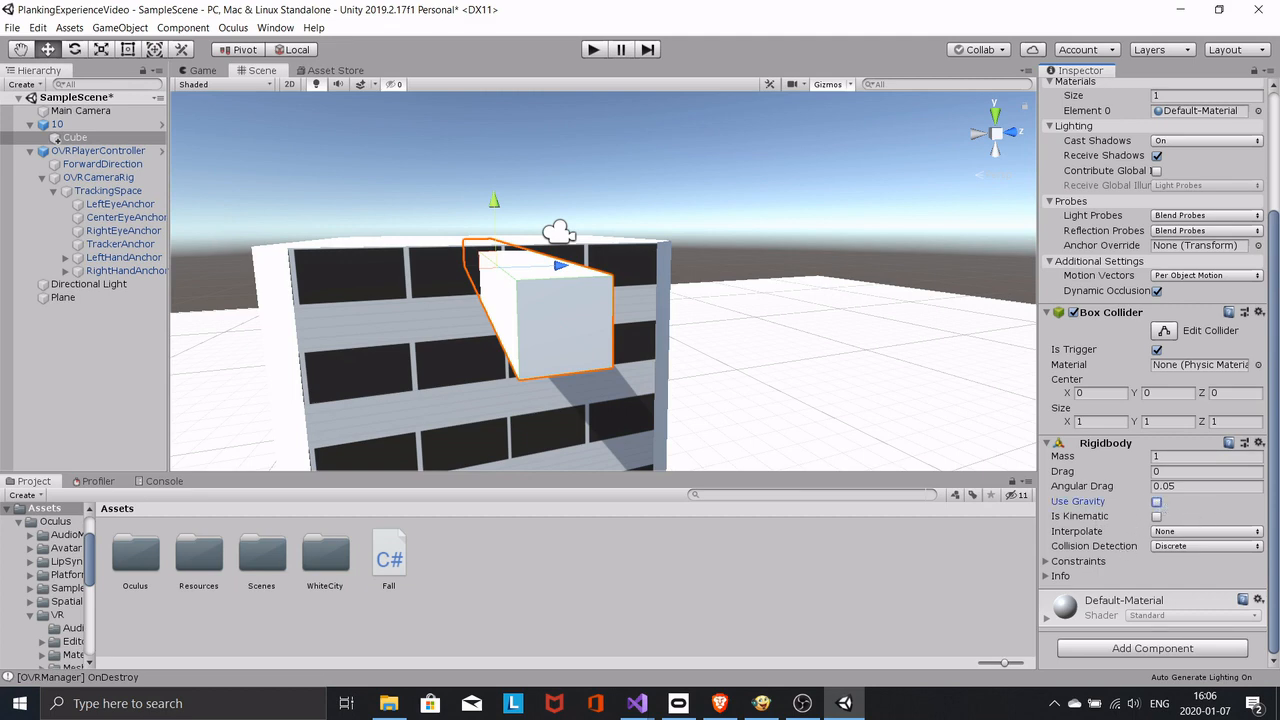
click(98, 150)
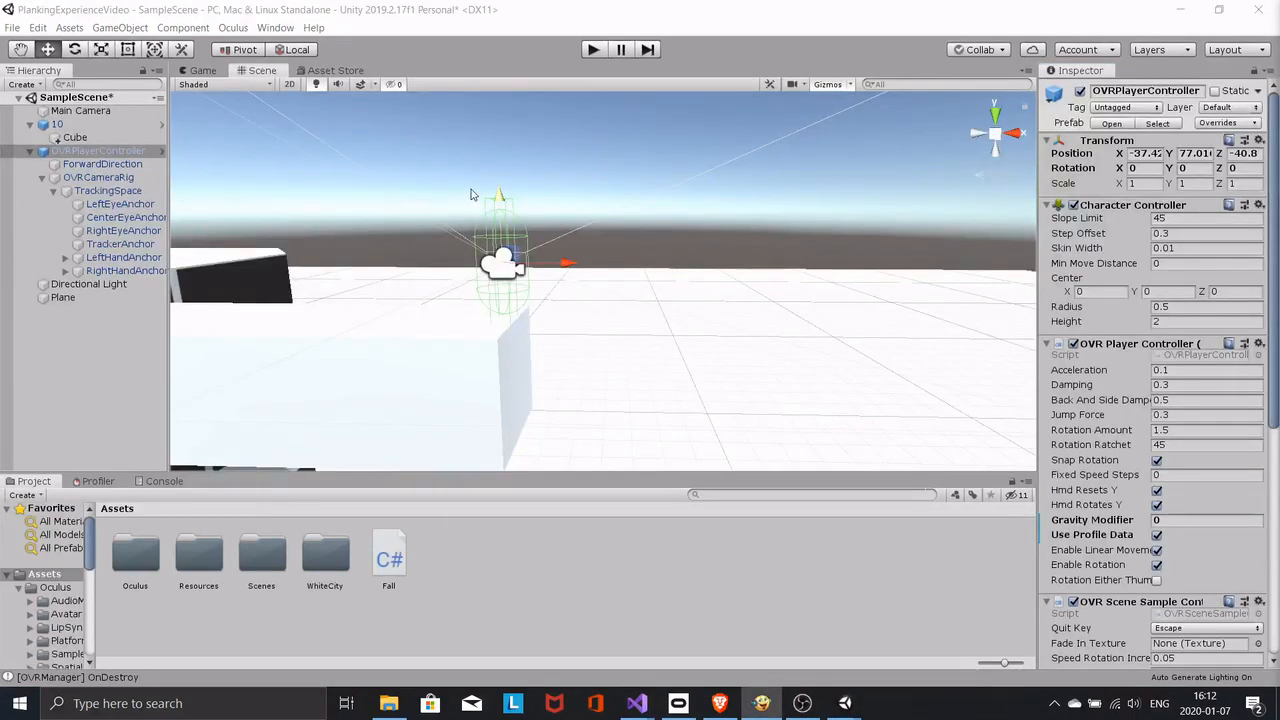
- Run two play-mode tests of the player's fall, switching between Game and Scene views
click(591, 49)
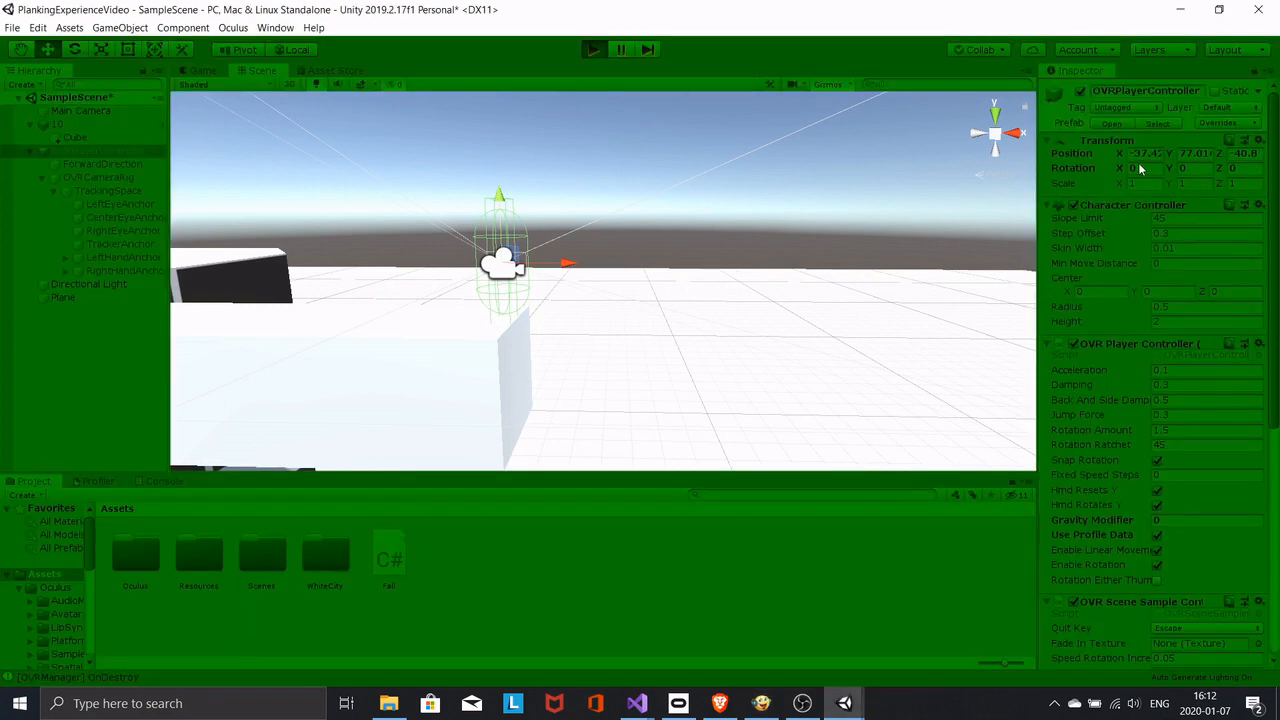
click(200, 70)
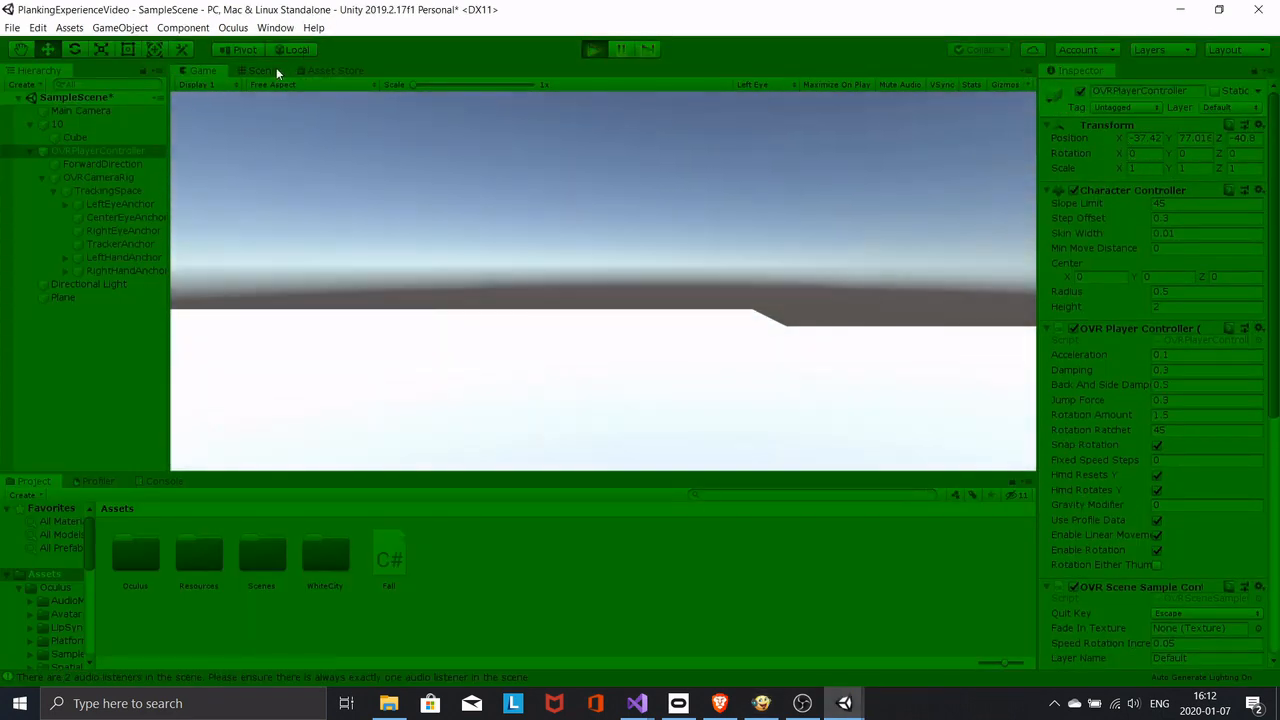
click(261, 70)
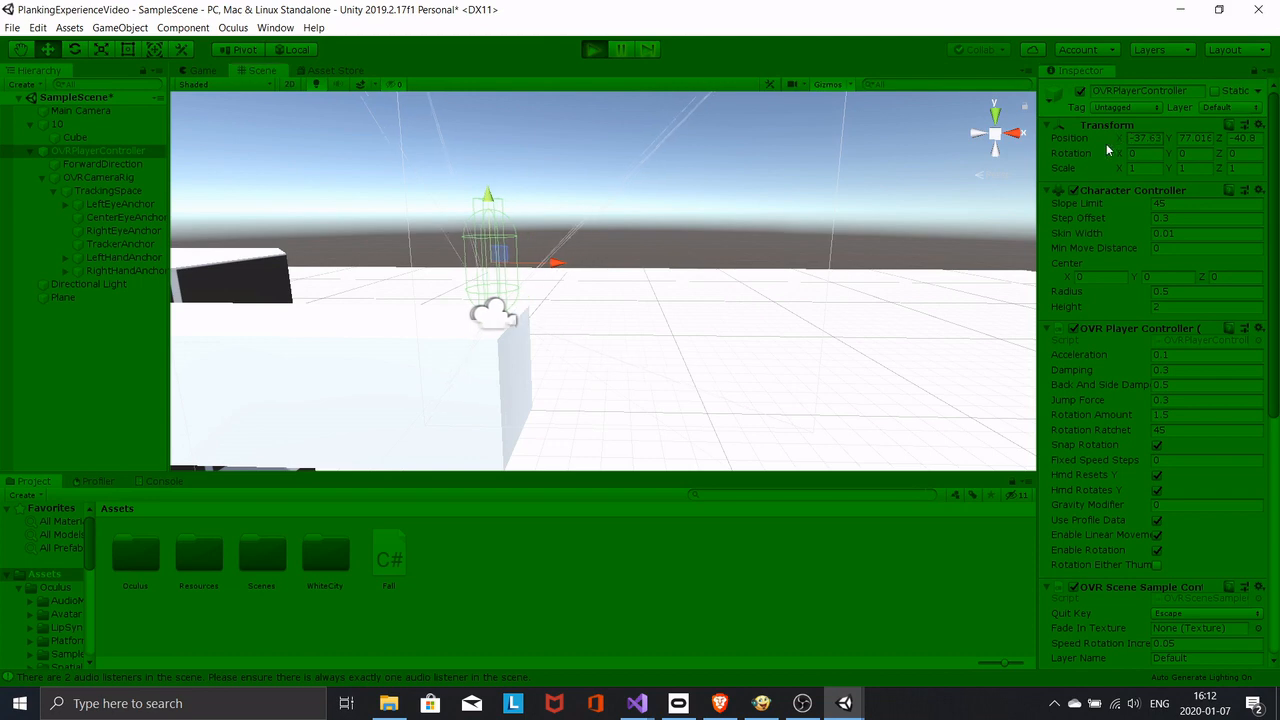
click(589, 48)
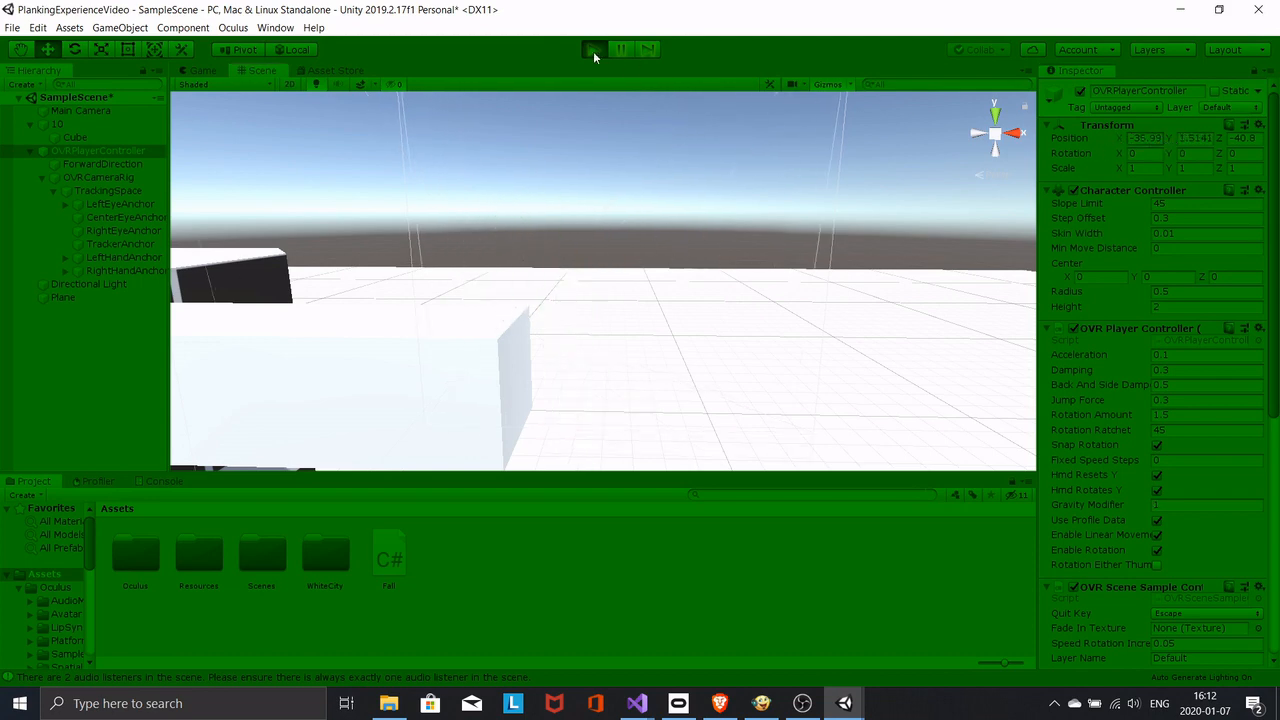
click(589, 49)
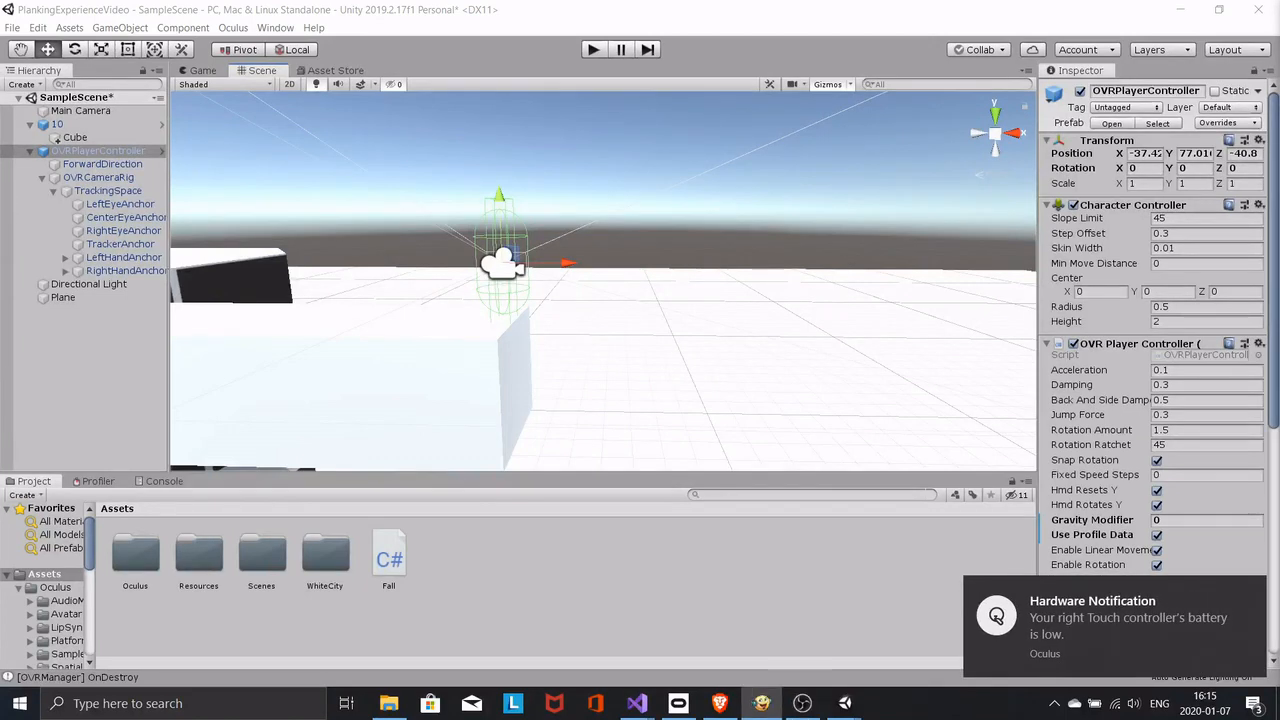
click(592, 49)
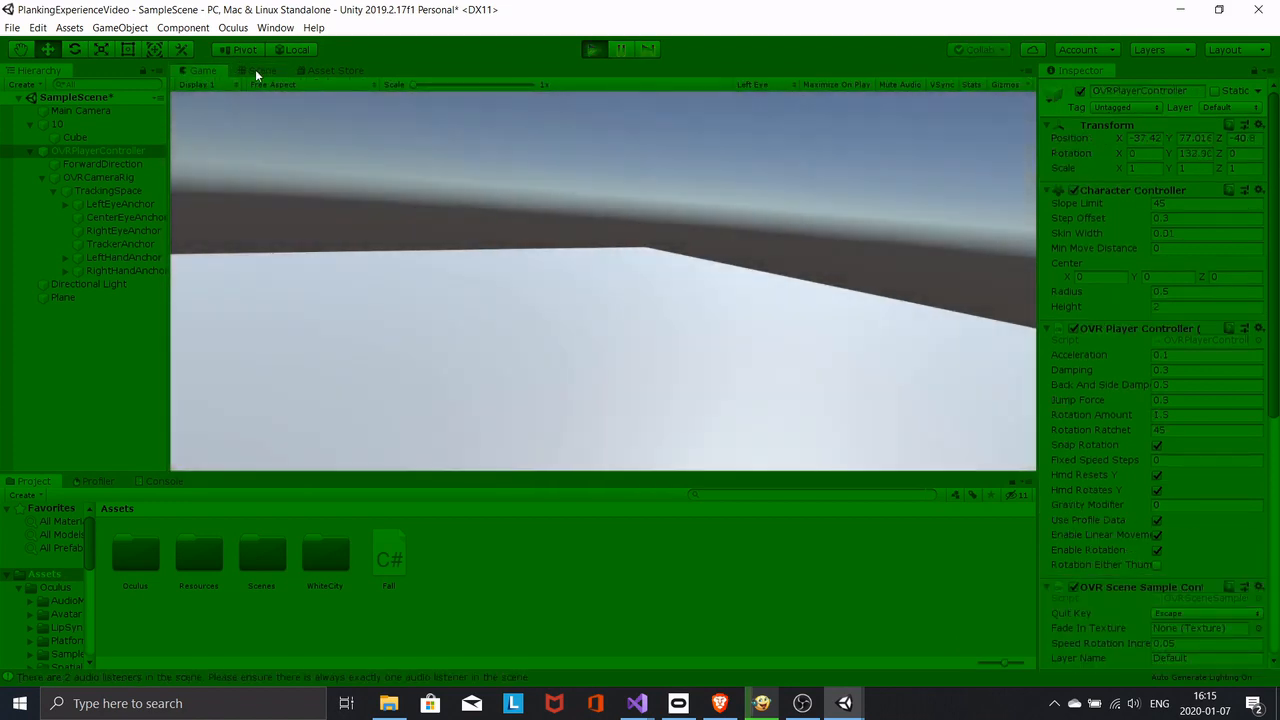
click(255, 70)
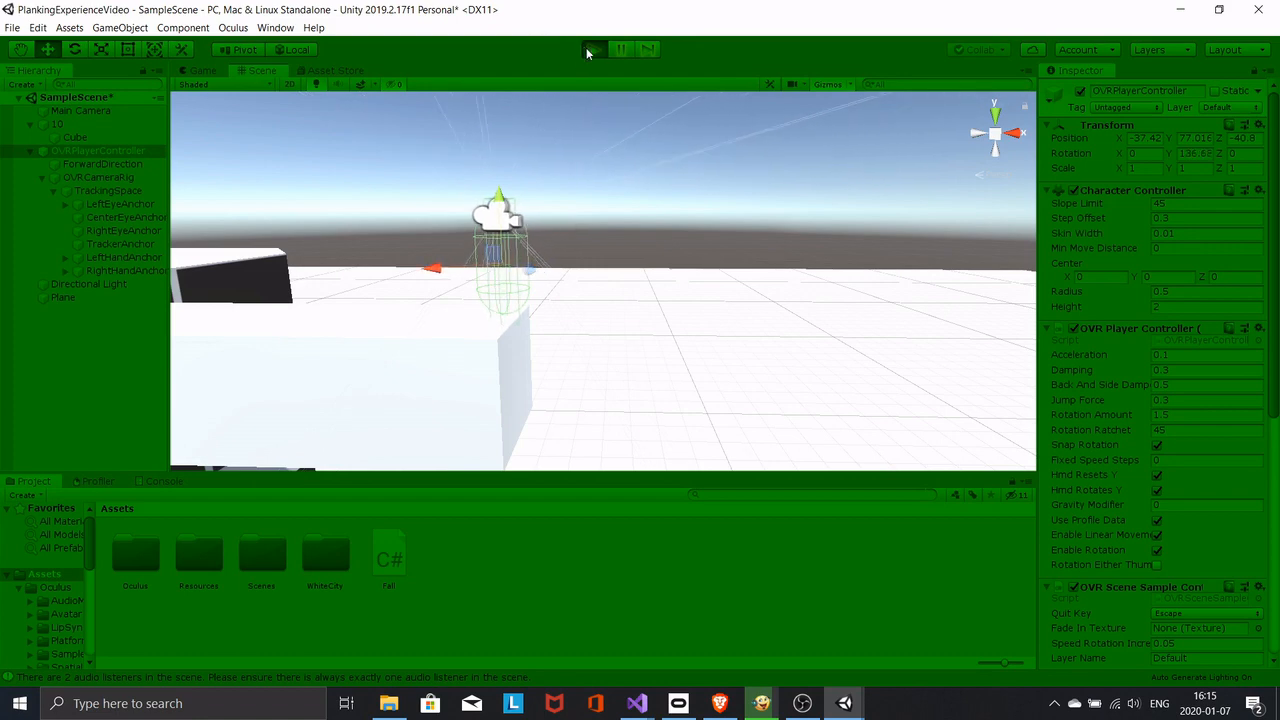
click(592, 49)
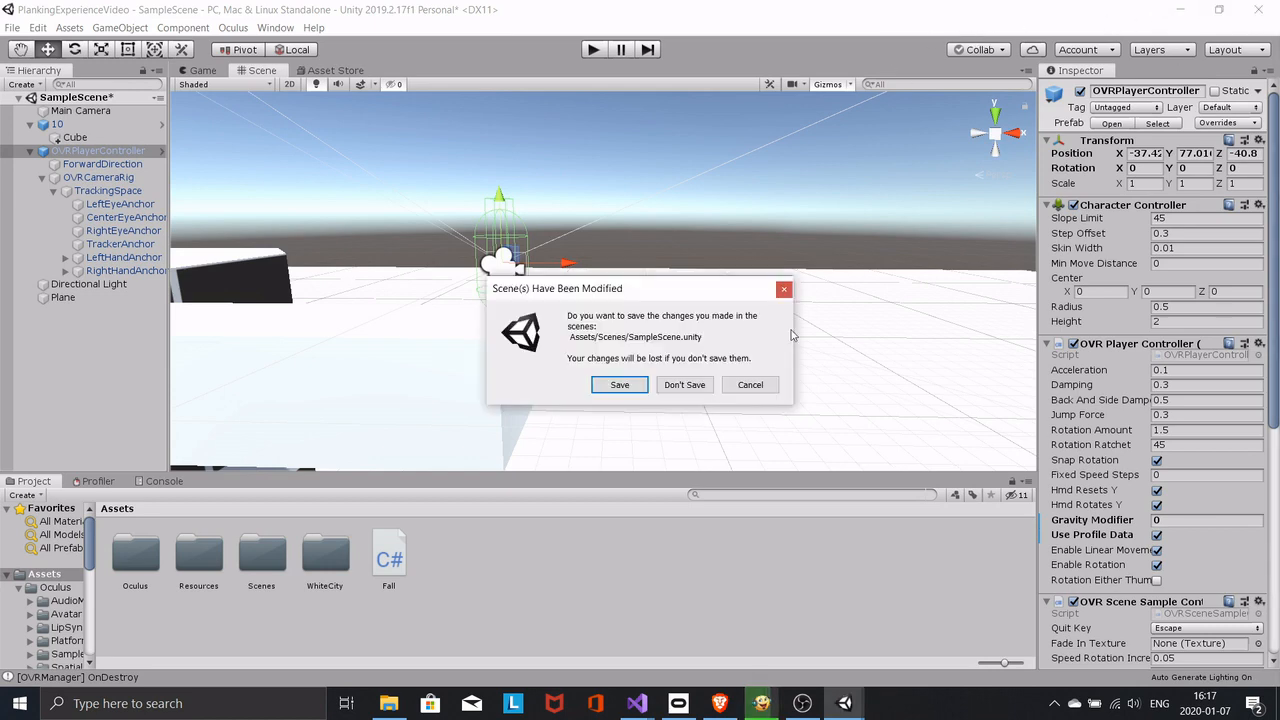
- Dismiss the unsaved-scene prompt and browse PlankingExperience's Assets folder to the Oculus folder
click(684, 384)
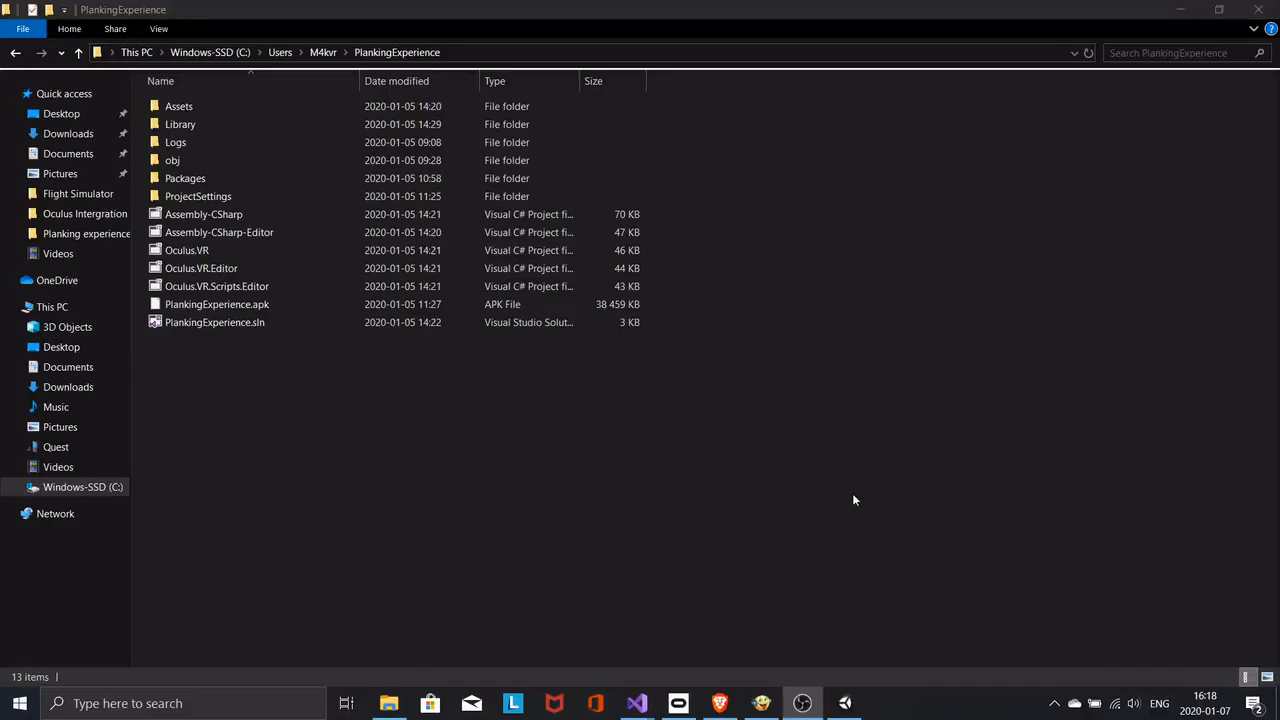
double_click(178, 106)
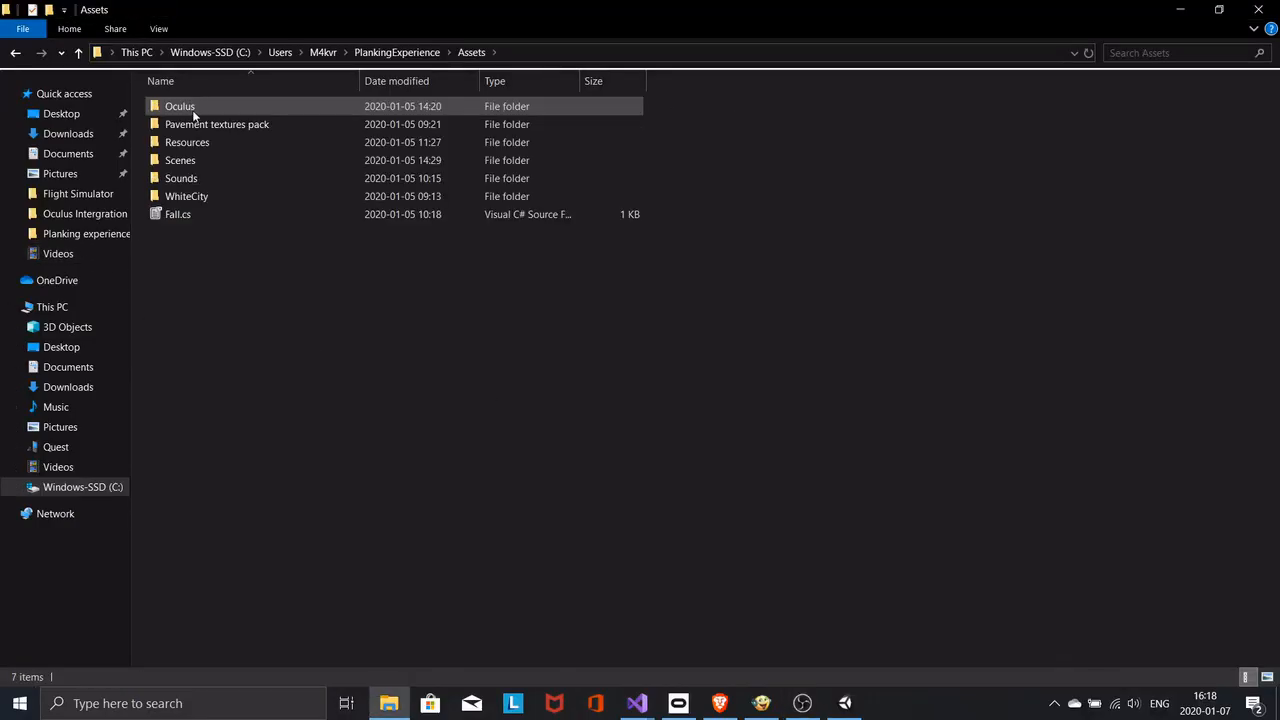
click(180, 106)
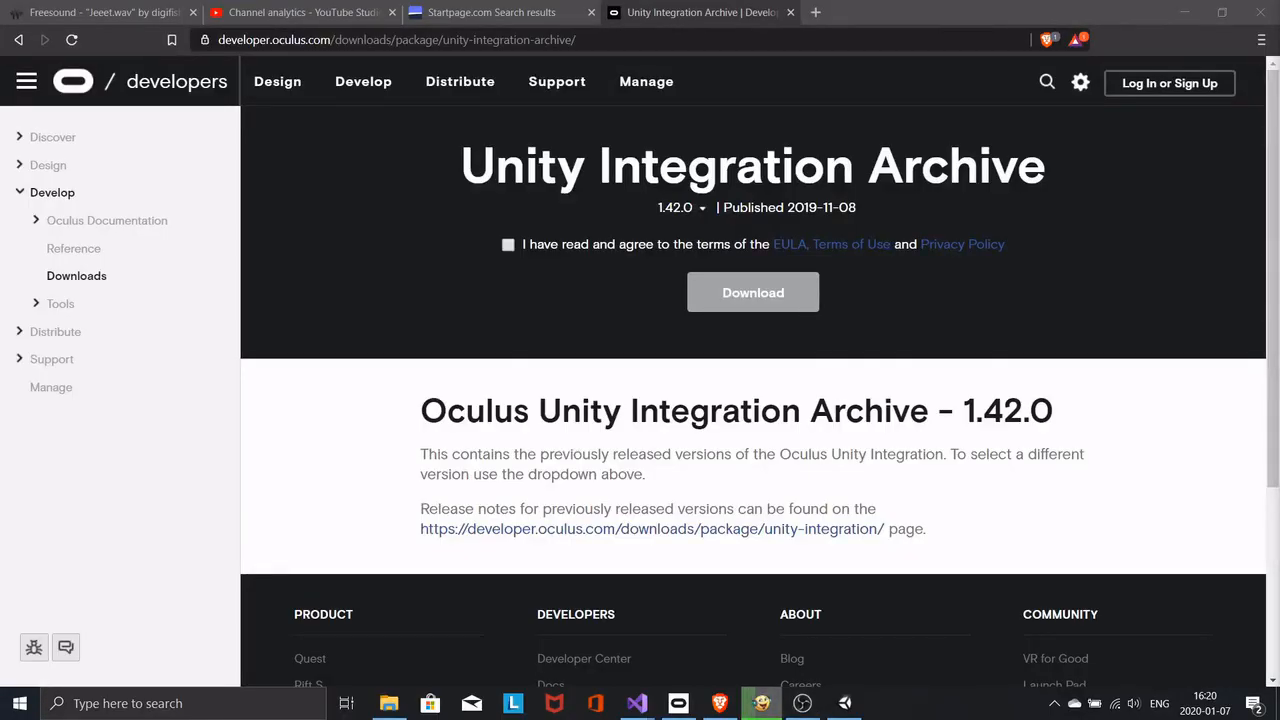
- Select the web address of the Unity Integration Archive page for version 1.42.0
click(415, 40)
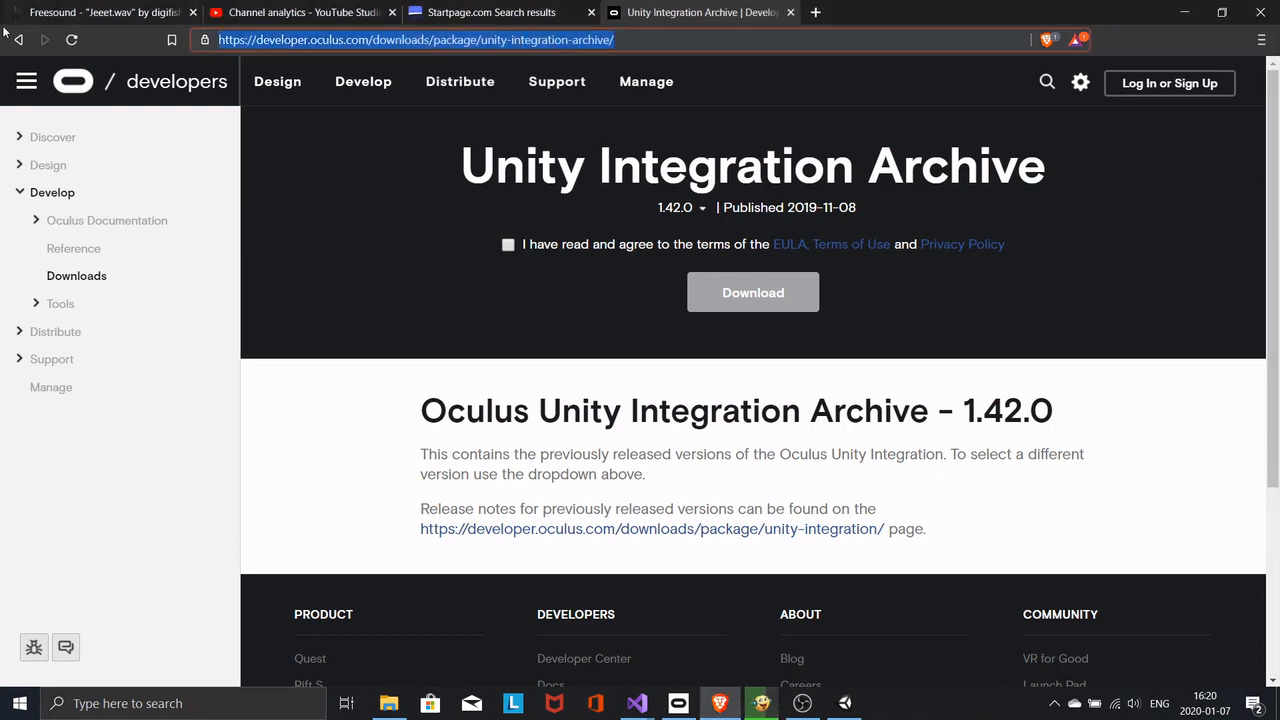
mouse_move(502, 280)
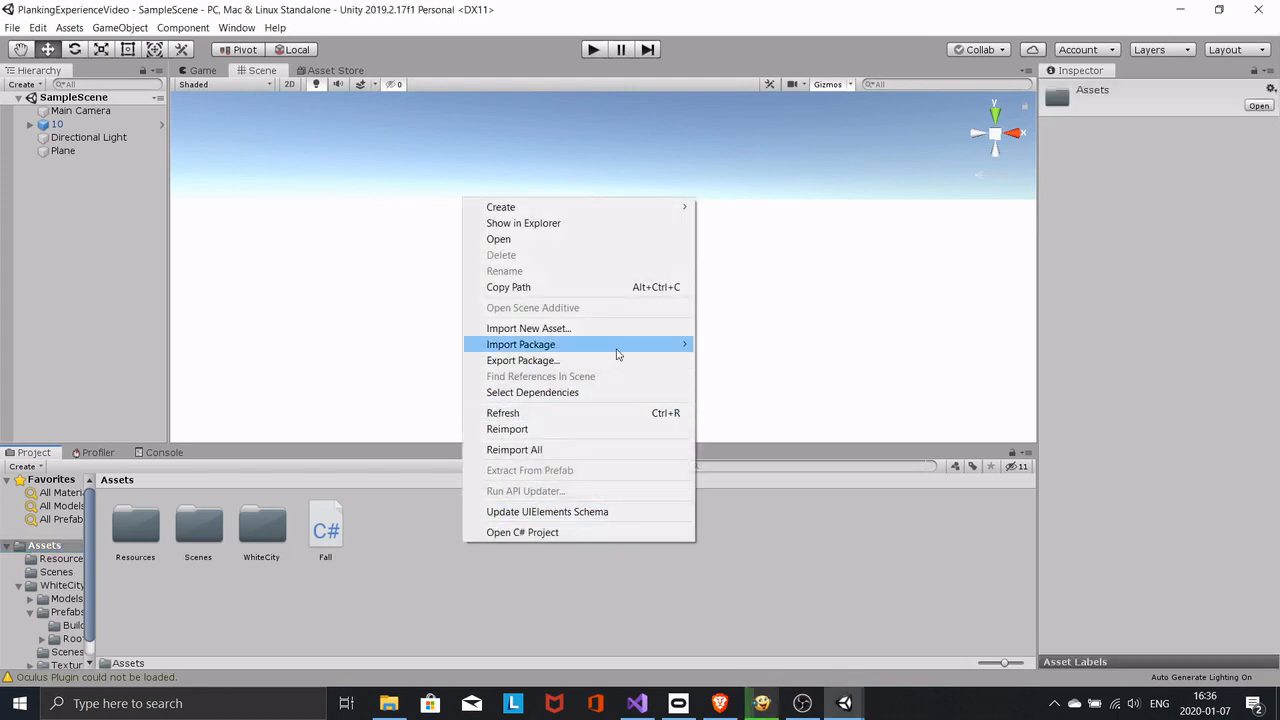
- Import the OculusIntegration_1.42.0 custom package, accepting the OVRPlugin update and spatializer upgrade
click(520, 344)
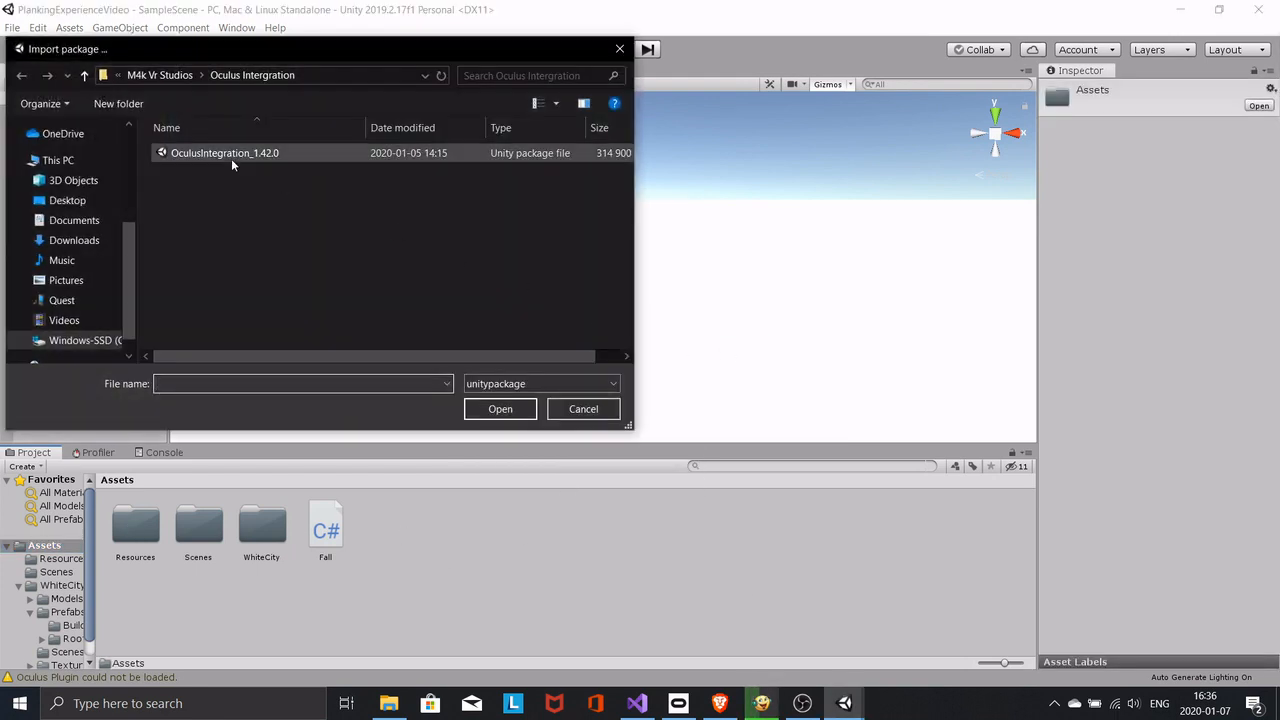
click(500, 409)
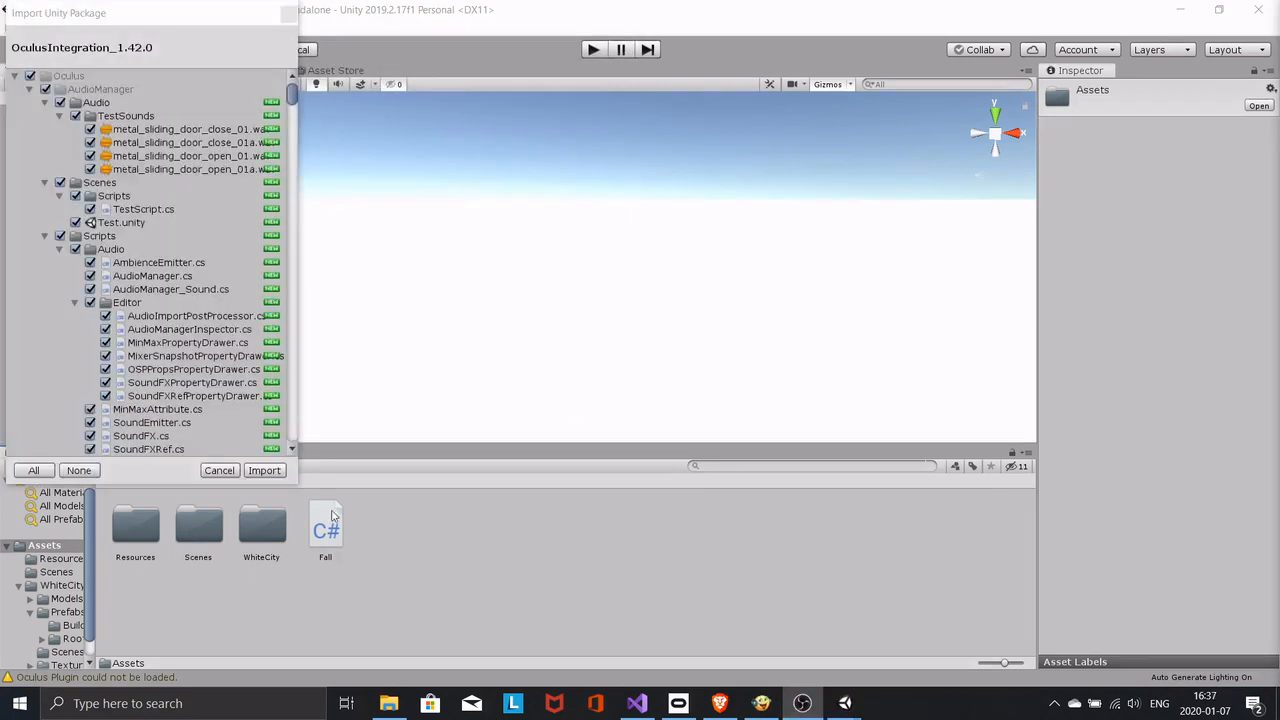
click(264, 470)
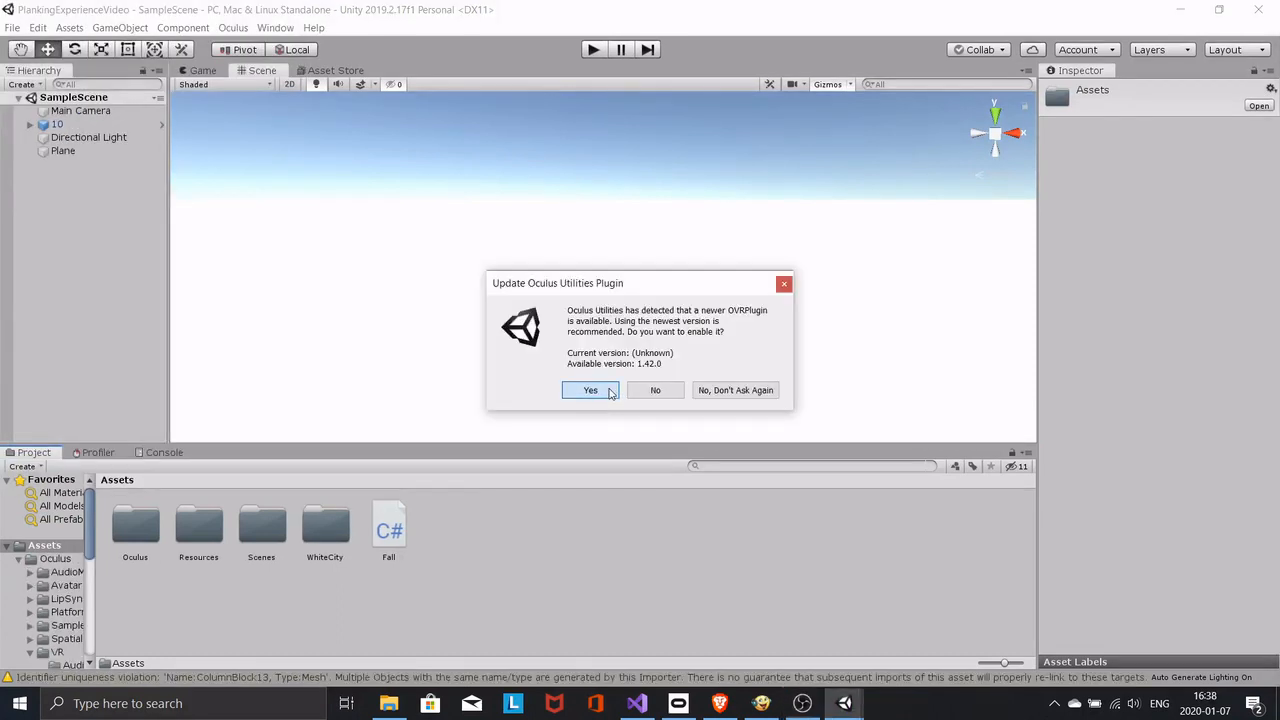
click(590, 390)
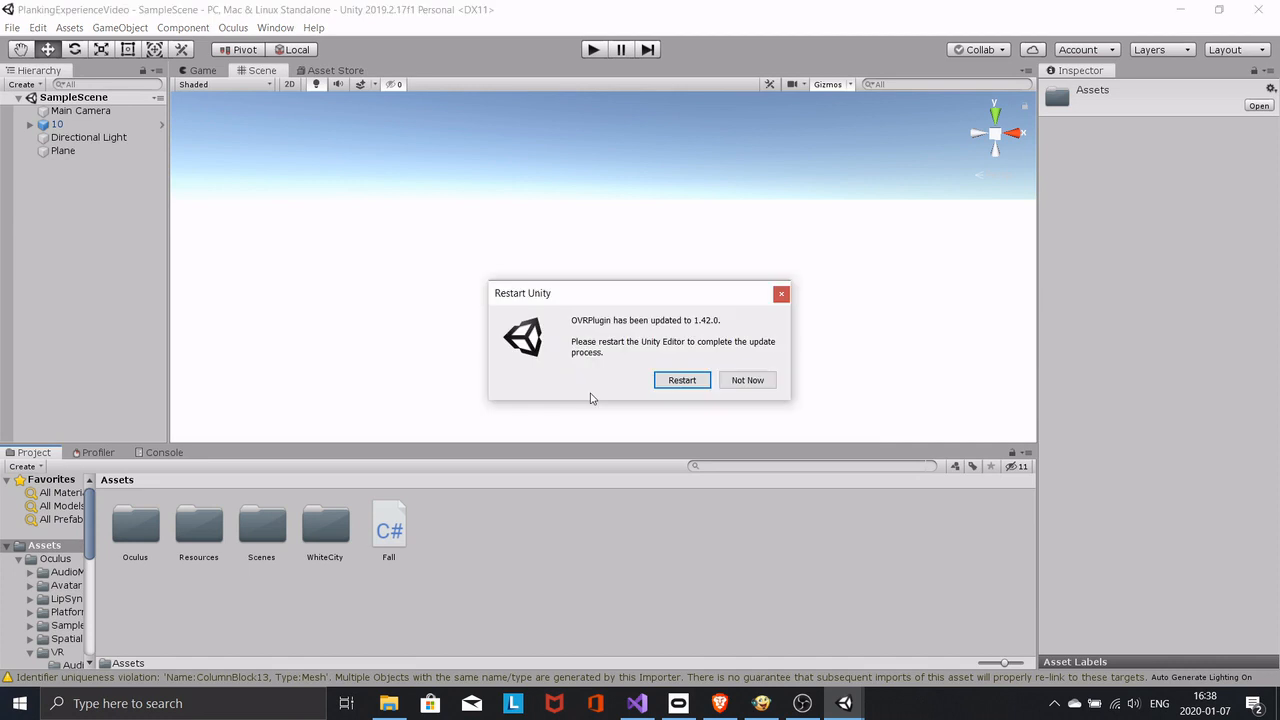
click(747, 380)
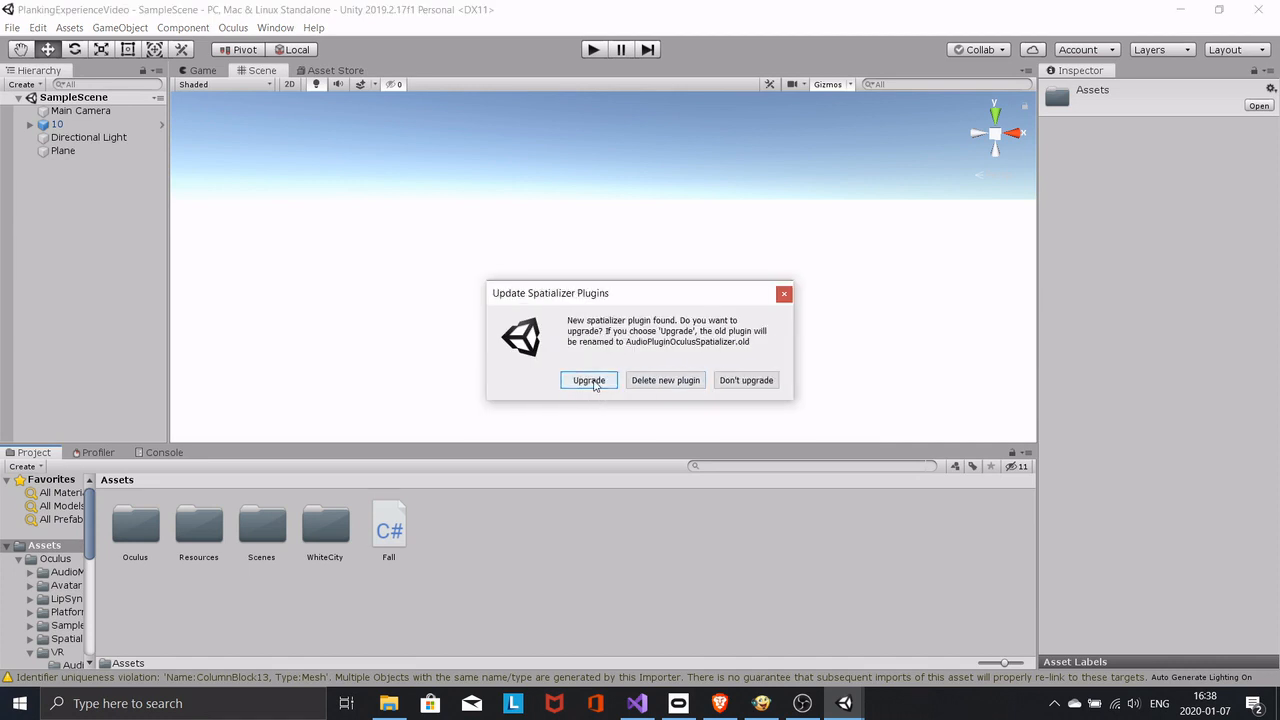
click(588, 380)
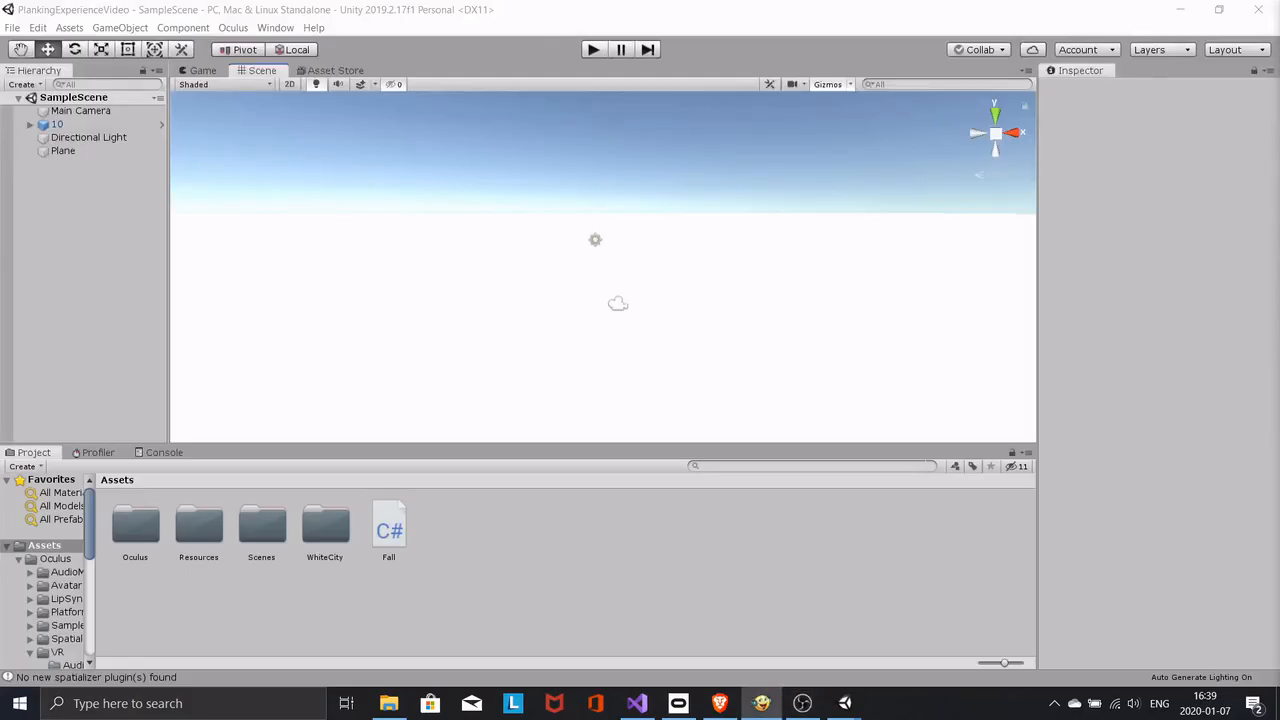
- Replace the Main Camera by searching 'ovr' and selecting the OVR player assets
click(78, 110)
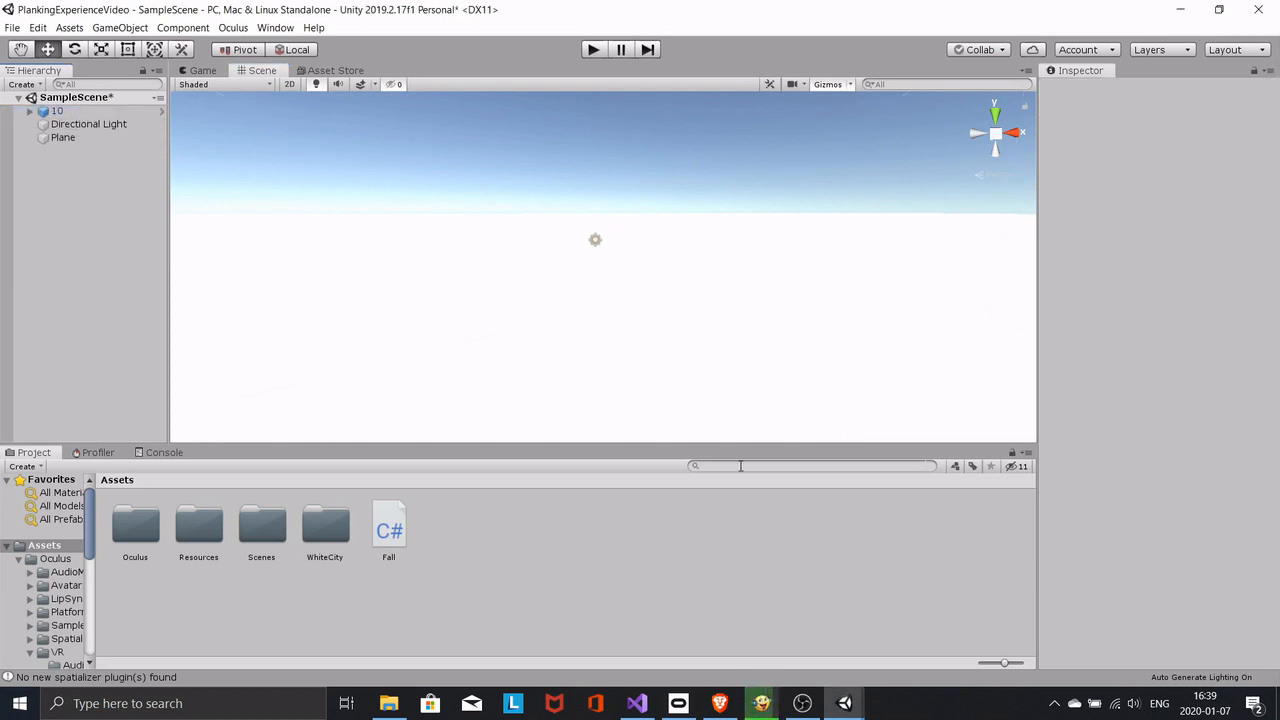
text(ovr player)
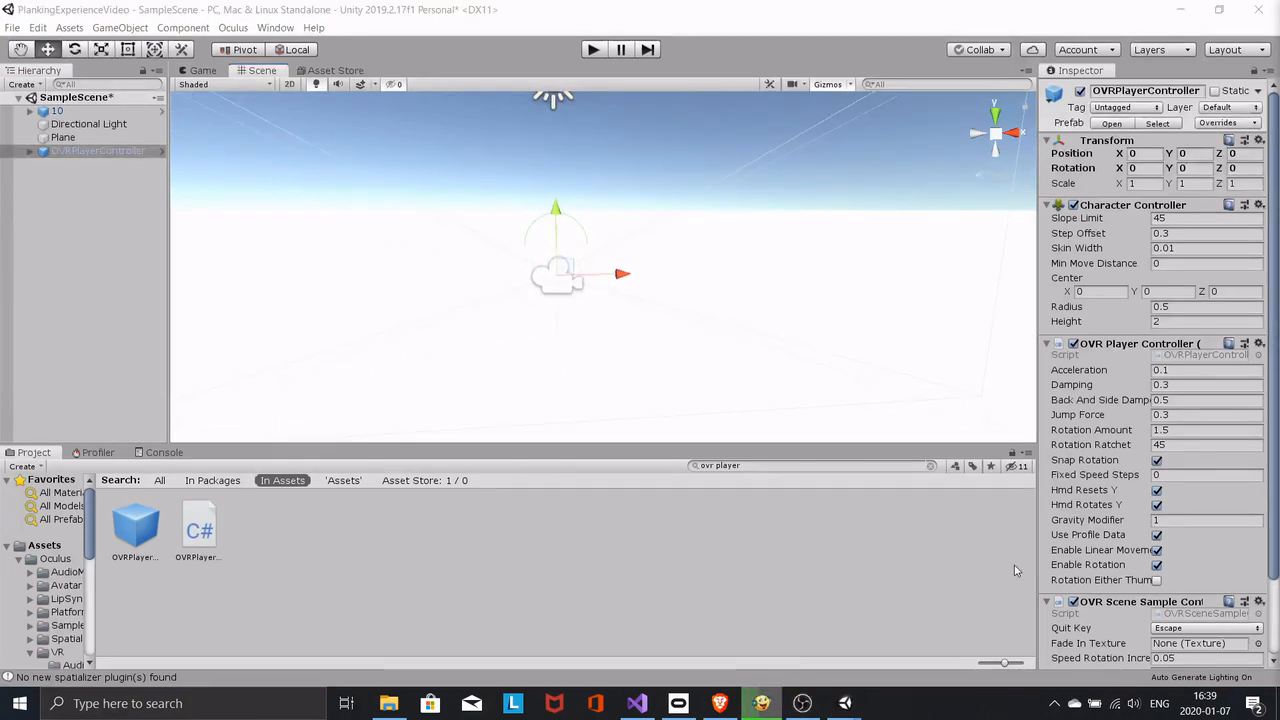
scroll(down, 3)
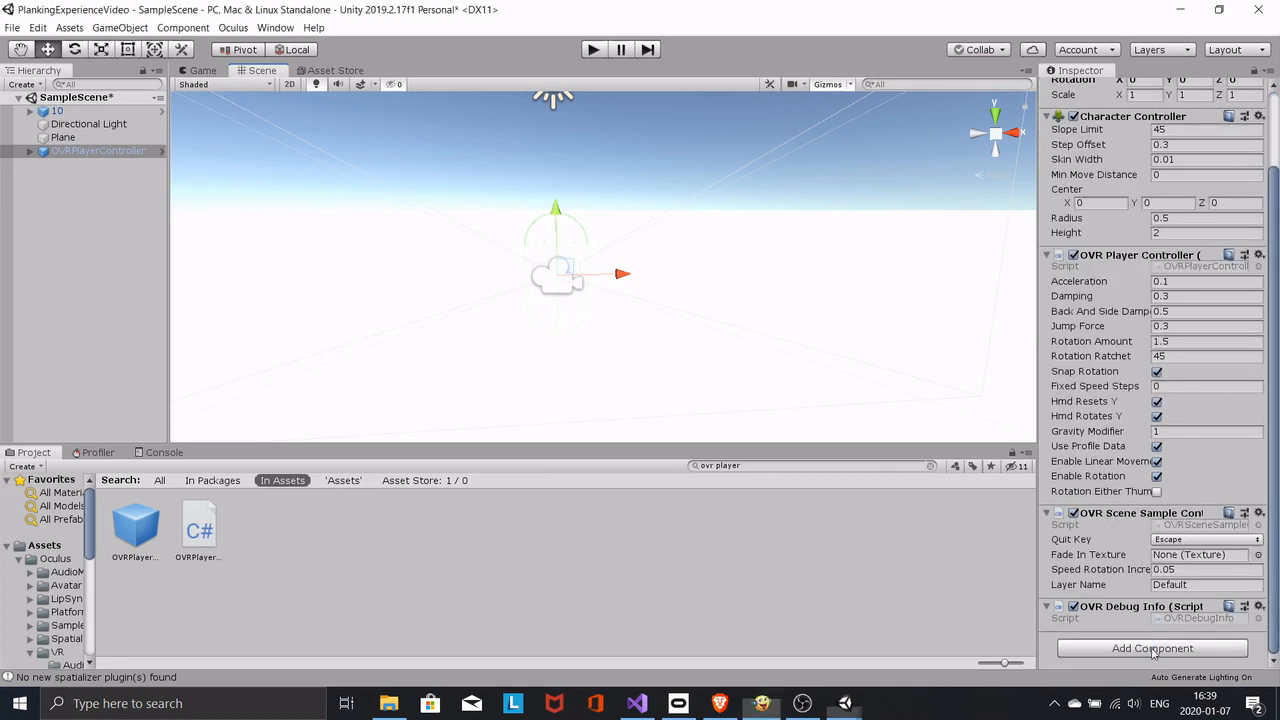
click(1143, 649)
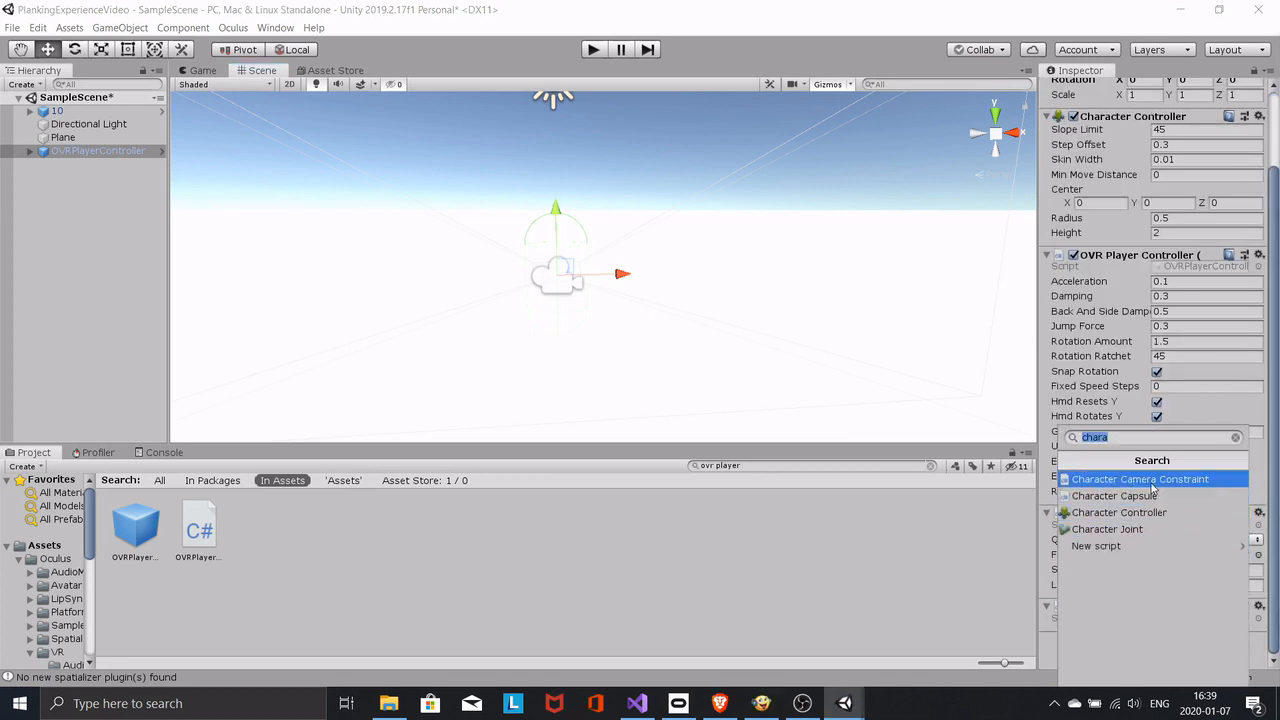
- Add a Character Camera Constraint on OVRCameraRig with Dynamic Height enabled, then play-test
click(1140, 479)
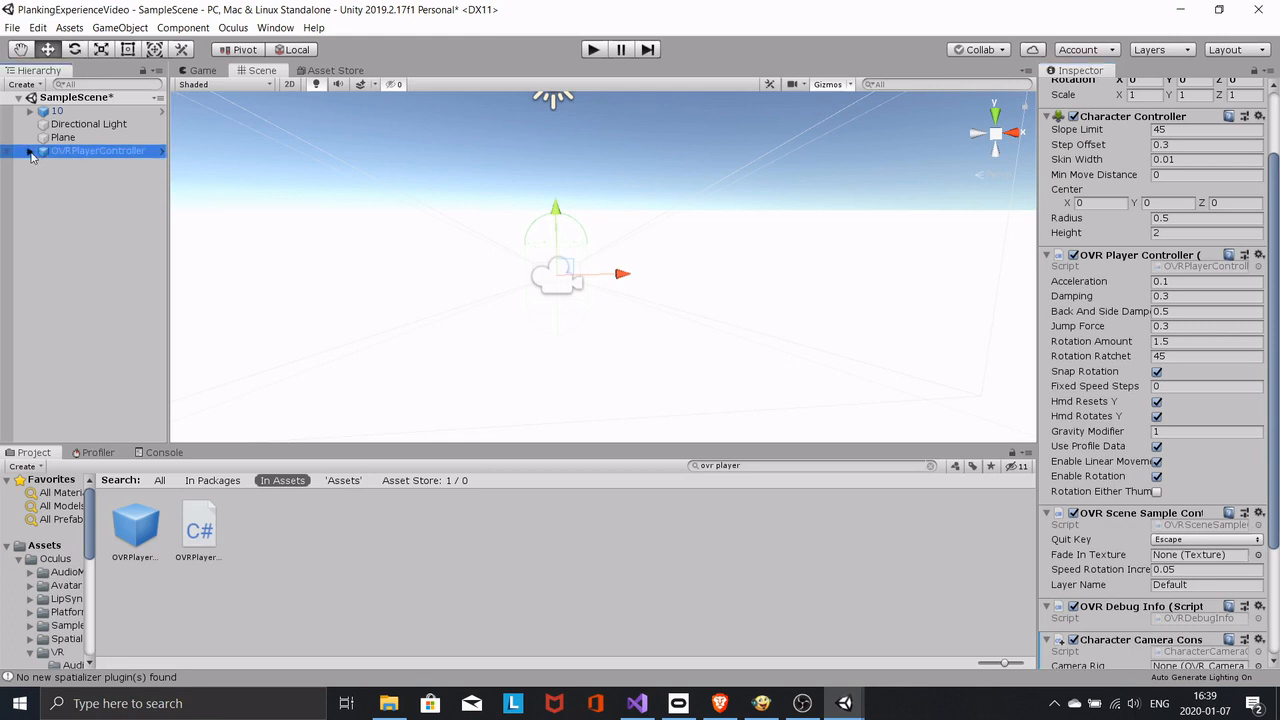
click(33, 150)
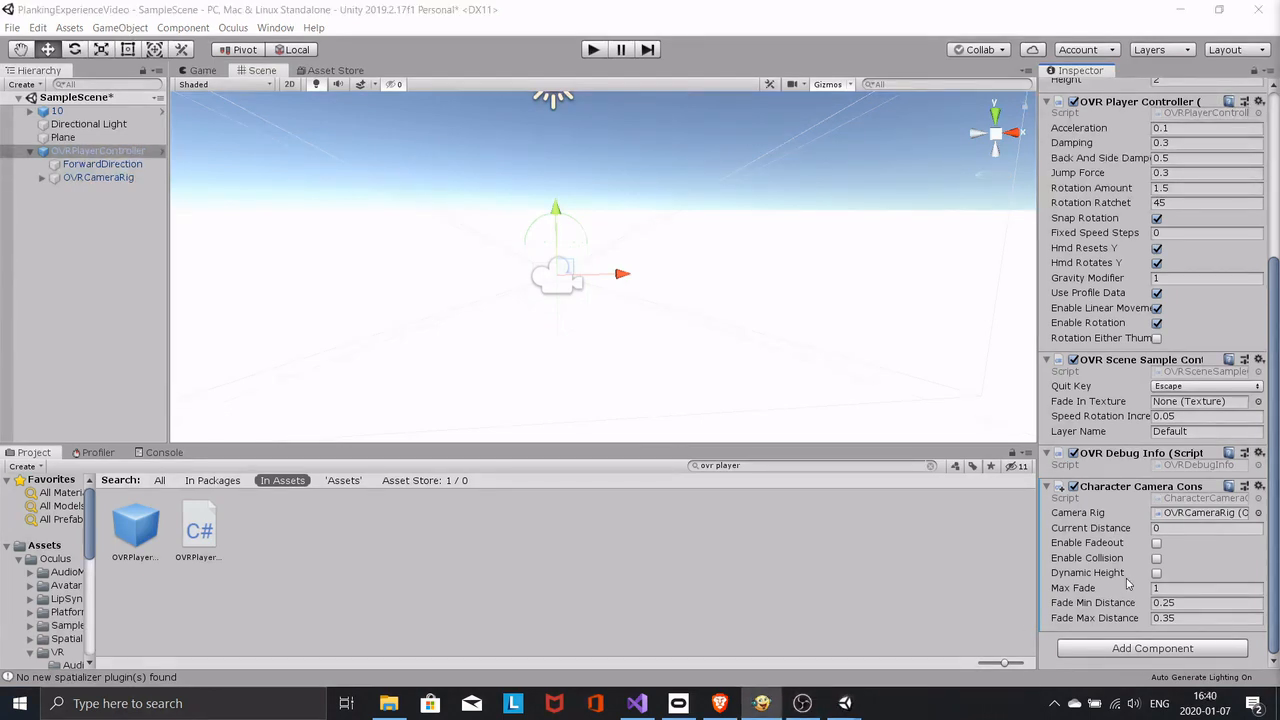
click(1156, 573)
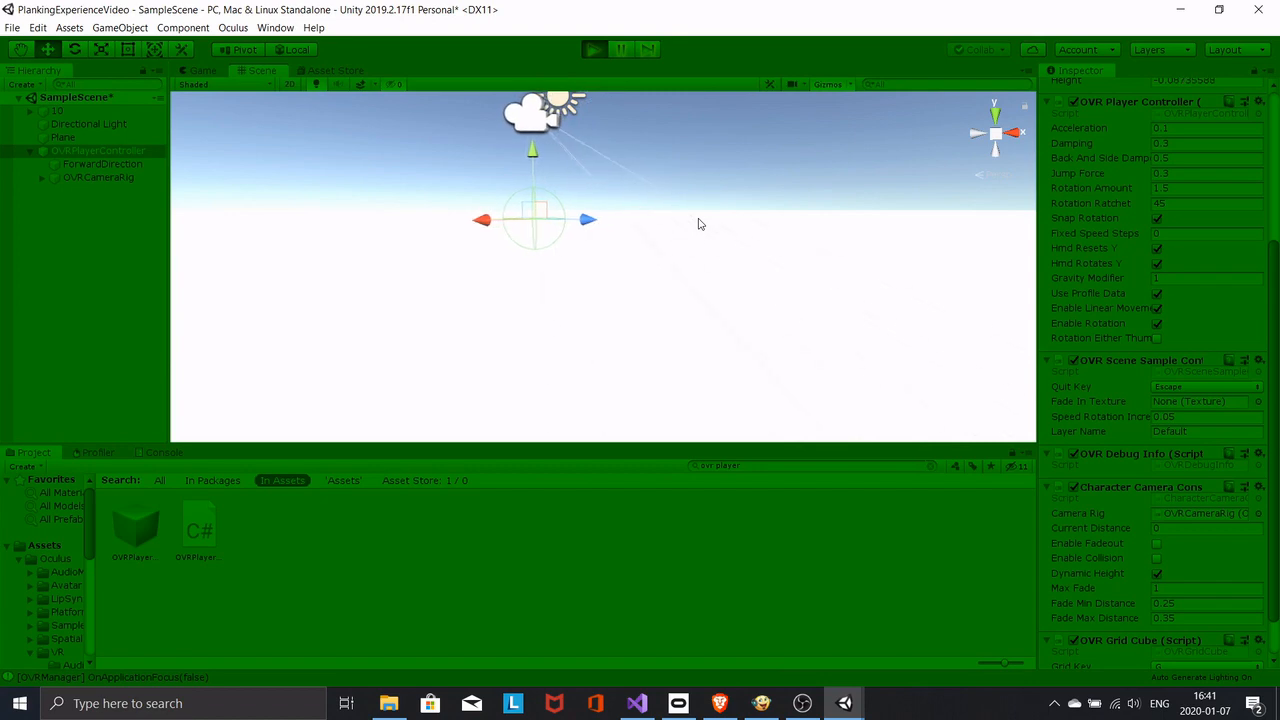
click(592, 50)
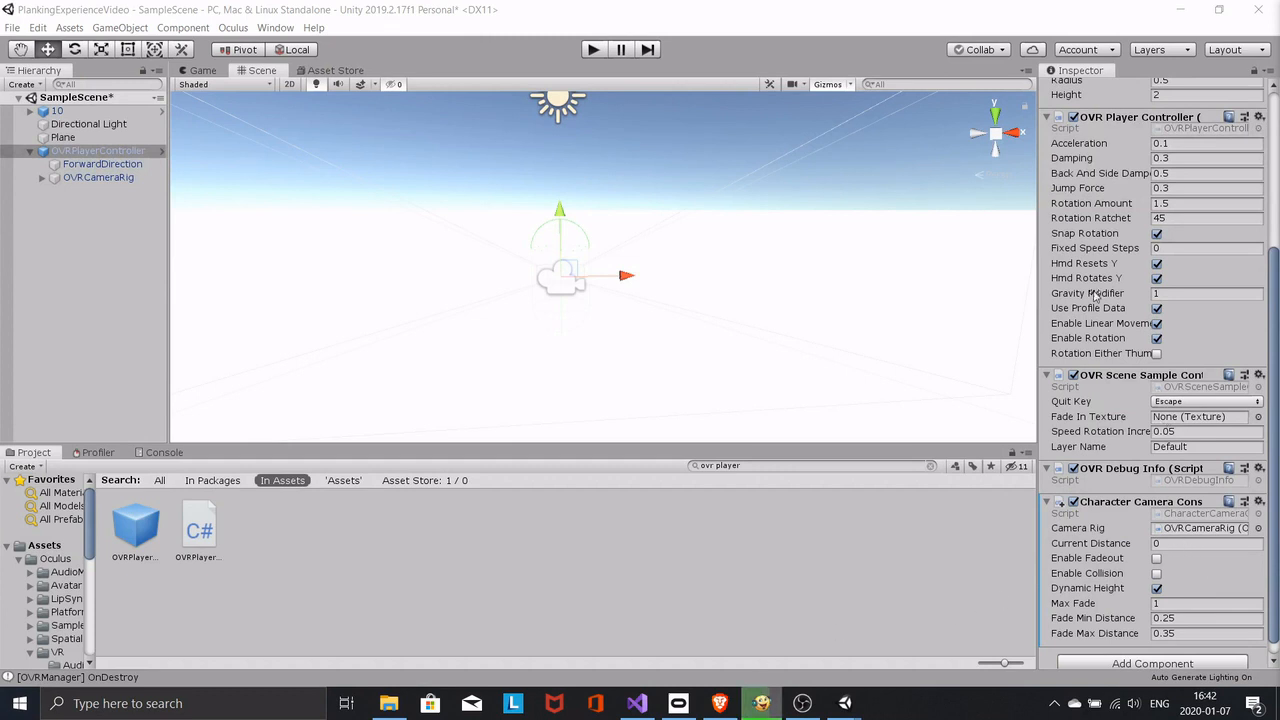
- Set the player controller's Gravity Modifier to 0
click(1205, 293)
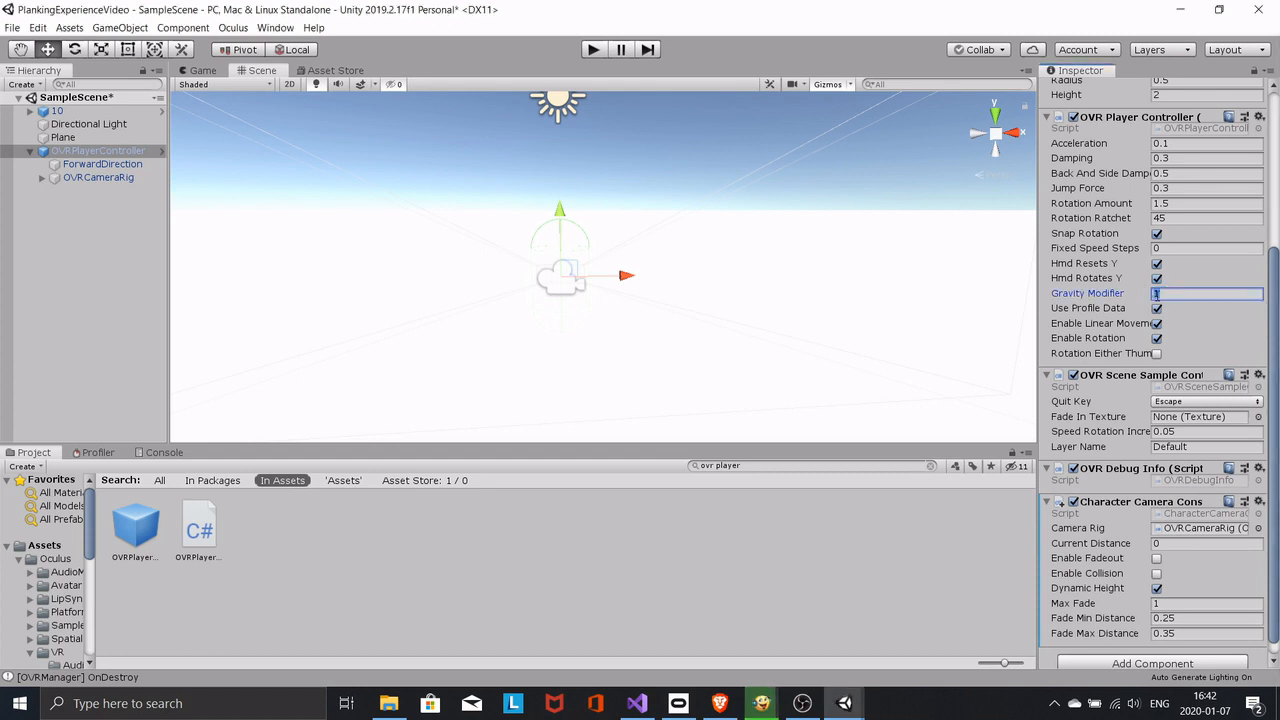
text(0)
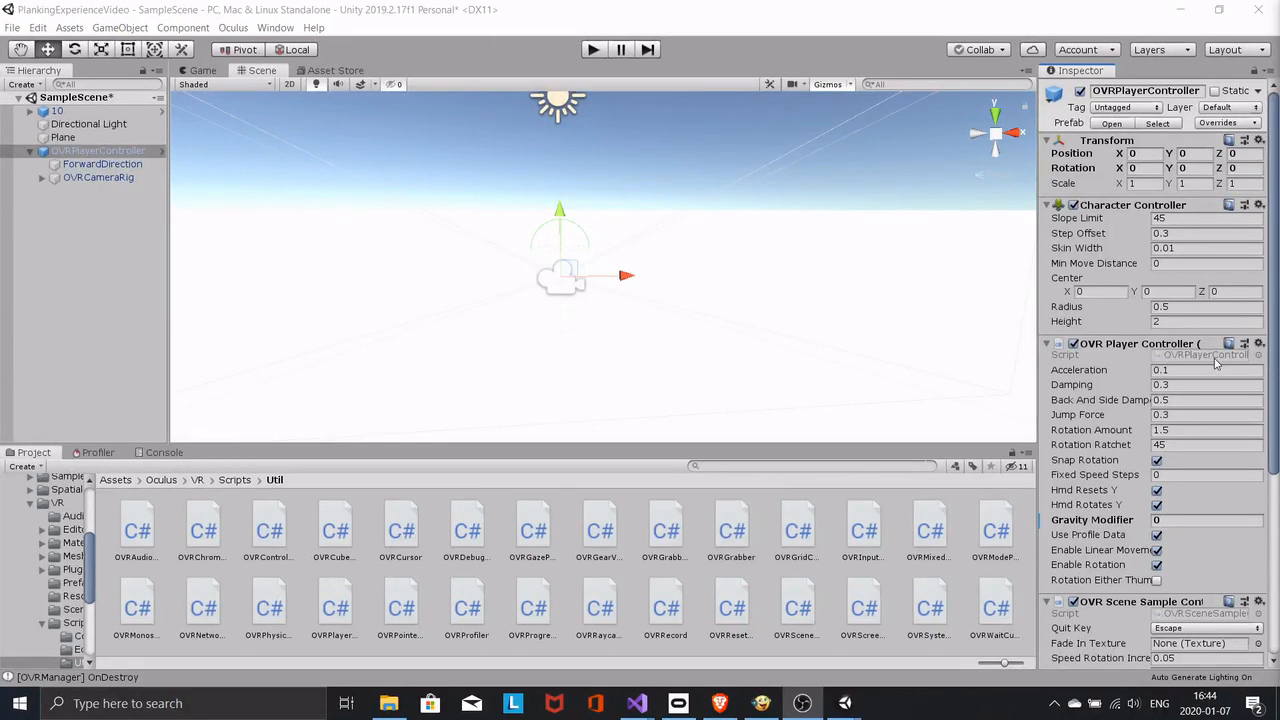
- Open OVRPlayerController.cs in Visual Studio and scroll through its code
click(636, 703)
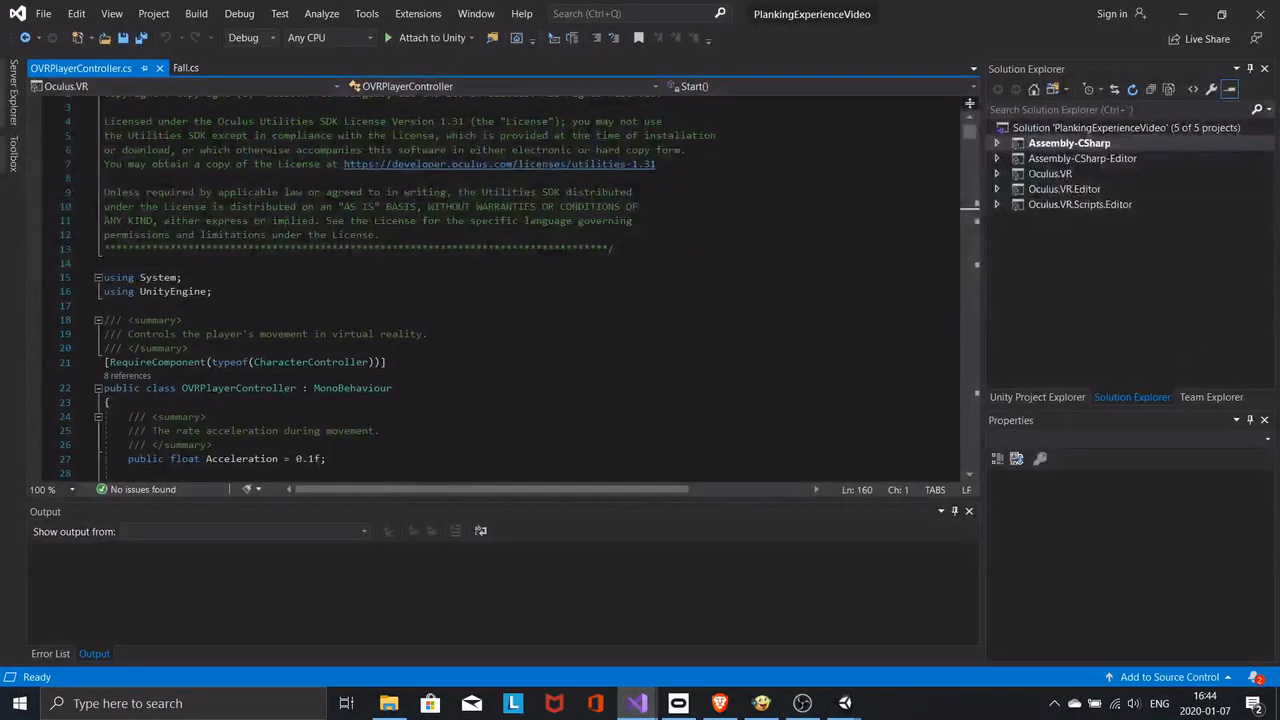
scroll(down, 3)
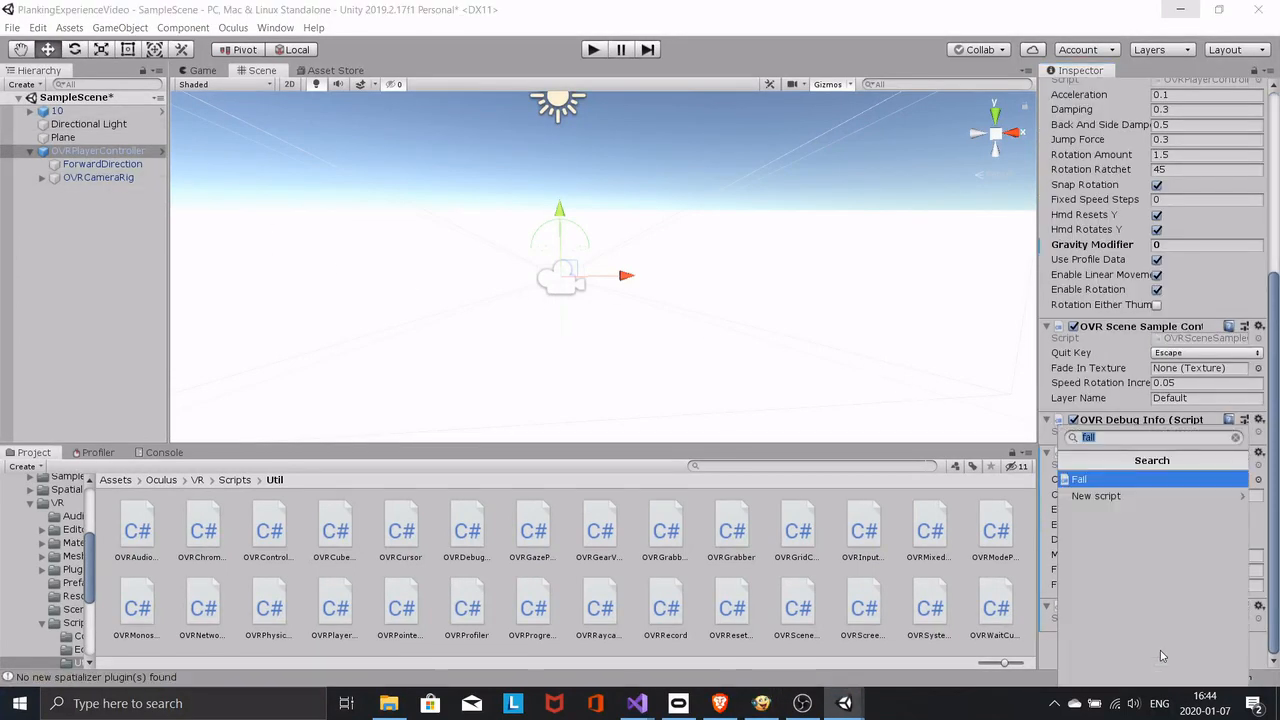
- Add a Box Collider to the player and set its X and Z size to 0.24
text(boxco)
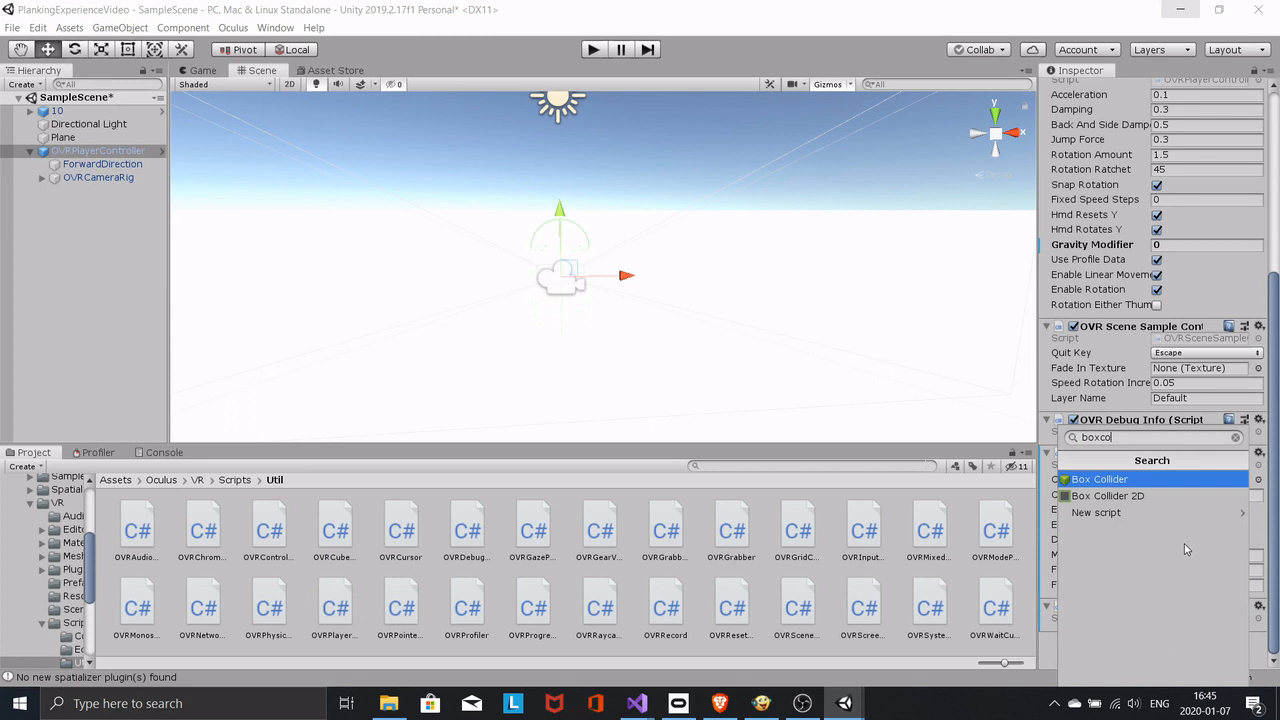
click(1098, 478)
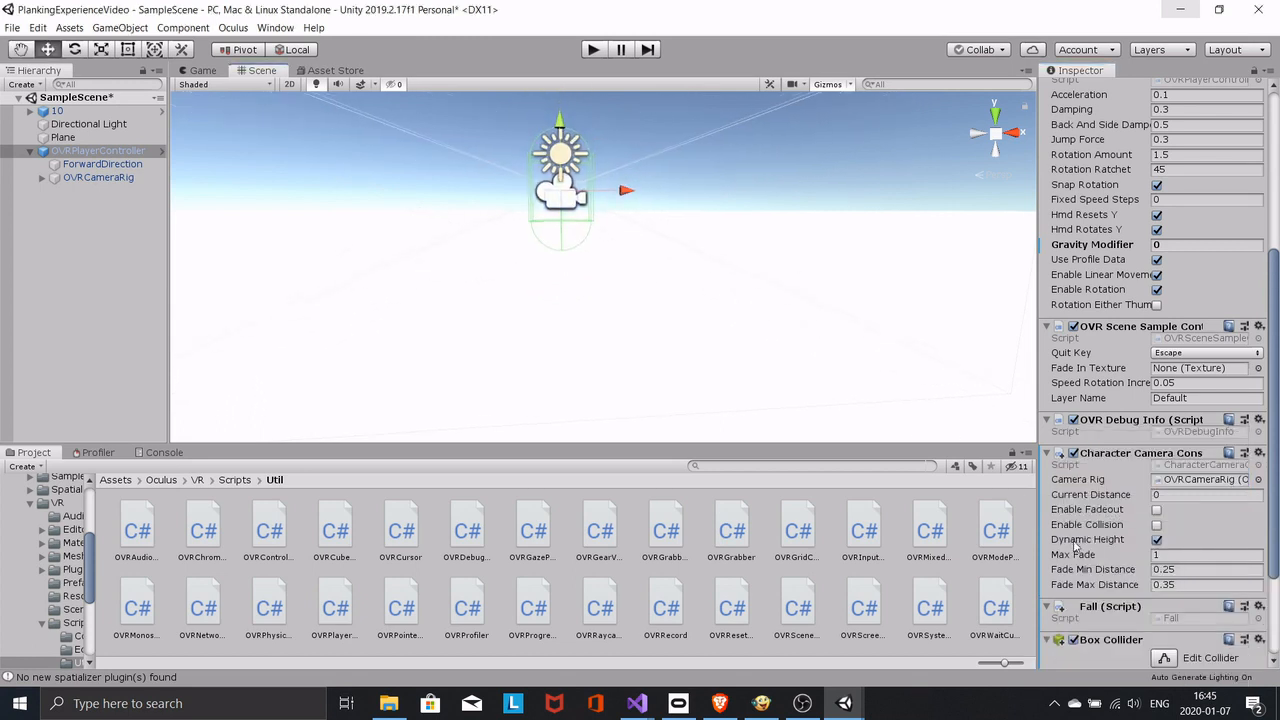
scroll(down, 3)
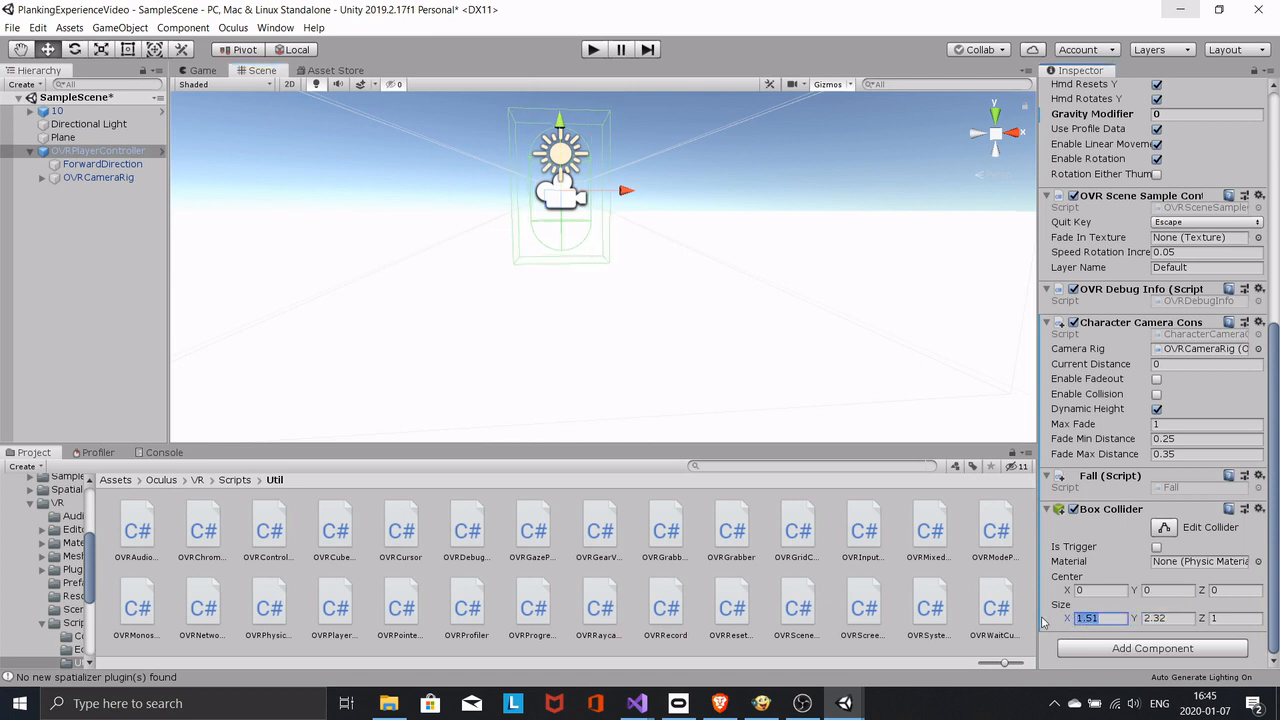
text(0.24)
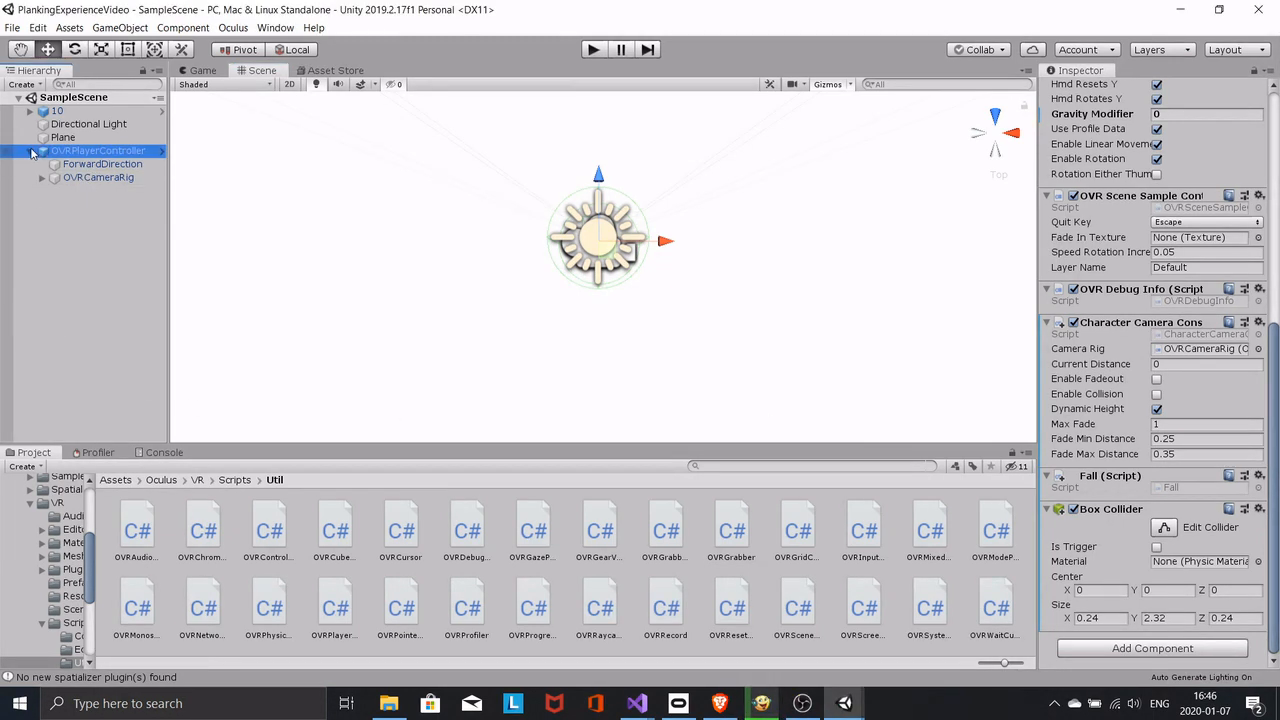
- Collapse OVRPlayerController and drag it onto the plank, around X -38.6, Y 76.9, Z -40.8
click(63, 137)
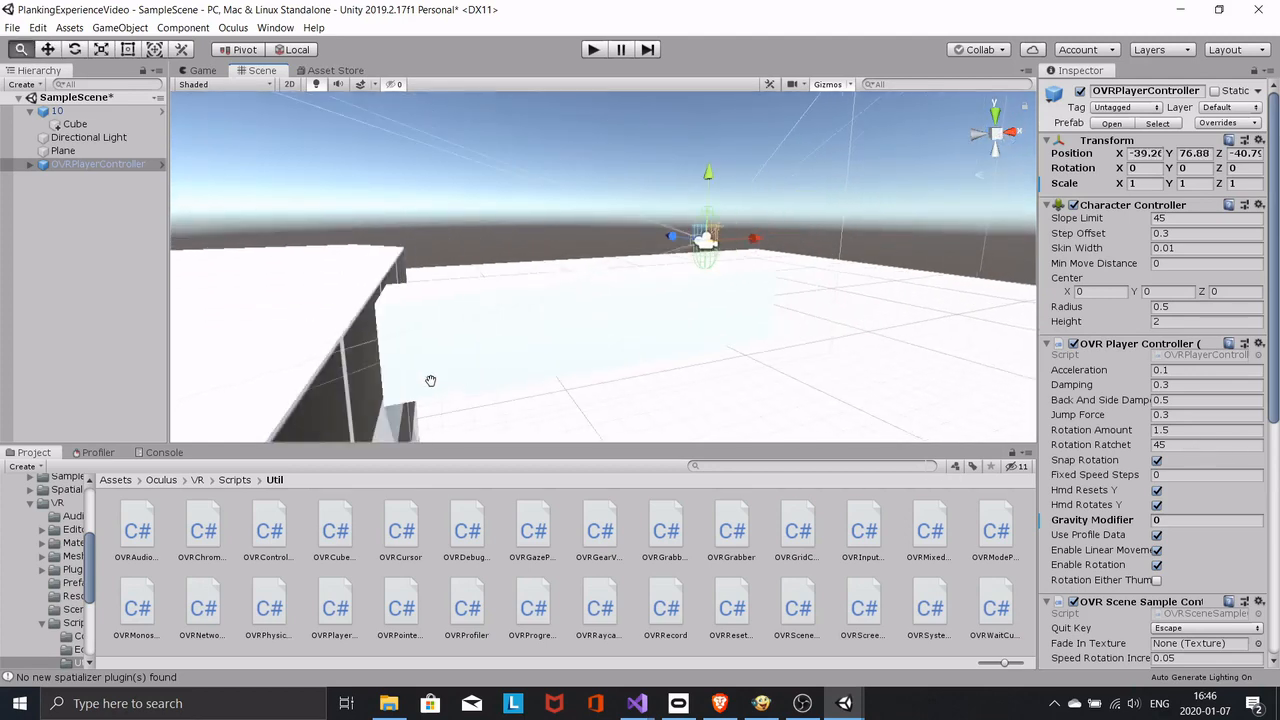
drag(431, 380, 755, 314)
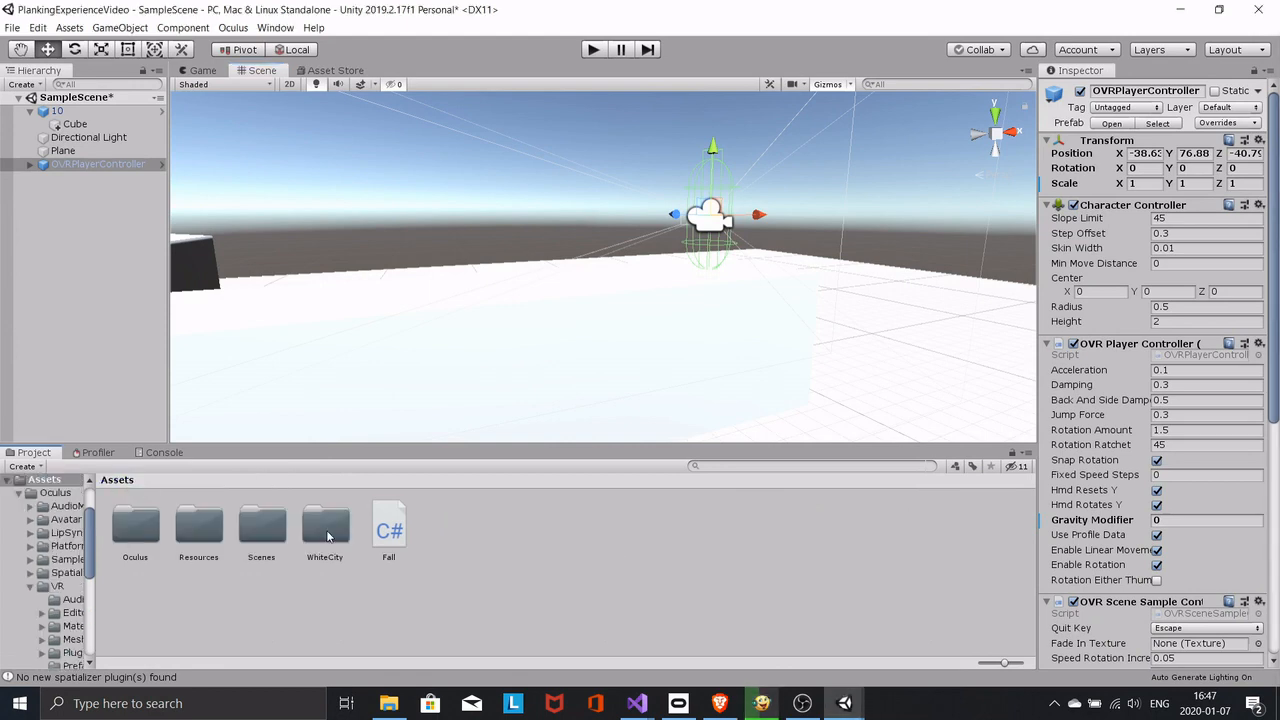
- Create a new material named Red with a red albedo colour for the plank
right_click(327, 535)
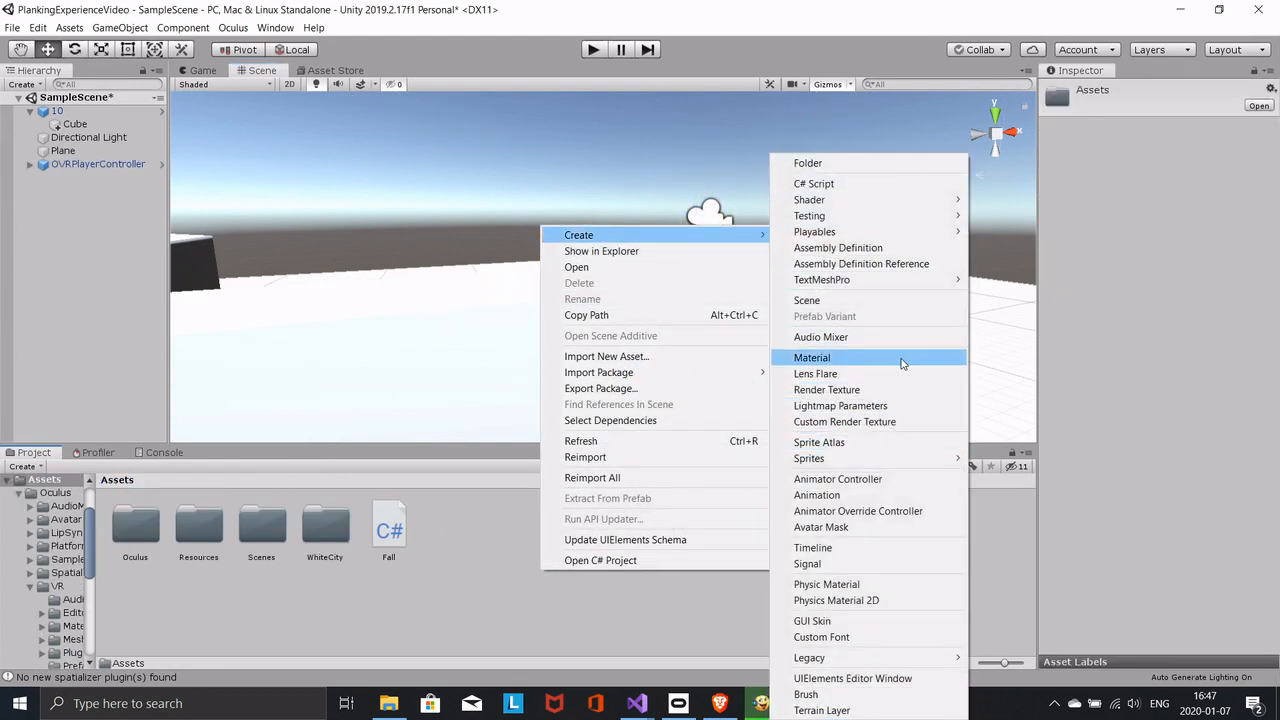
click(812, 357)
text(Red)
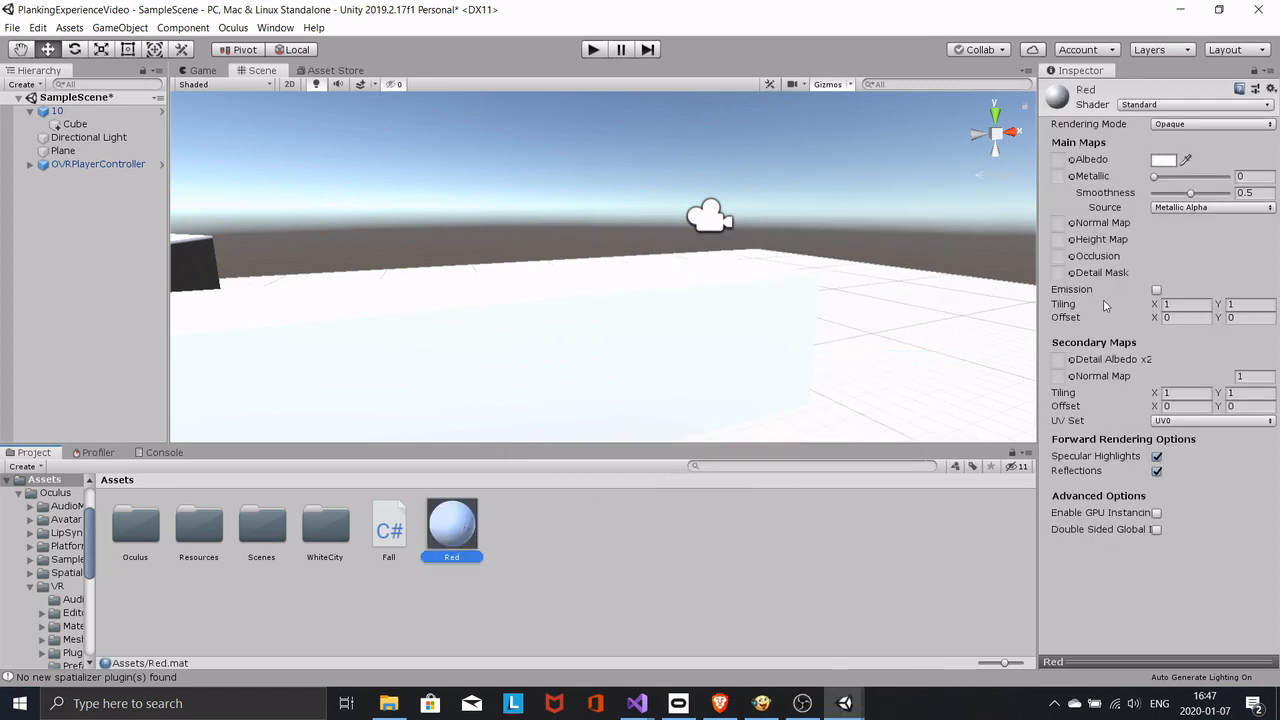
click(1164, 159)
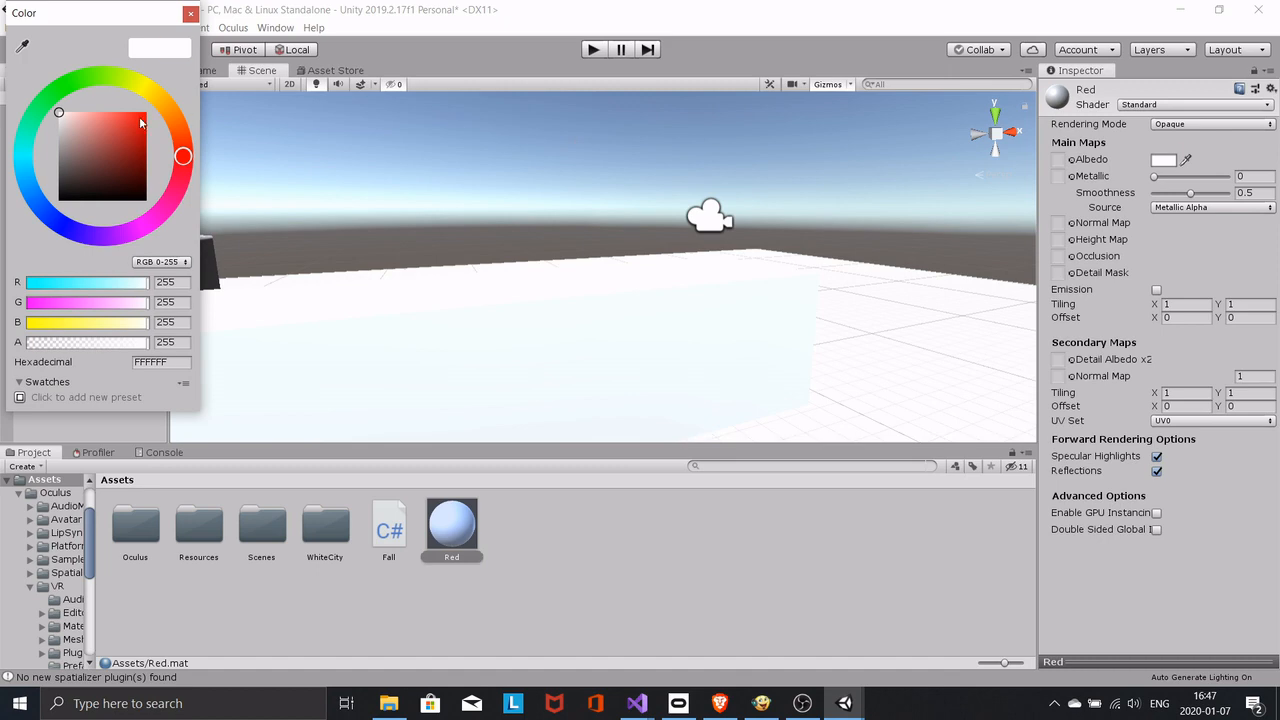
click(188, 13)
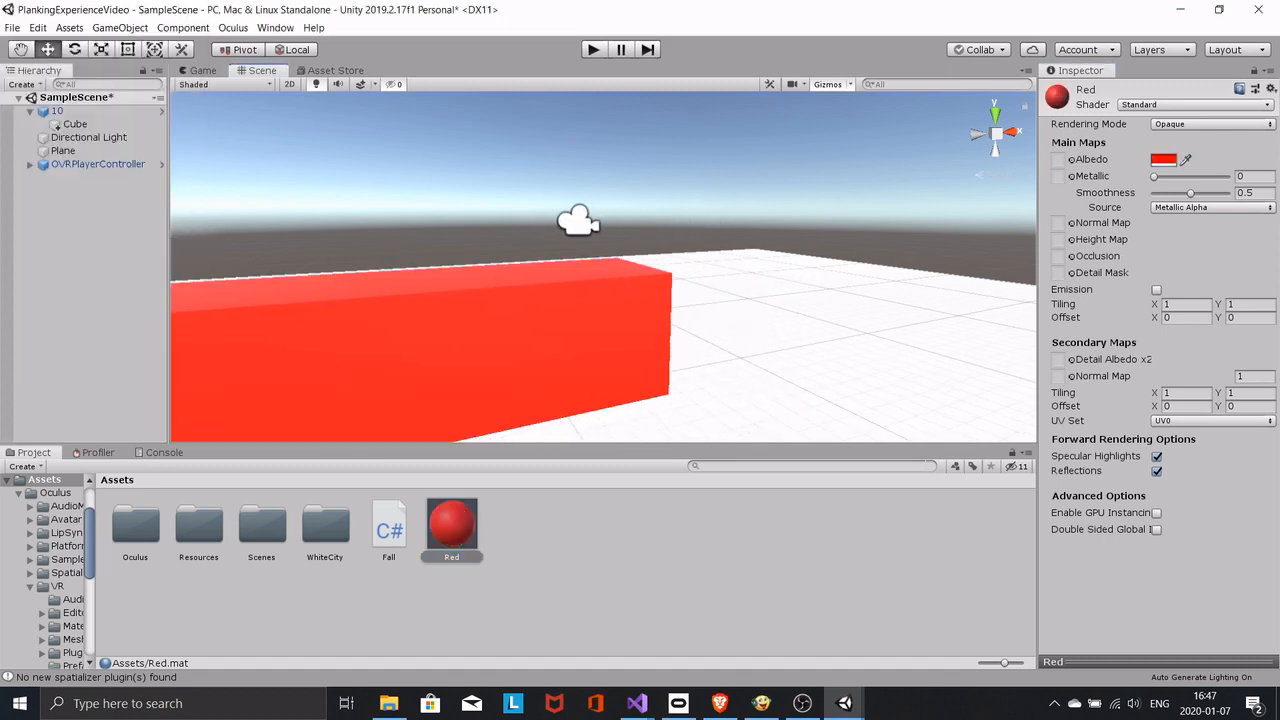
click(594, 48)
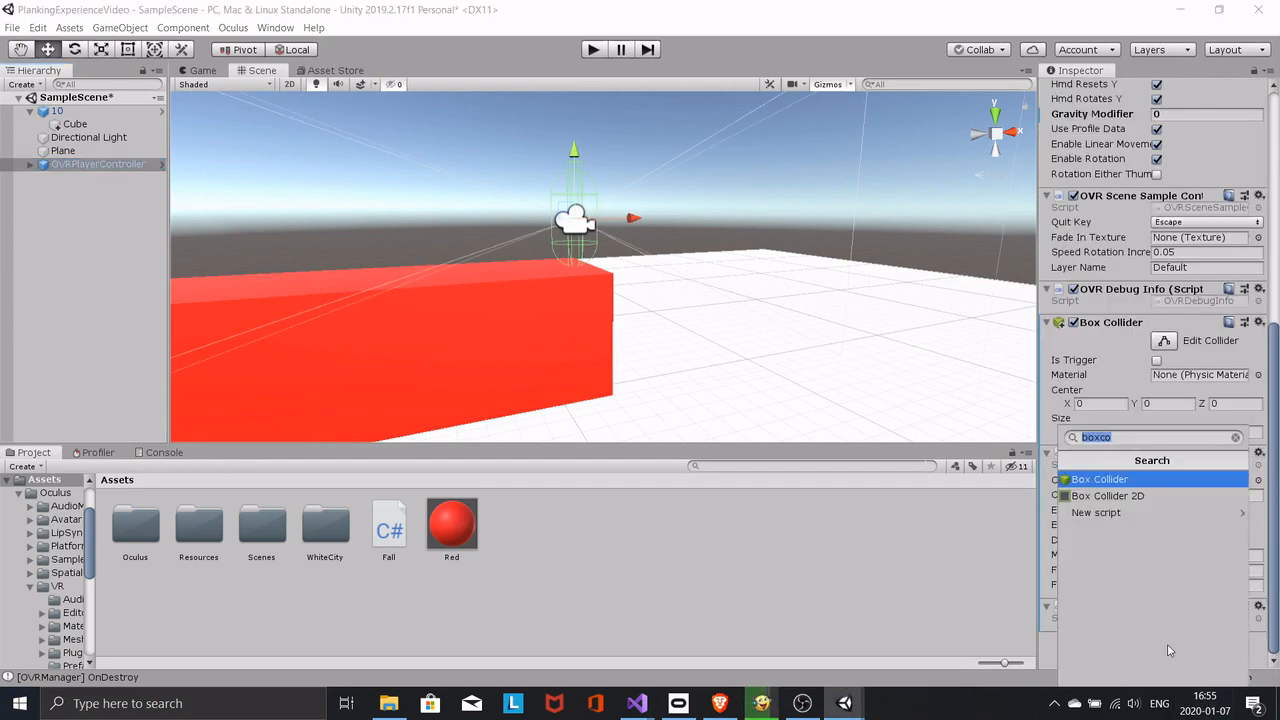
- Search 'Audio S' among components and add an Audio Source to OVRPlayerController
text(Audio S)
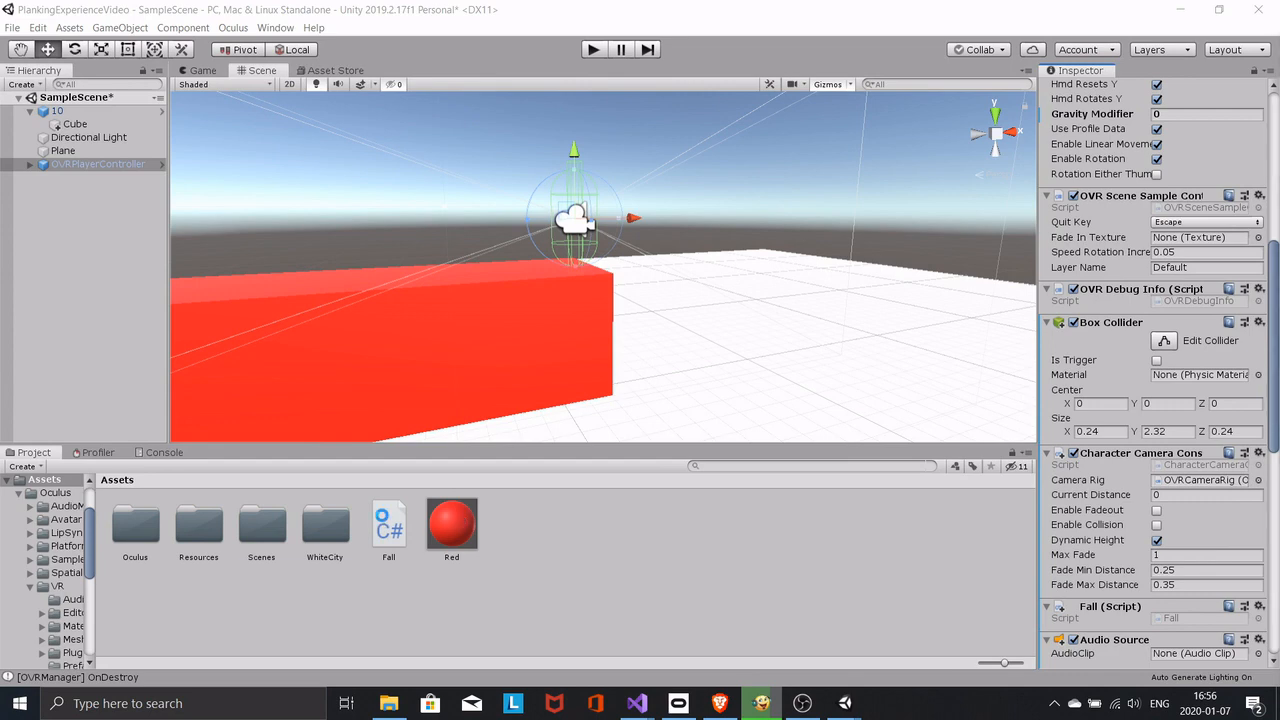
- Open the Fall script in Visual Studio for editing
click(637, 703)
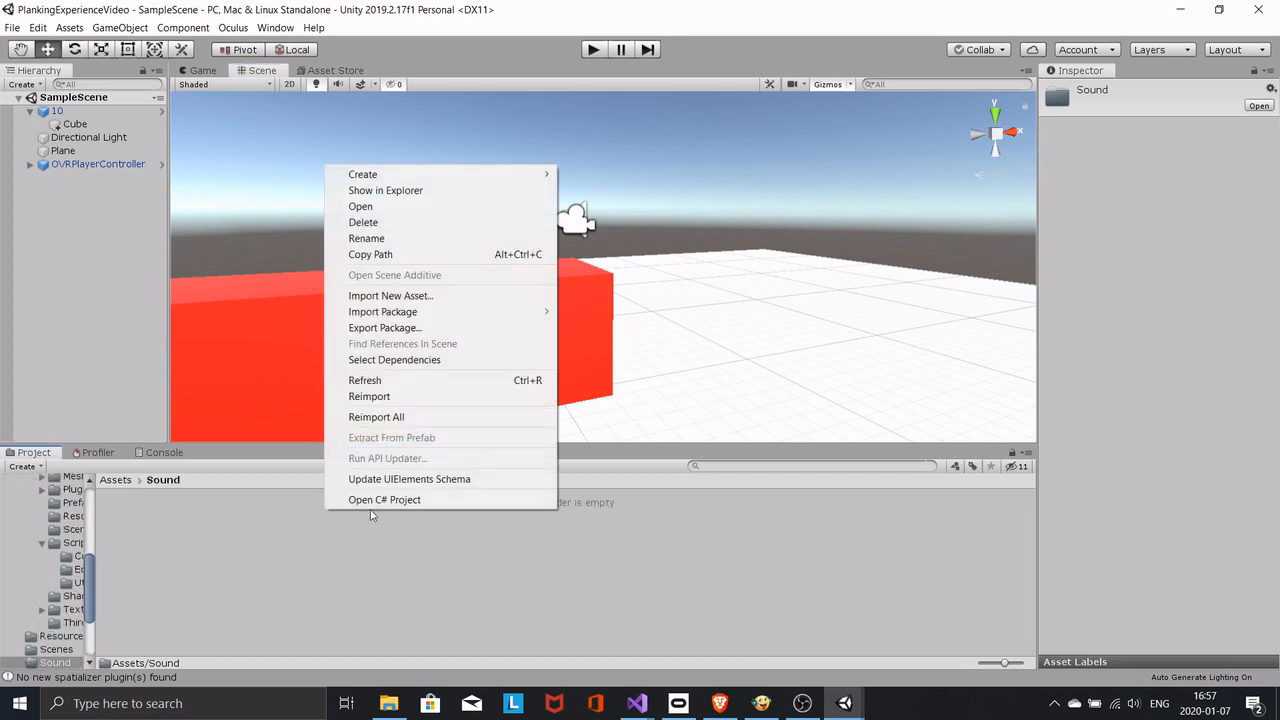
- Import the 'falling cut' clip from Sounds > Falling into the Sound folder
click(391, 295)
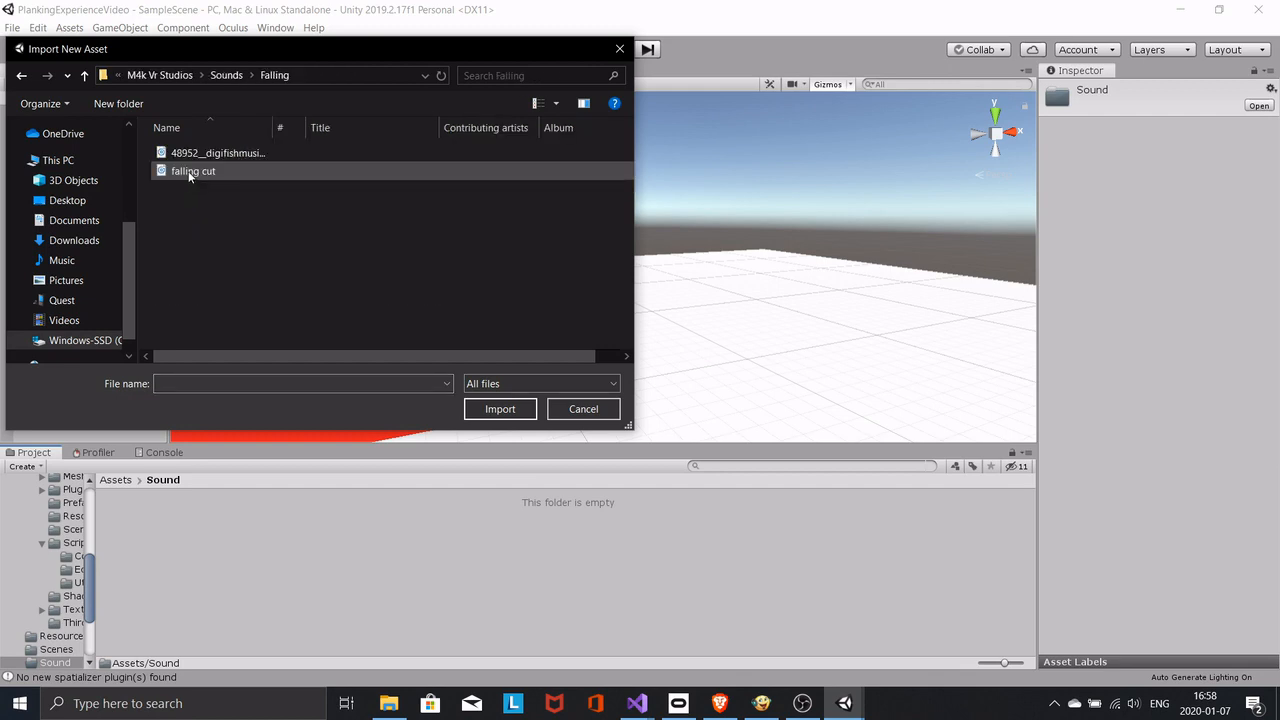
click(583, 408)
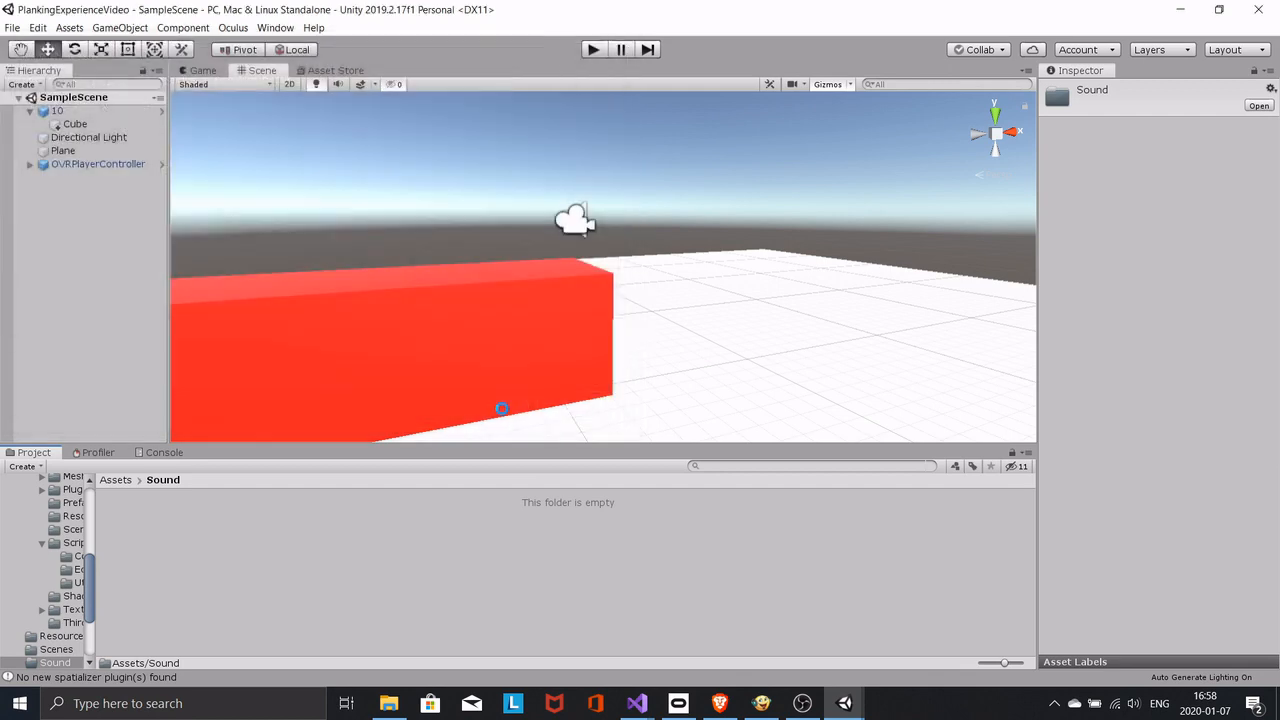
right_click(340, 550)
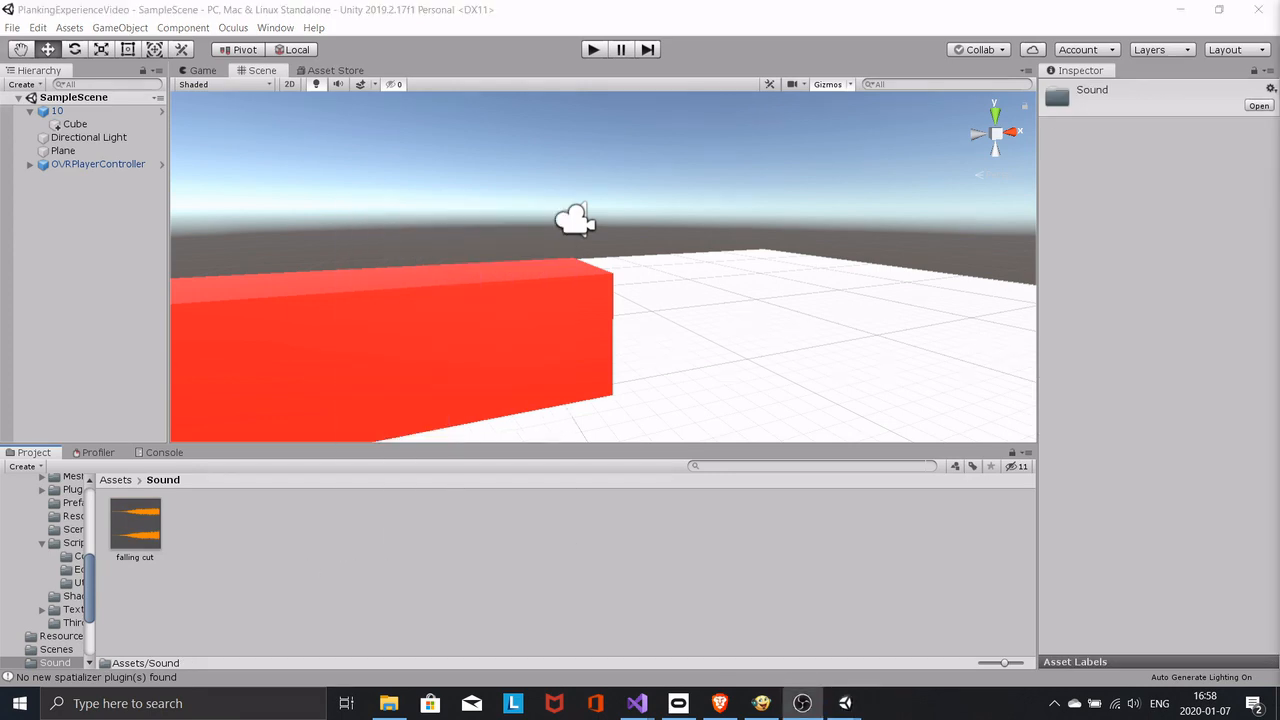
click(97, 164)
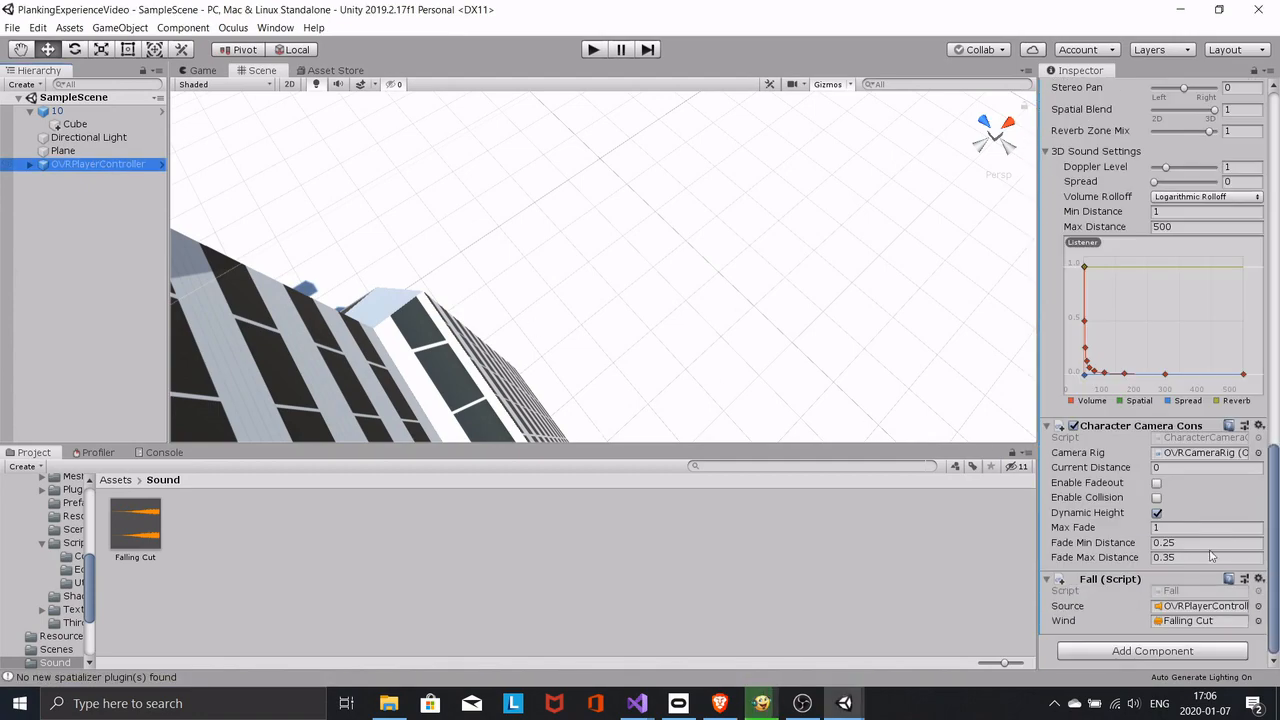
- Change Fall's AddGravity argument to 0.2f, then return to Unity's Game view
click(636, 703)
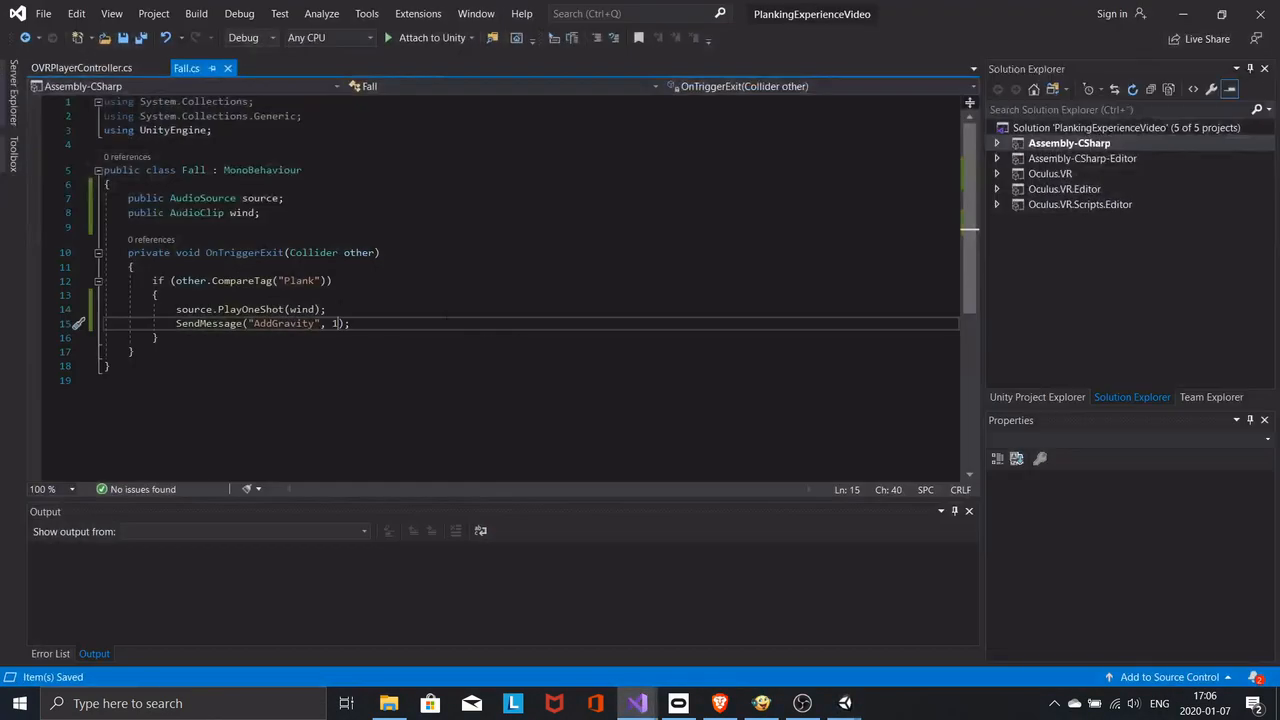
text(0.2)
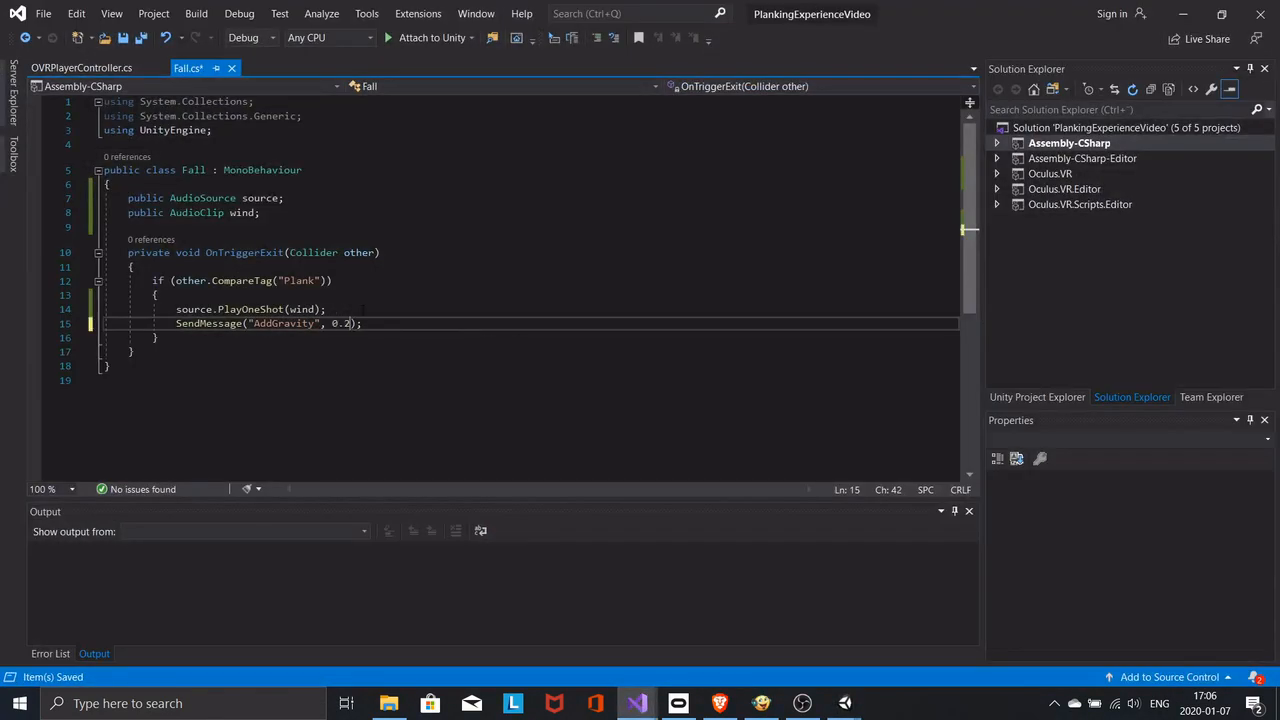
text(f)
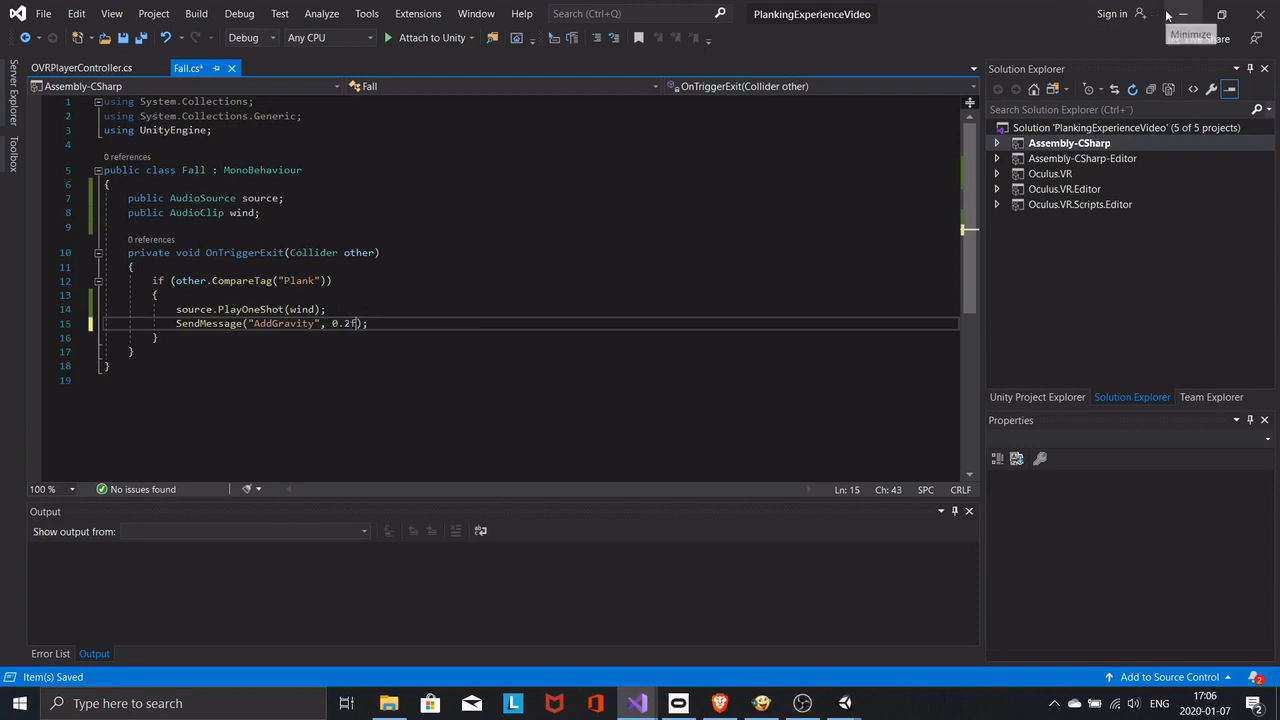
click(636, 703)
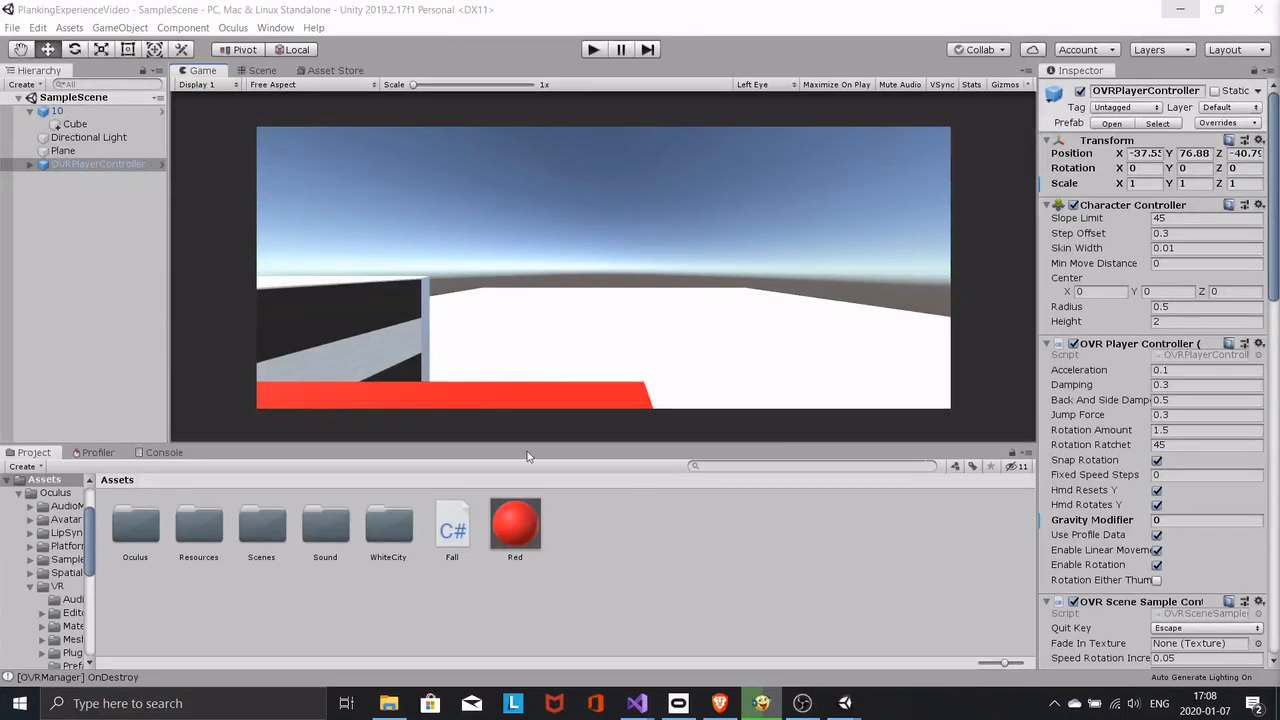
- Search the Asset Store for 'free te' and import all of Terrain Textures Pack Free
click(335, 70)
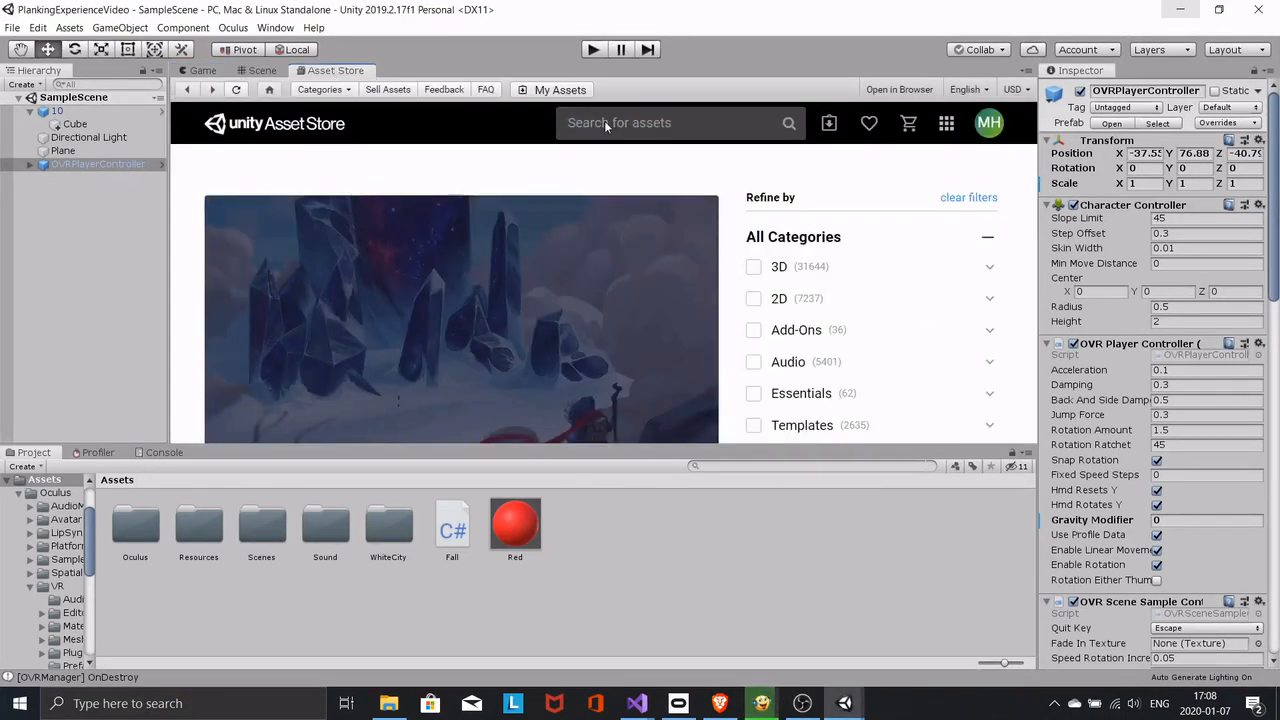
text(free te)
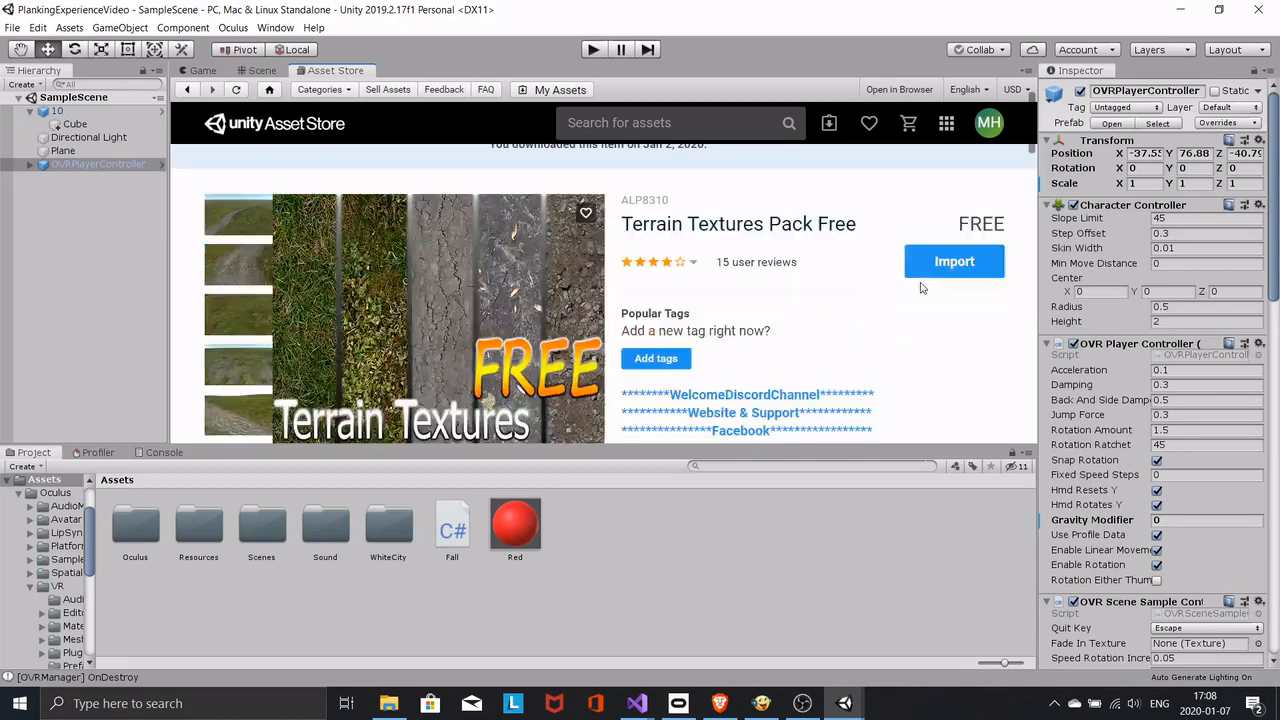
click(954, 261)
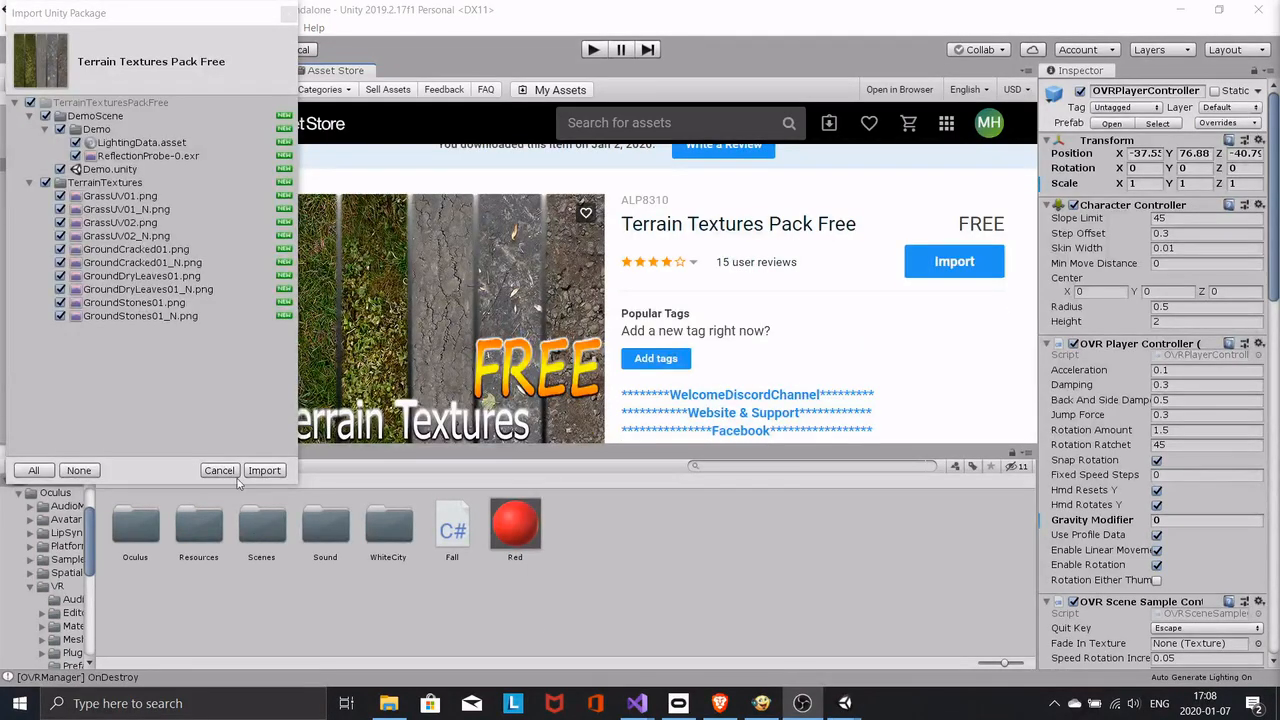
click(264, 470)
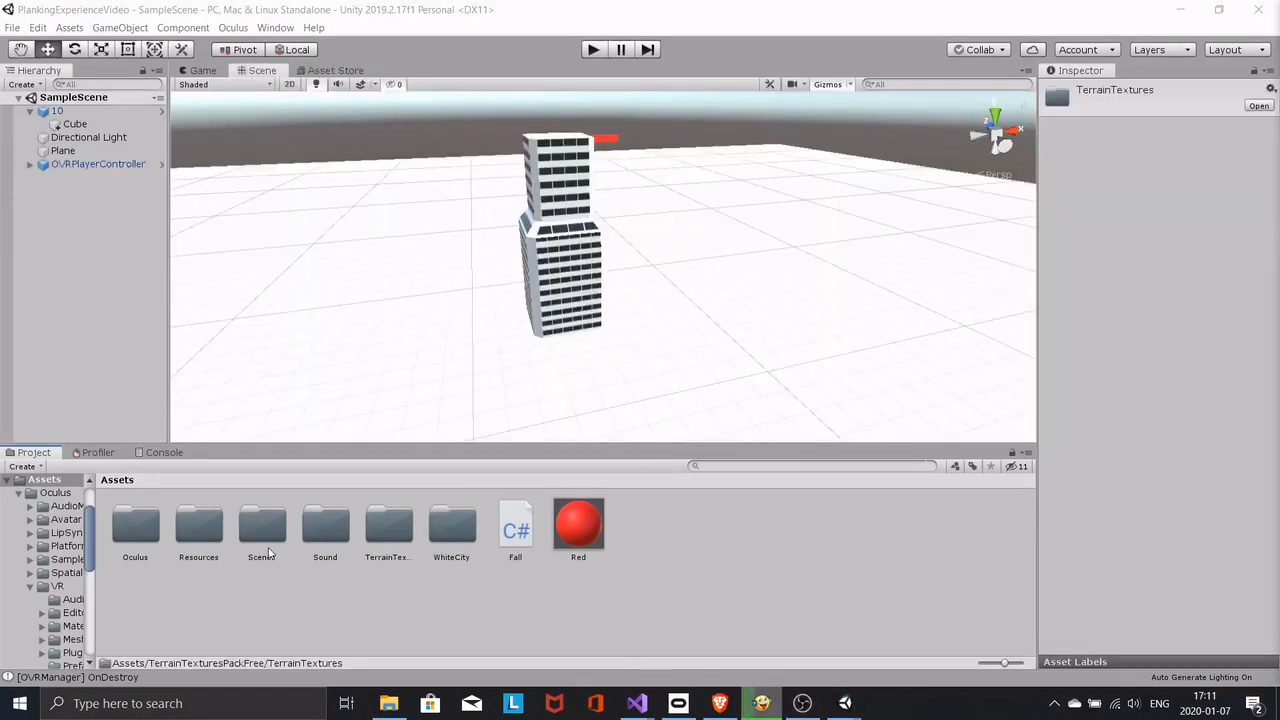
- Apply GroundCracked01 from TerrainTexturesPackFree > TerrainTextures to the ground Plane
double_click(388, 525)
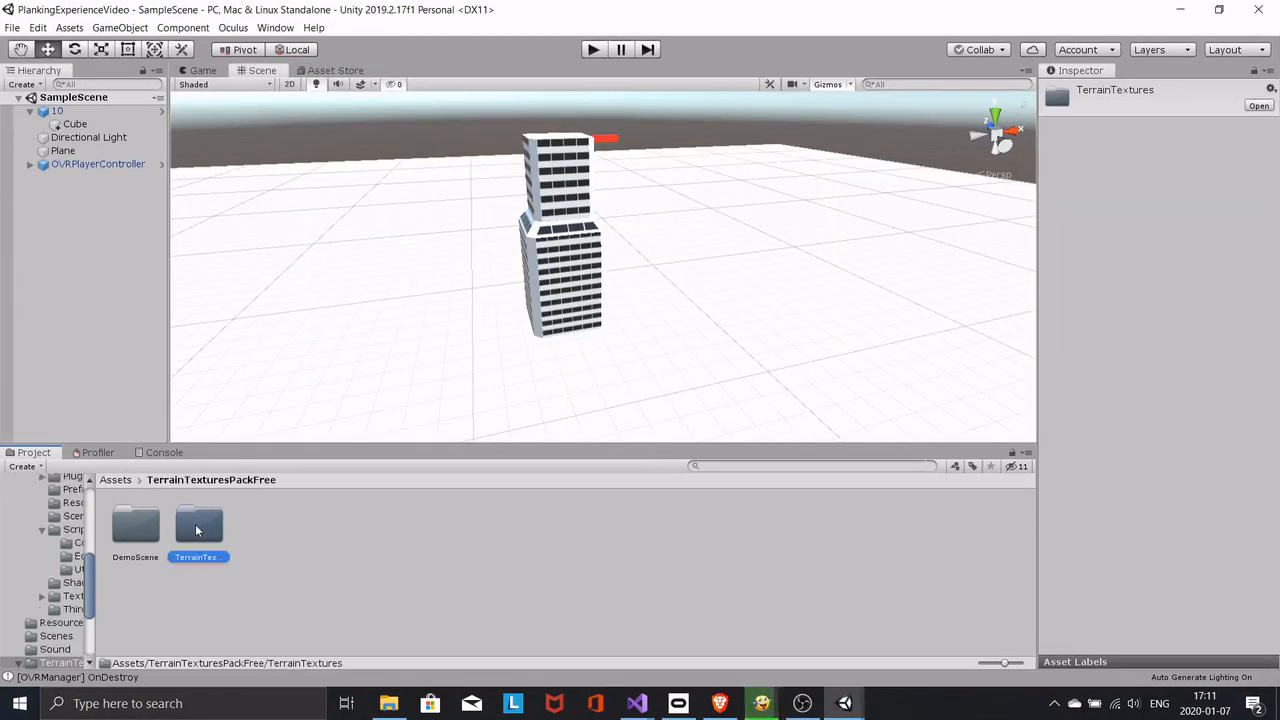
double_click(198, 522)
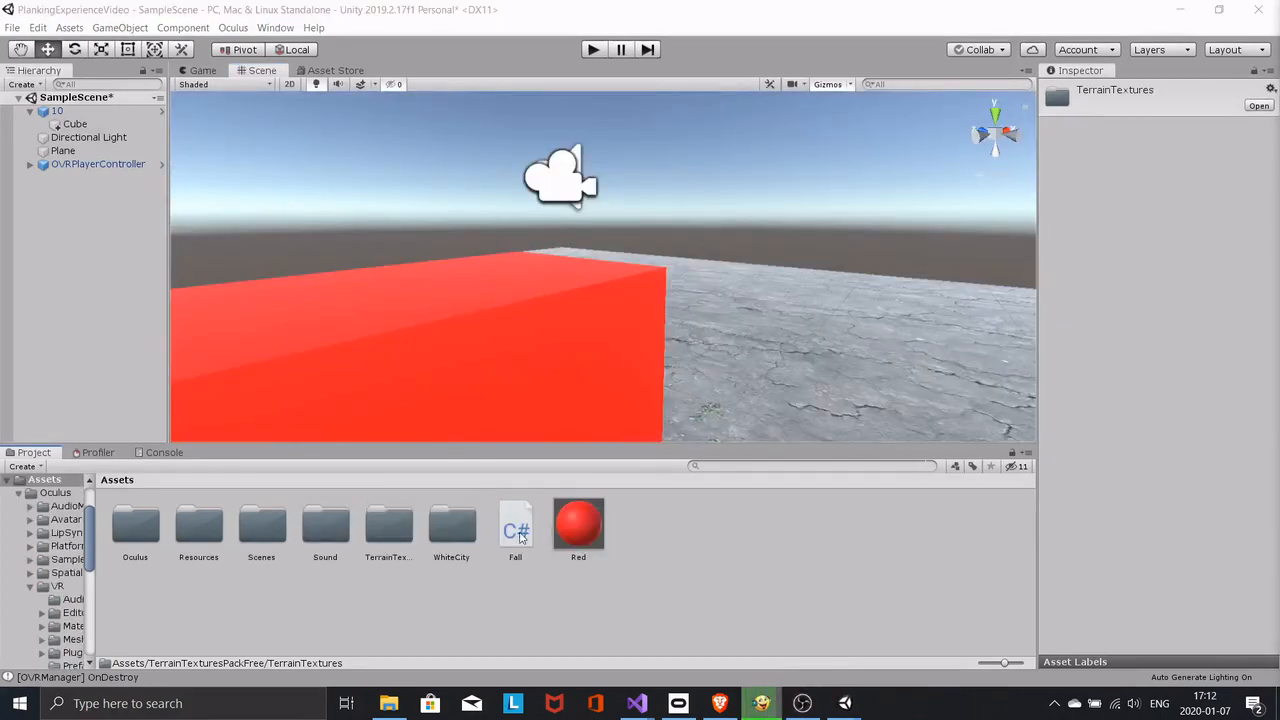
click(642, 702)
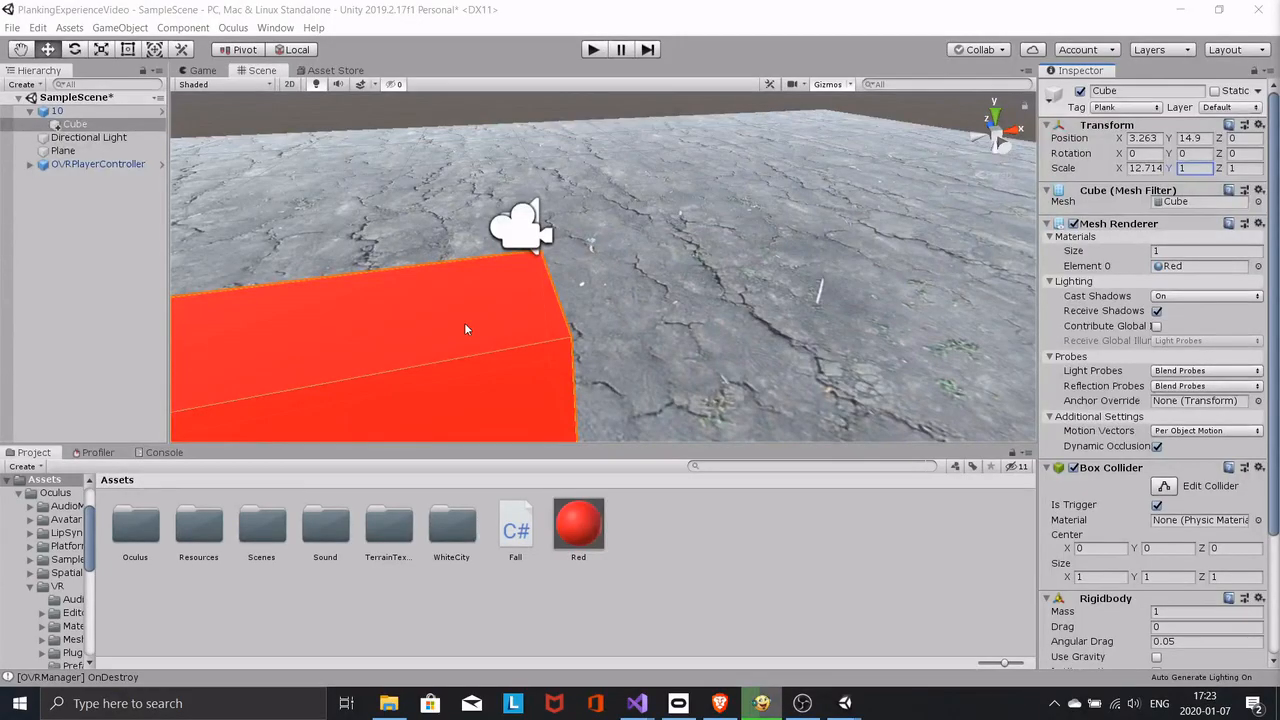
- Shrink the Cube plank's Transform Scale by entering 0.4, -0.1 and 0.4
click(62, 151)
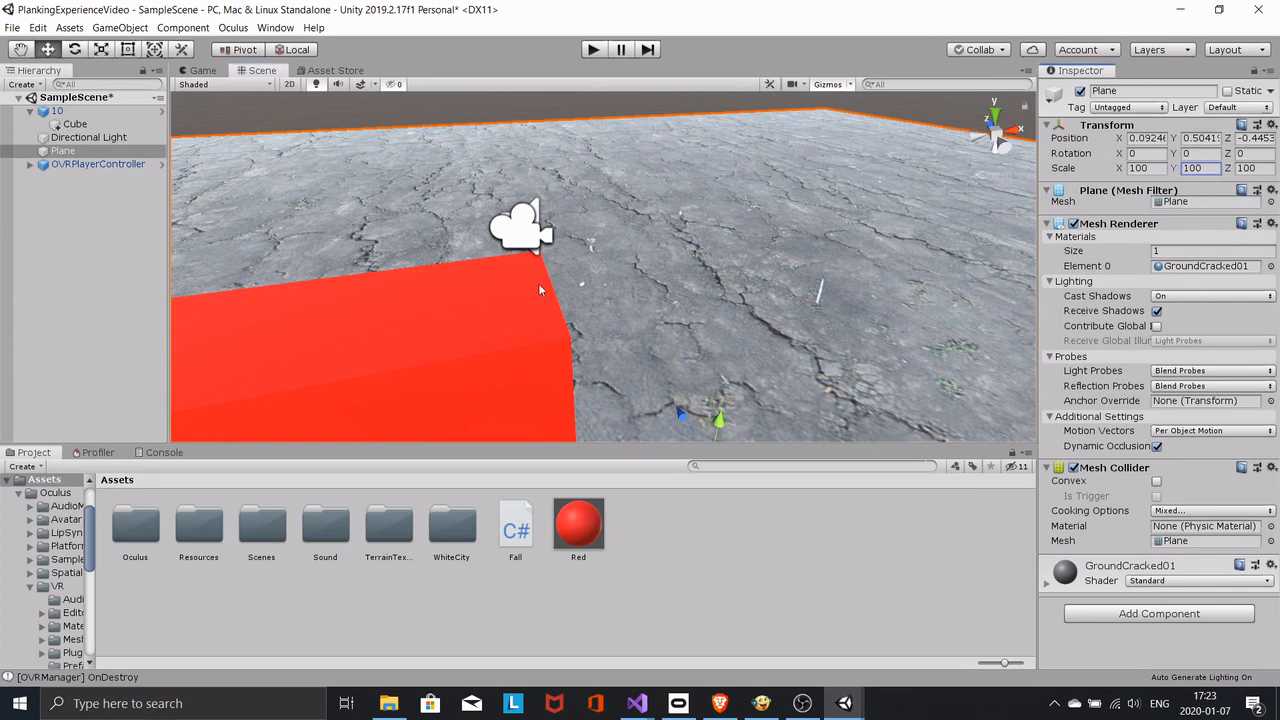
click(60, 123)
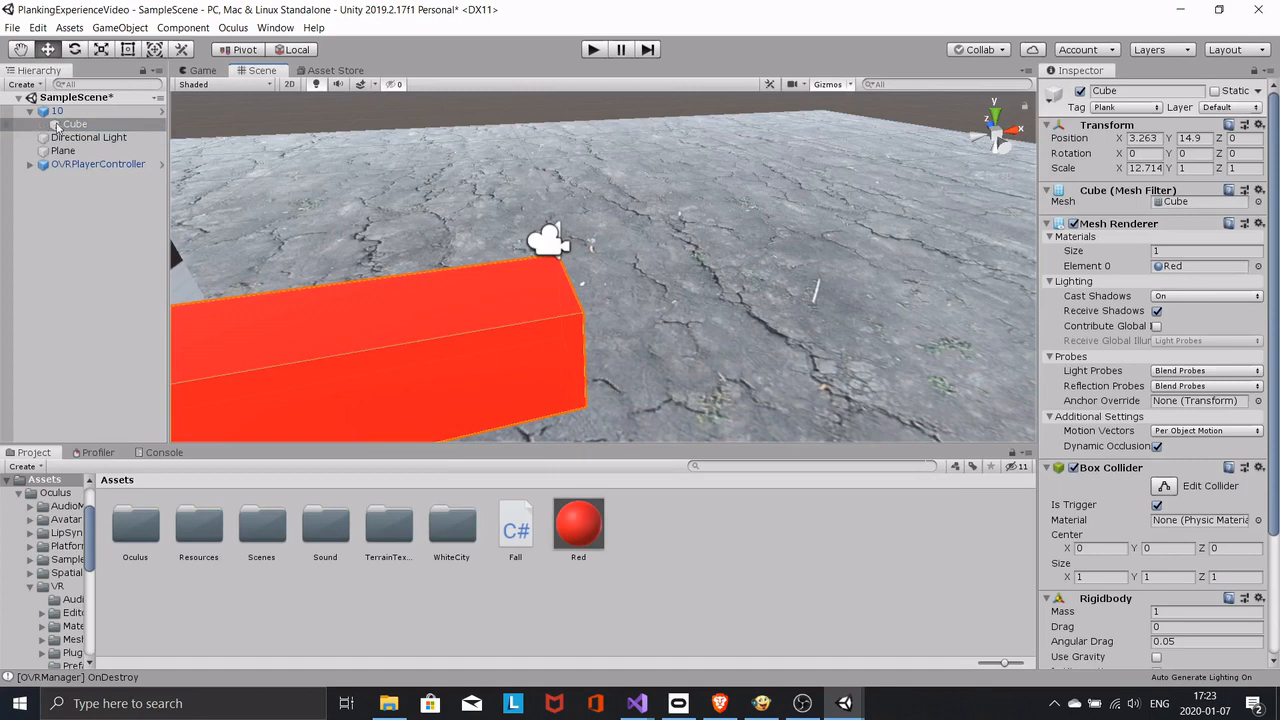
text(0.4)
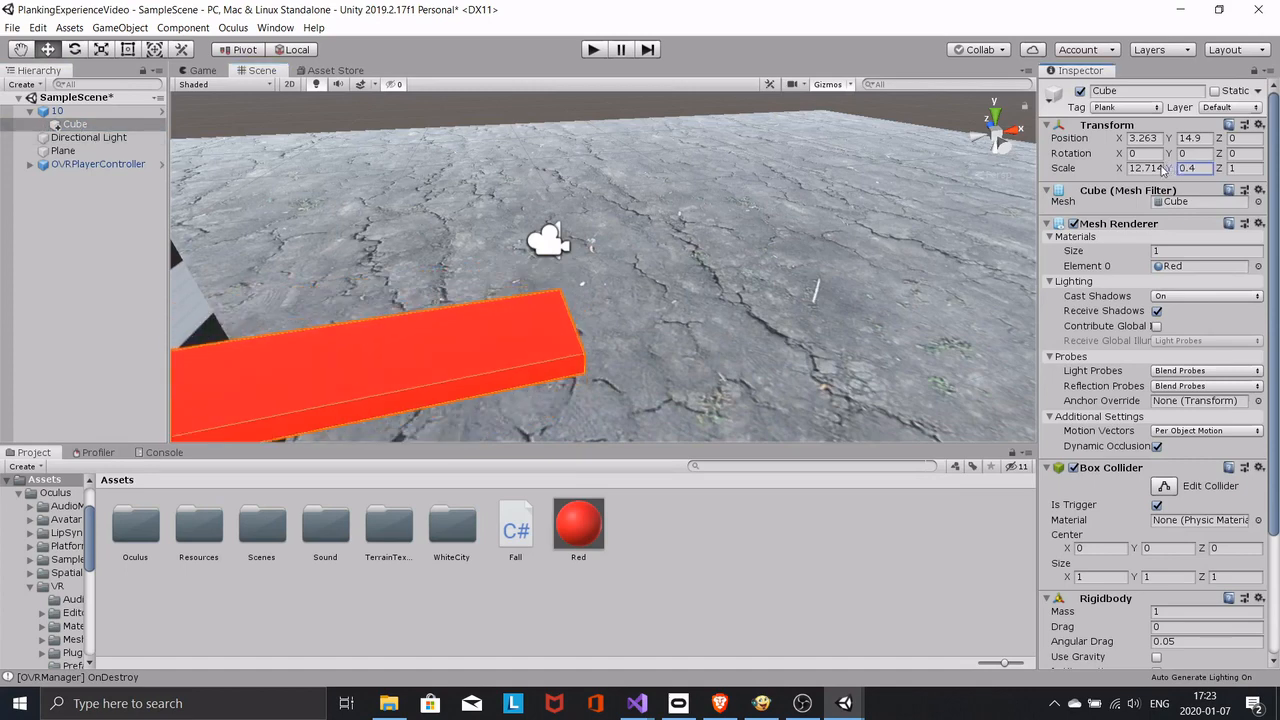
text(-0.1)
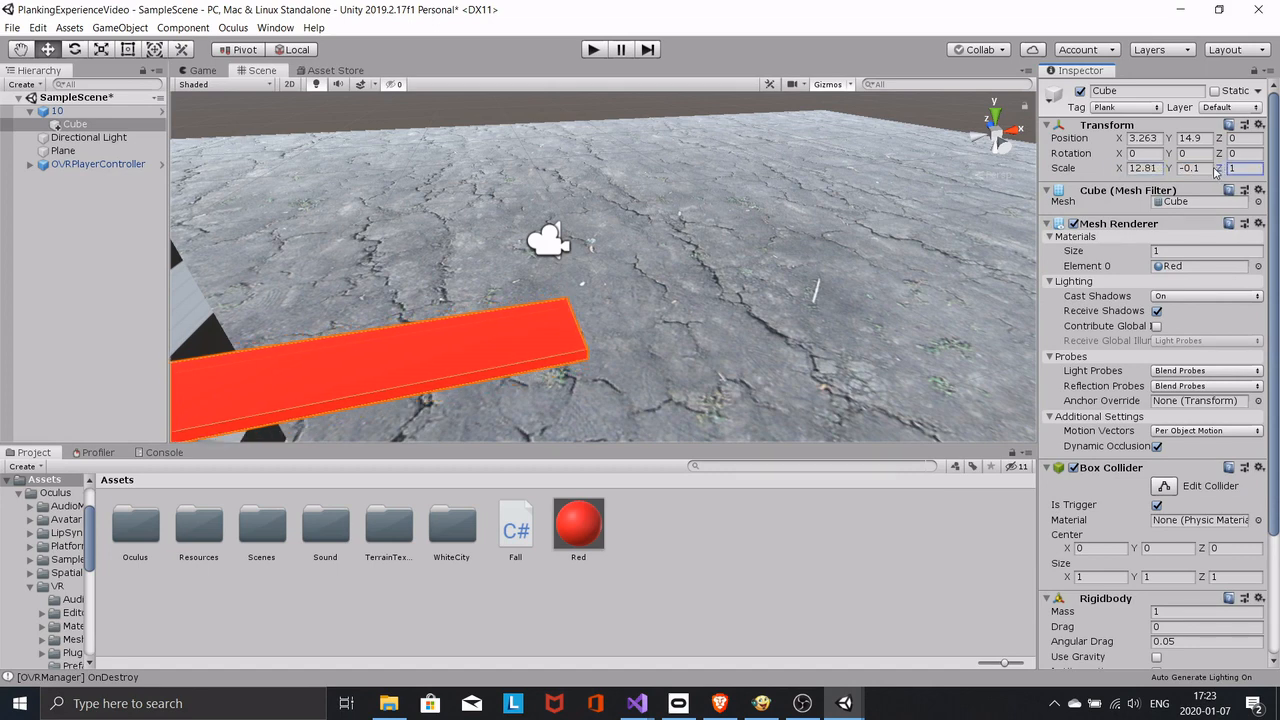
text(0.4)
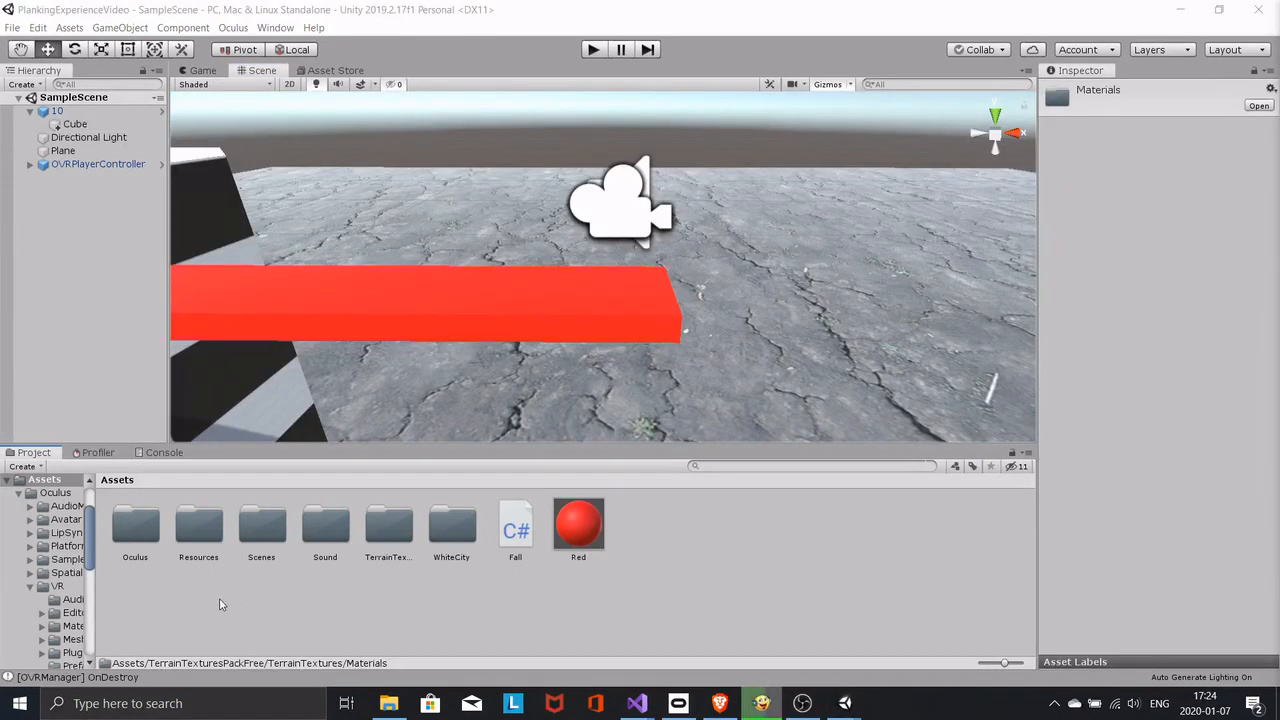
- Browse the Project window into the terrain textures pack folders
click(388, 525)
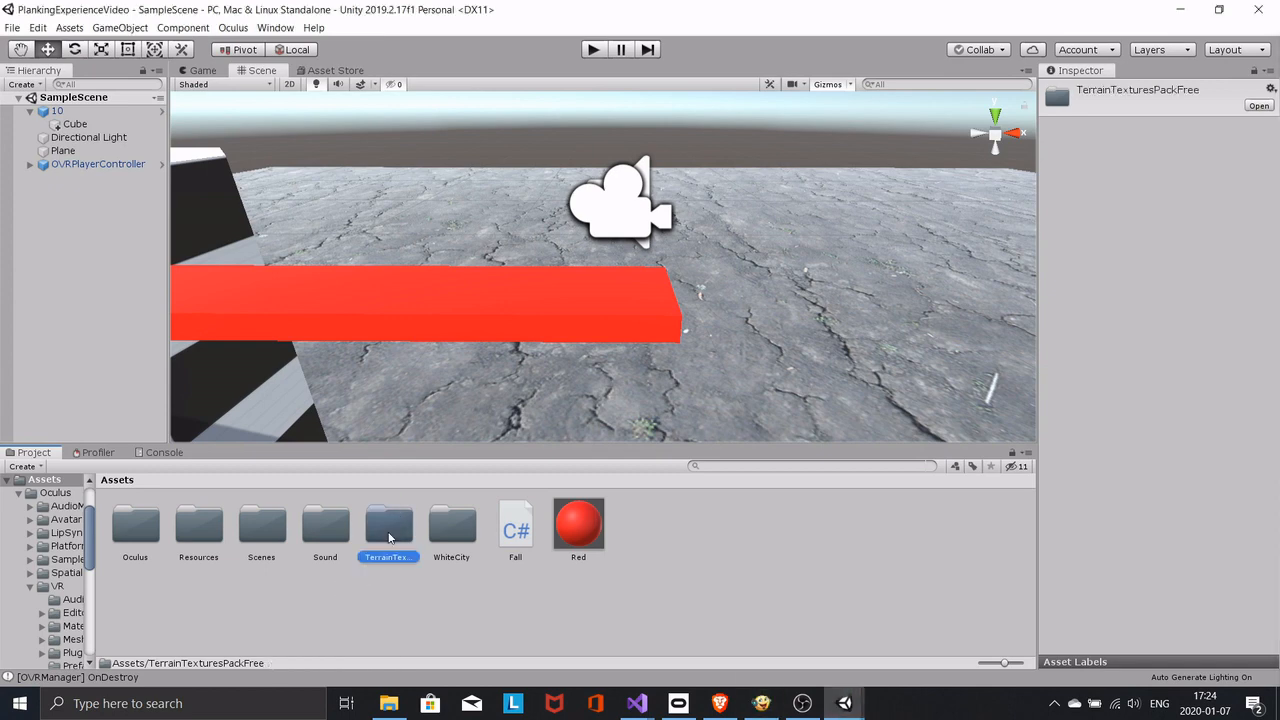
double_click(388, 525)
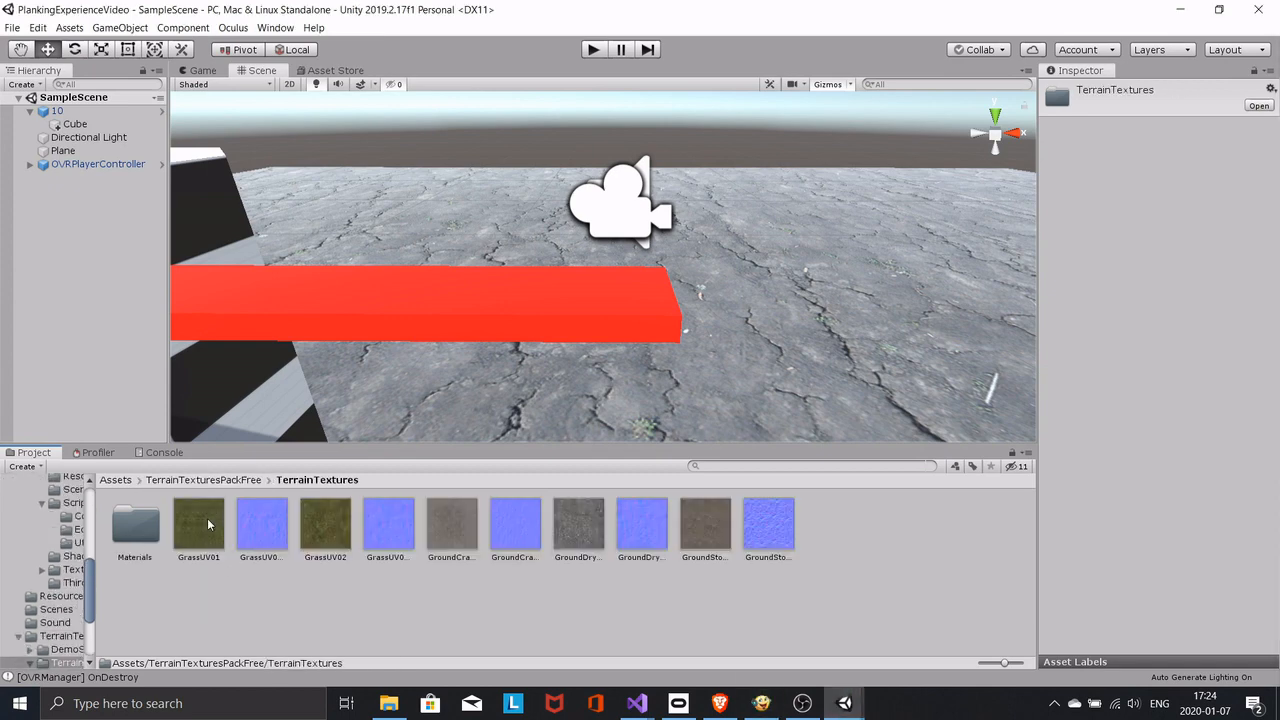
double_click(135, 522)
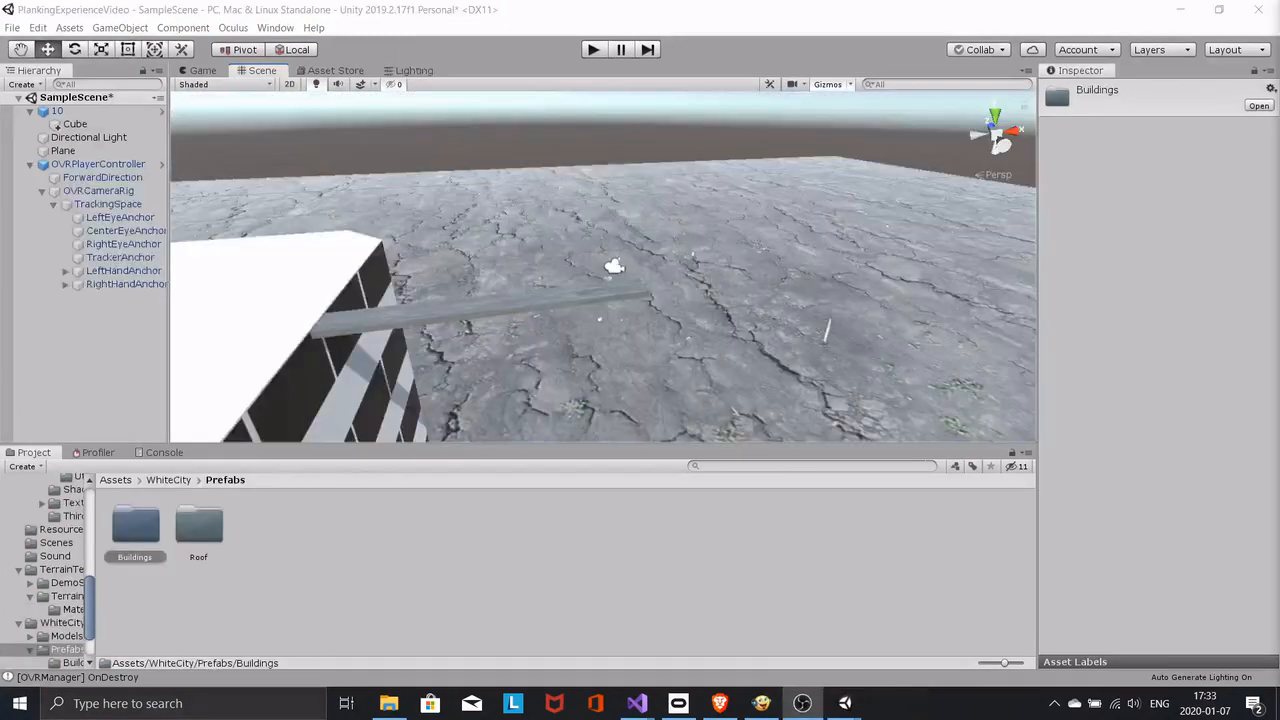
- Place a WhiteCity building prefab into the scene near the plank
click(62, 150)
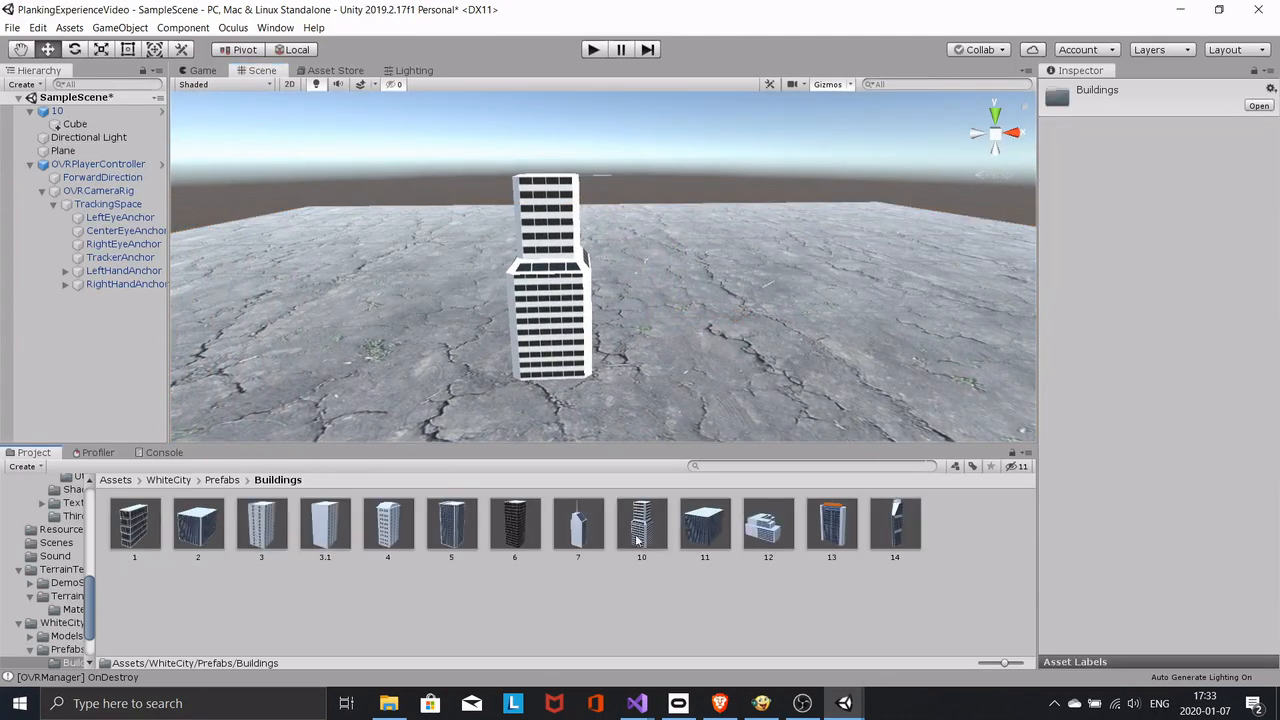
drag(641, 522, 730, 290)
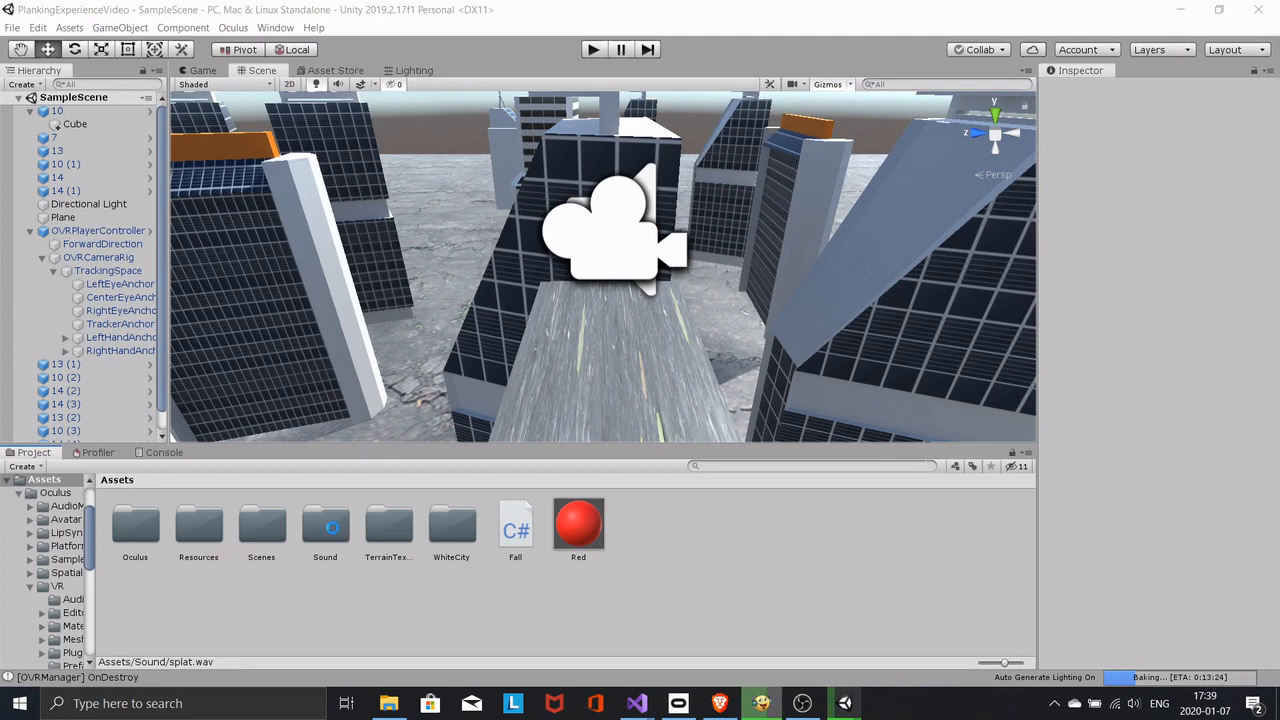
- Import the splat sound file into the Sound folder
double_click(388, 525)
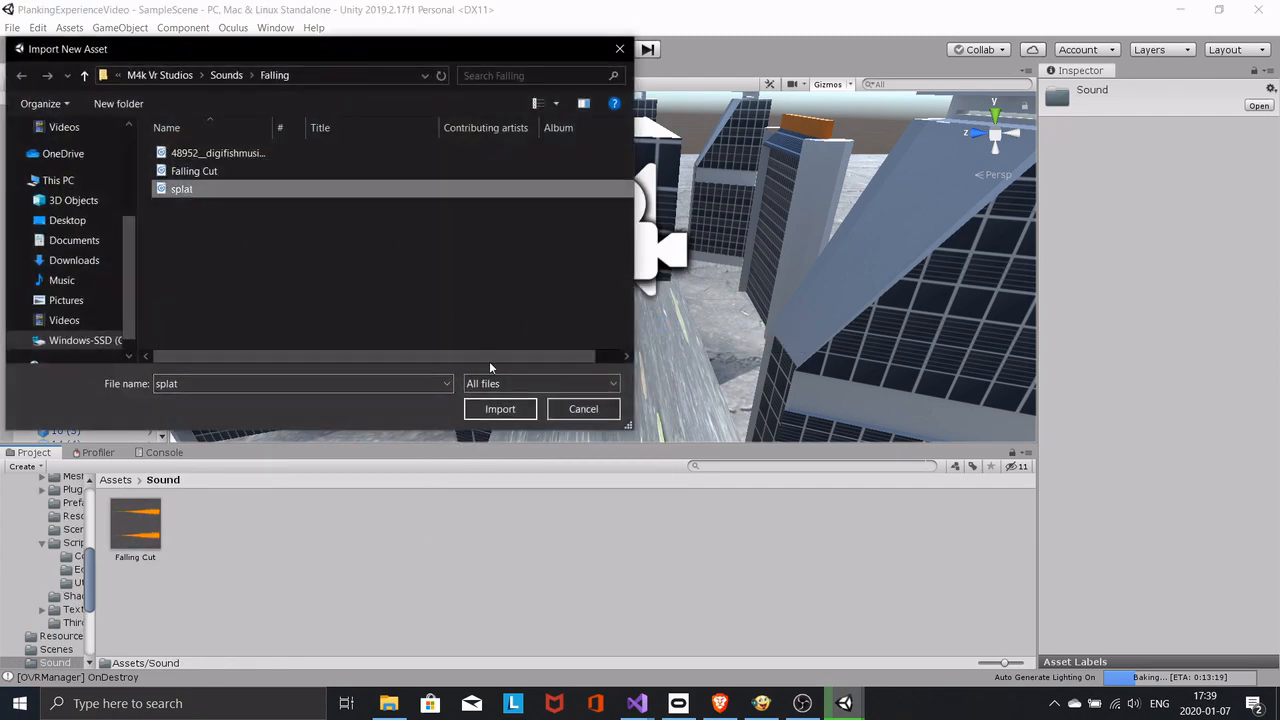
click(500, 409)
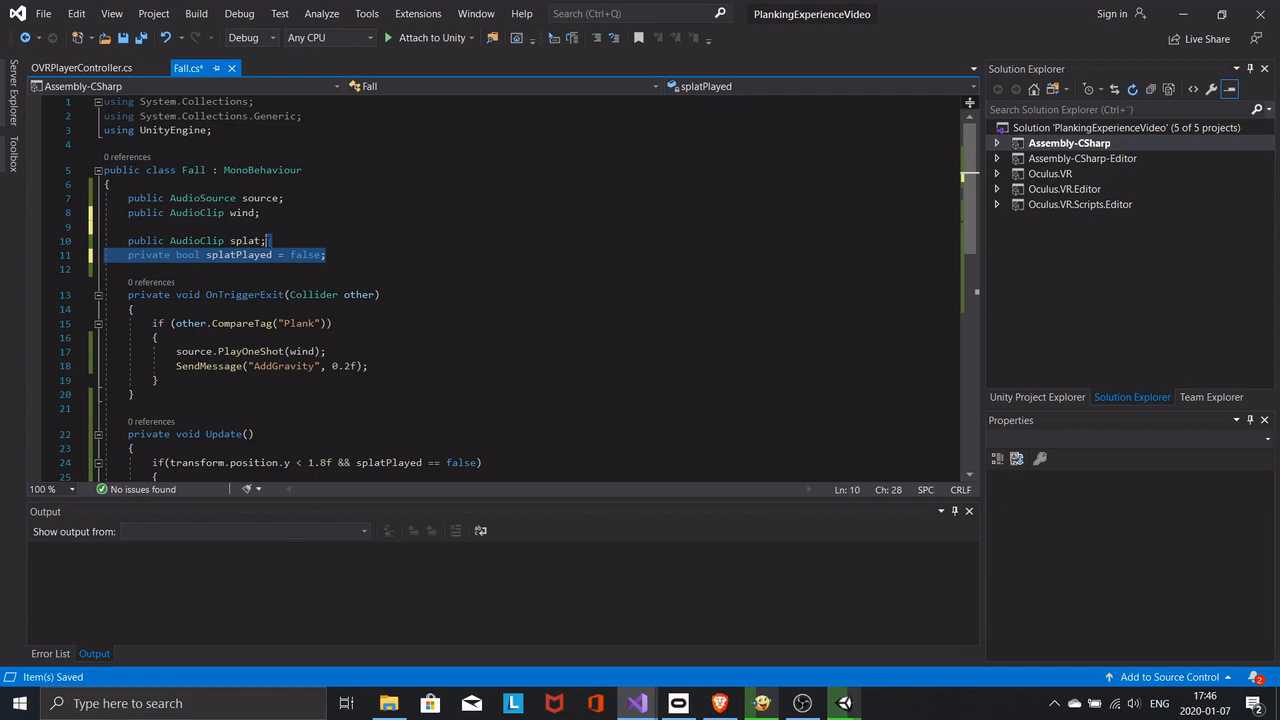
- Review the Fall script's splatPlayed height check, then go back to Unity
scroll(down, 3)
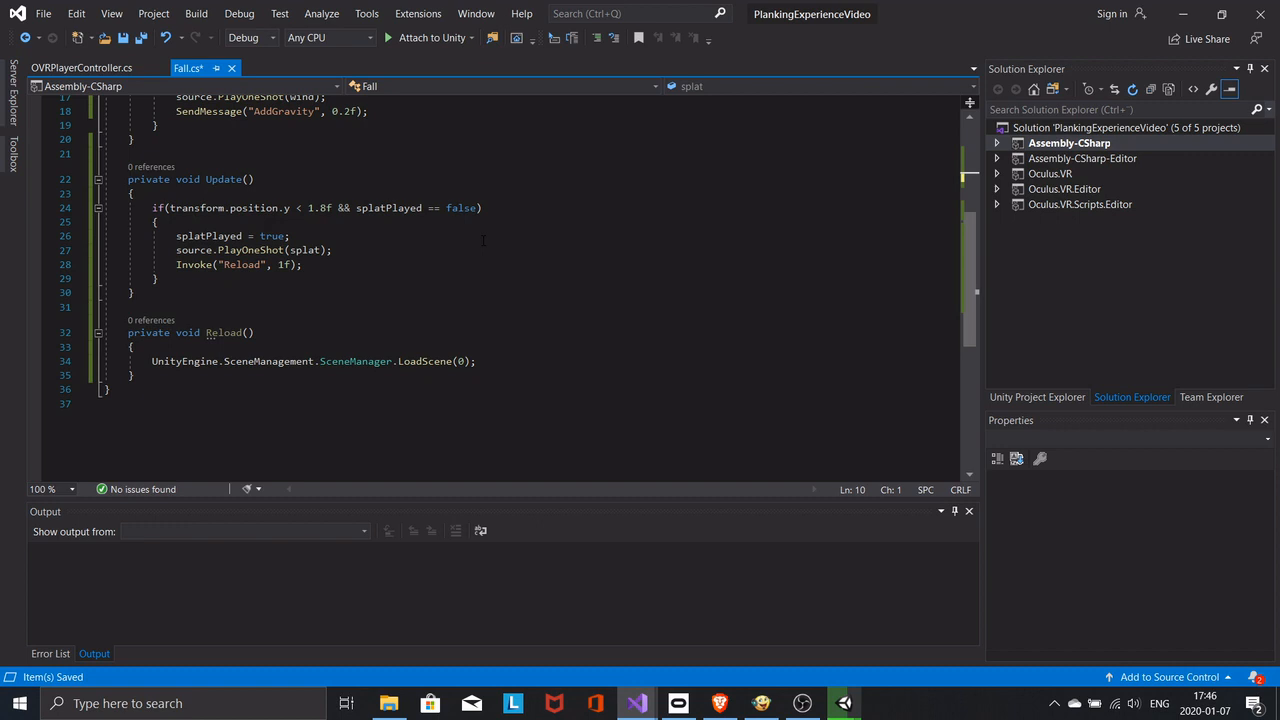
drag(176, 236, 302, 264)
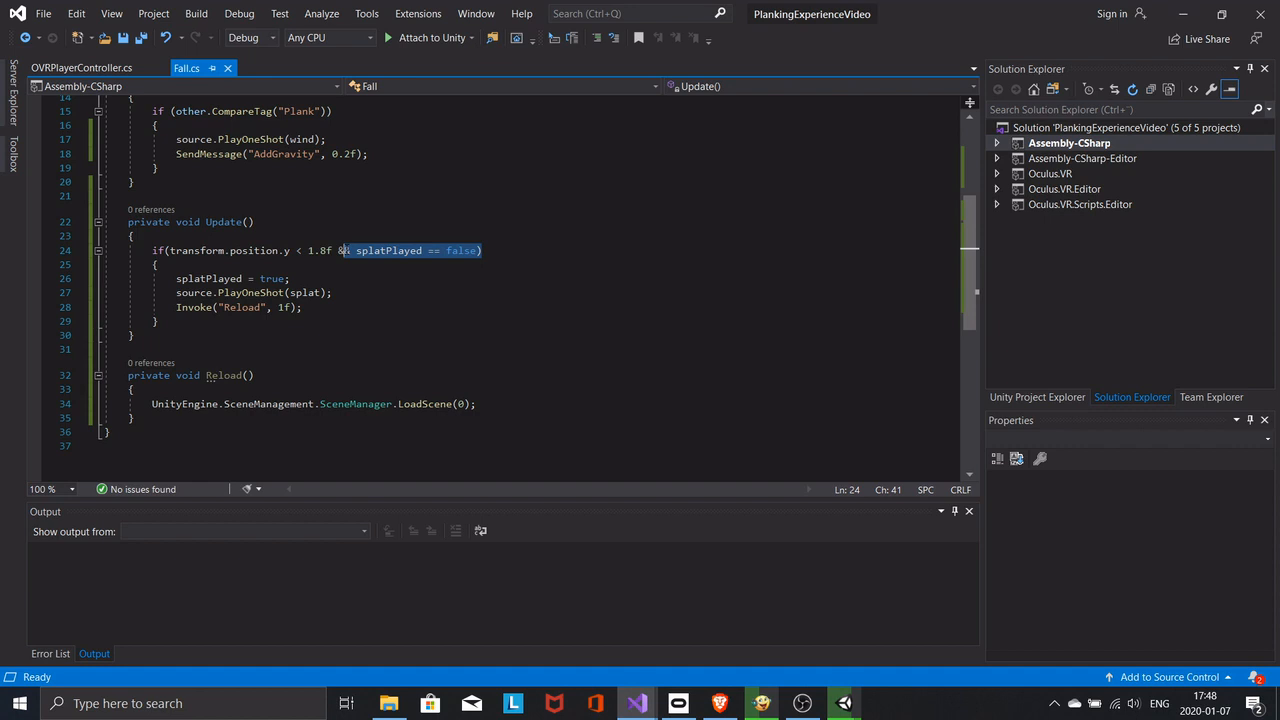
click(677, 703)
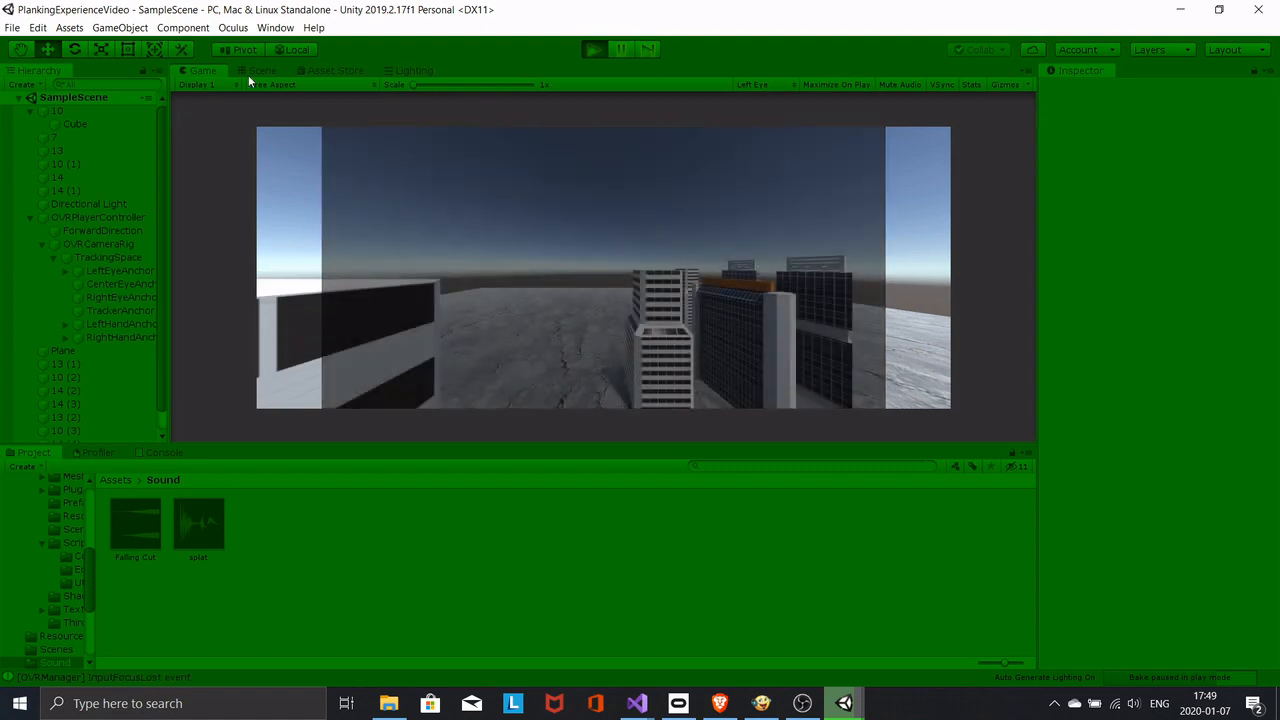
- Start play mode and inspect OVRCameraRig from the Scene view while running
click(262, 70)
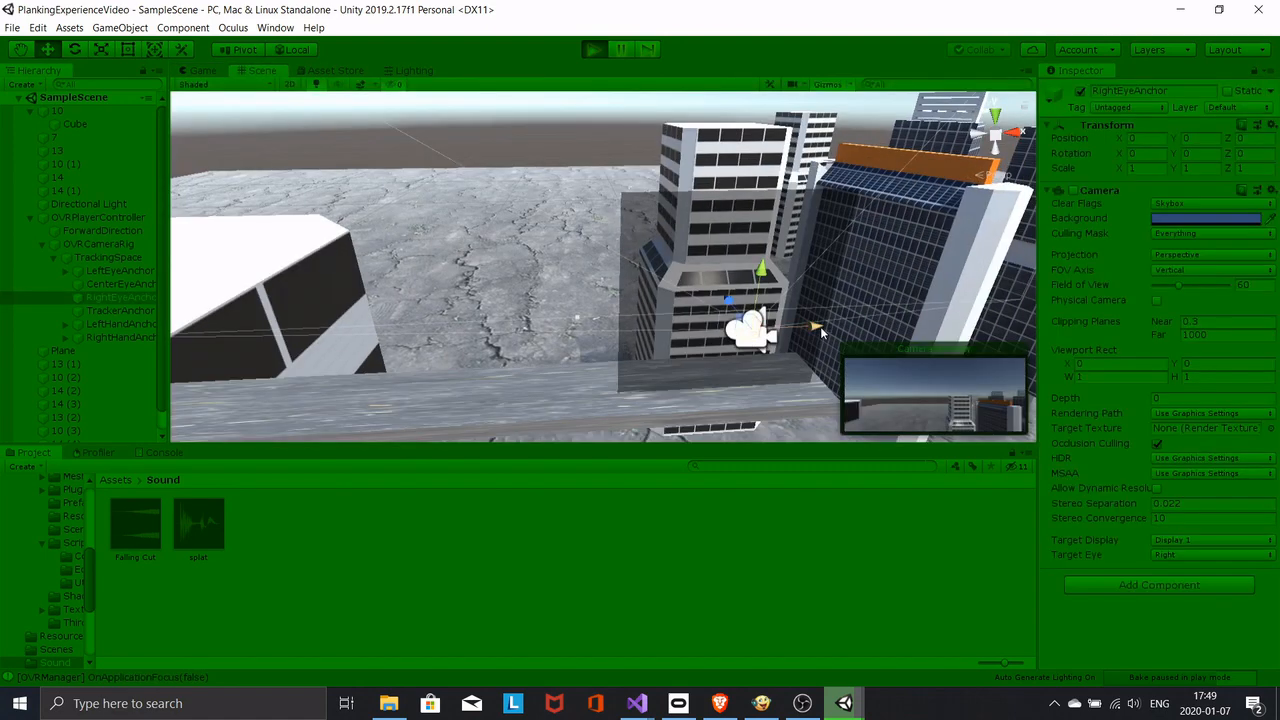
click(98, 244)
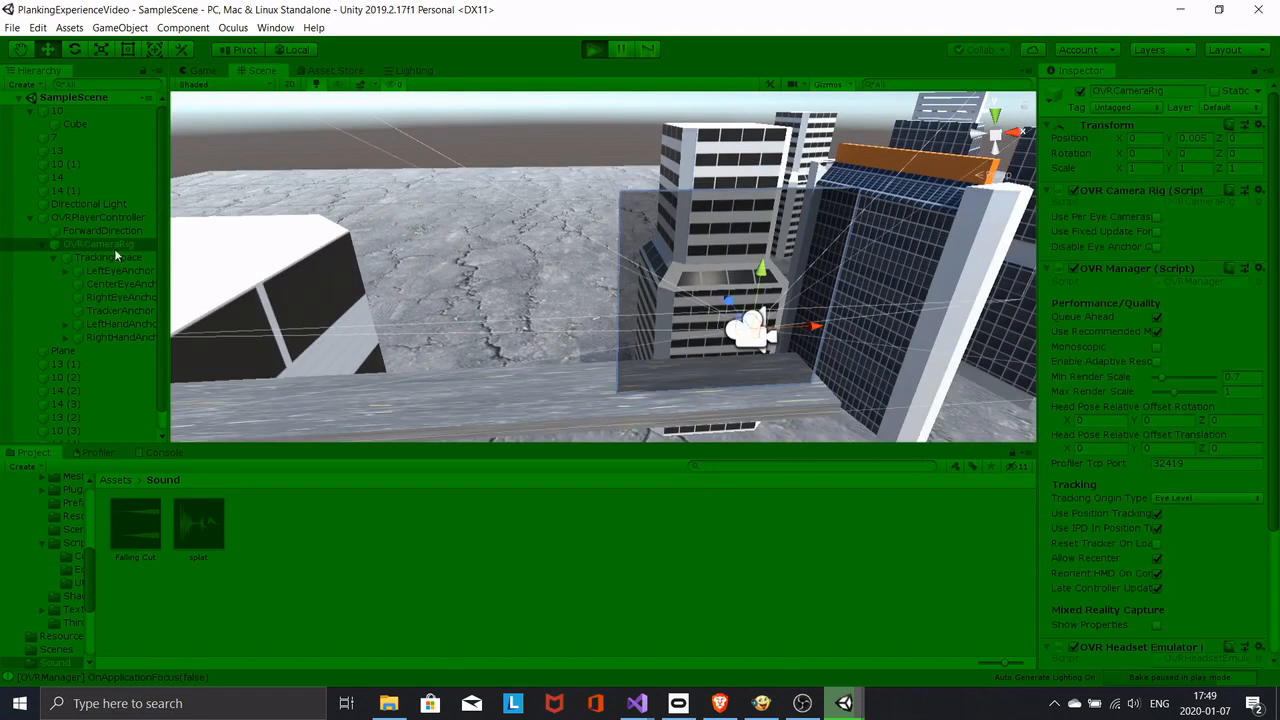